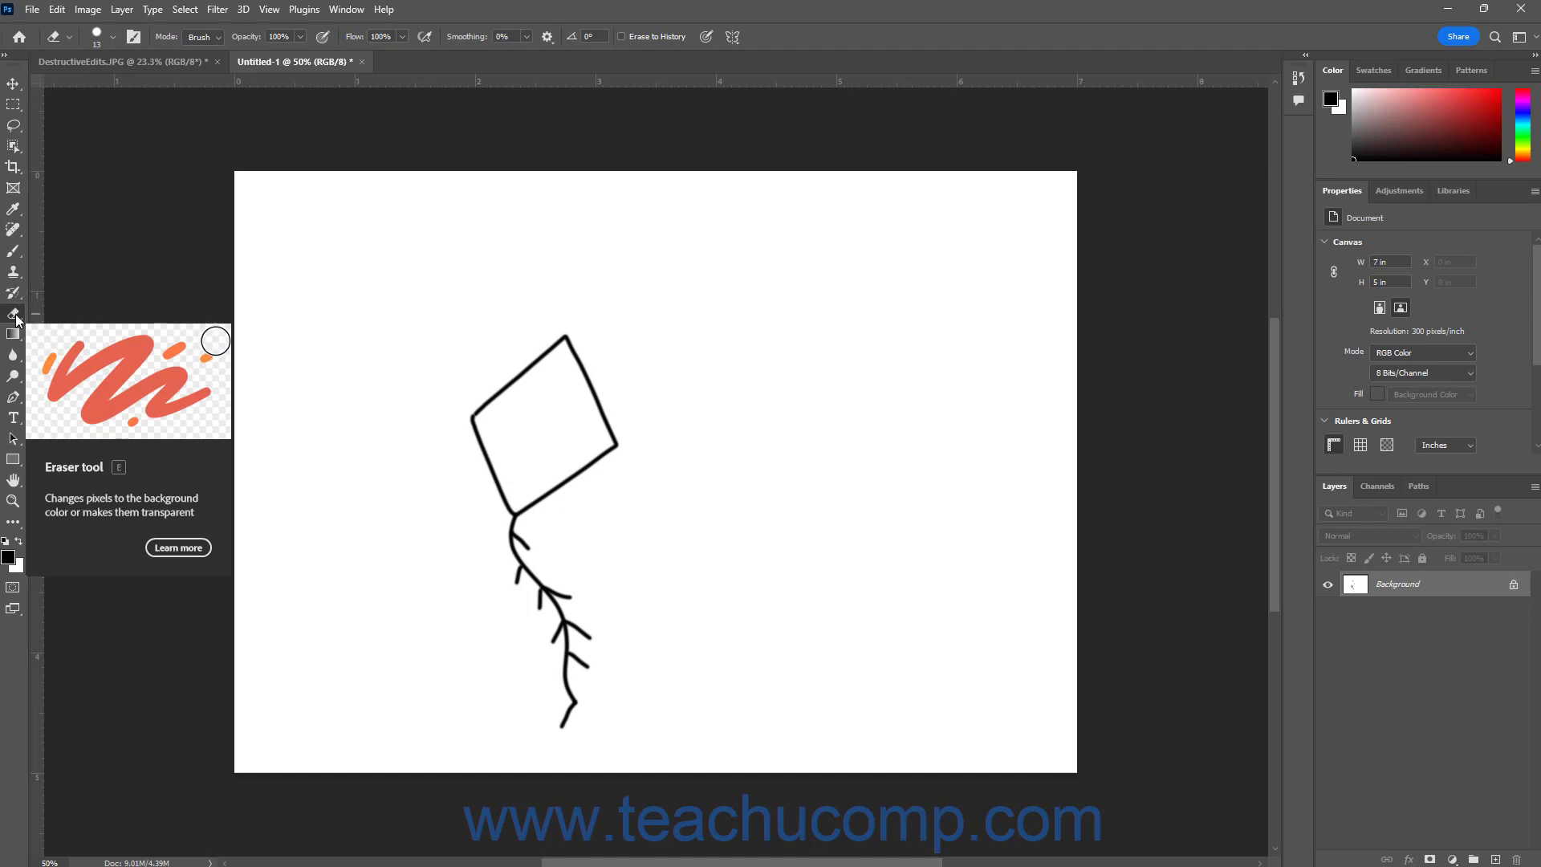
mouse_move(57, 337)
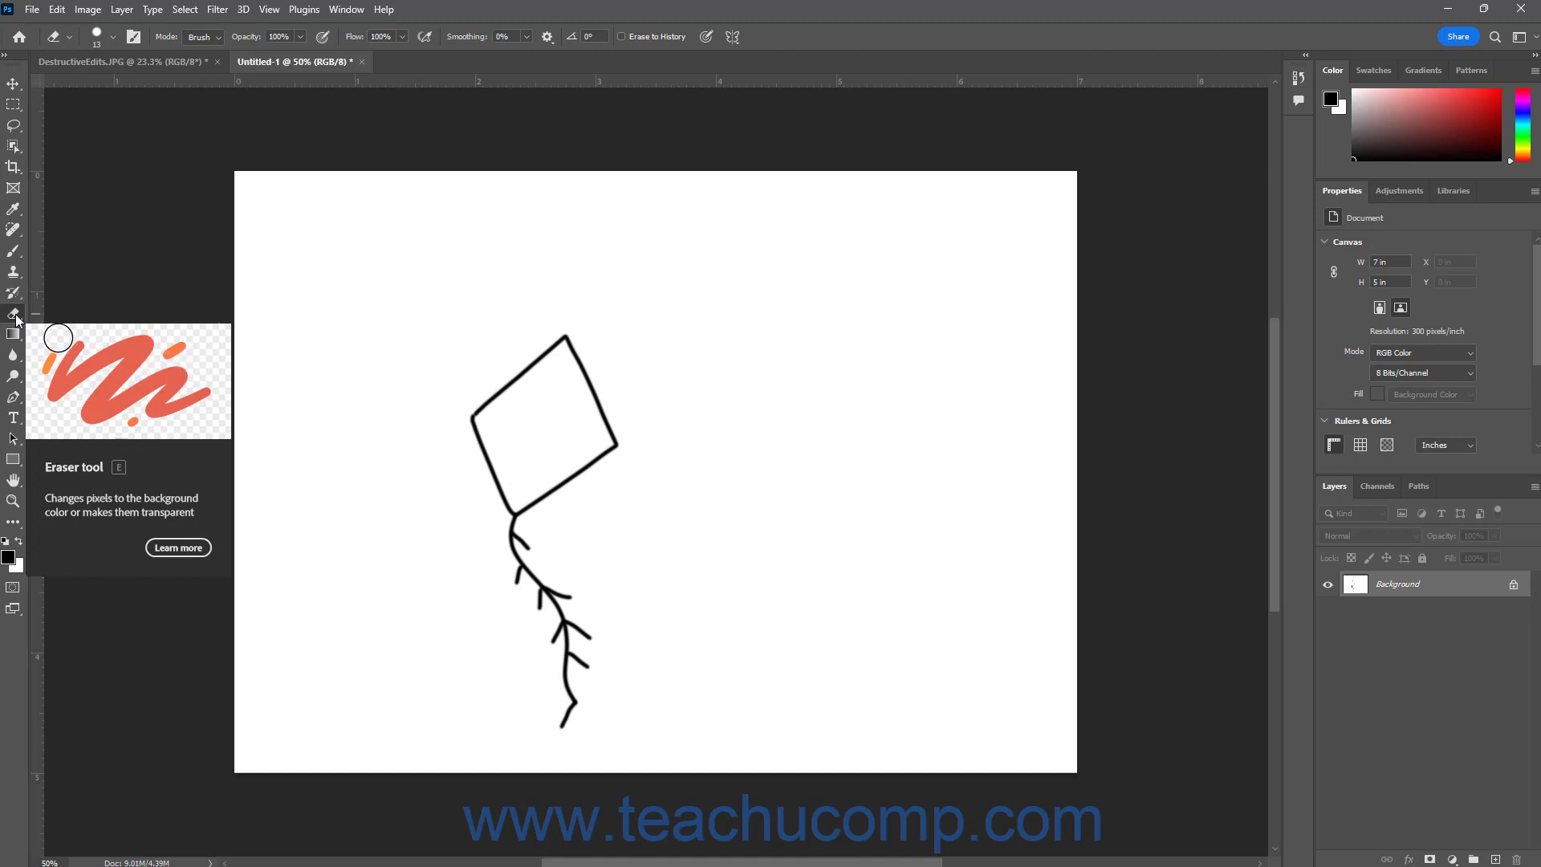
mouse_move(79, 344)
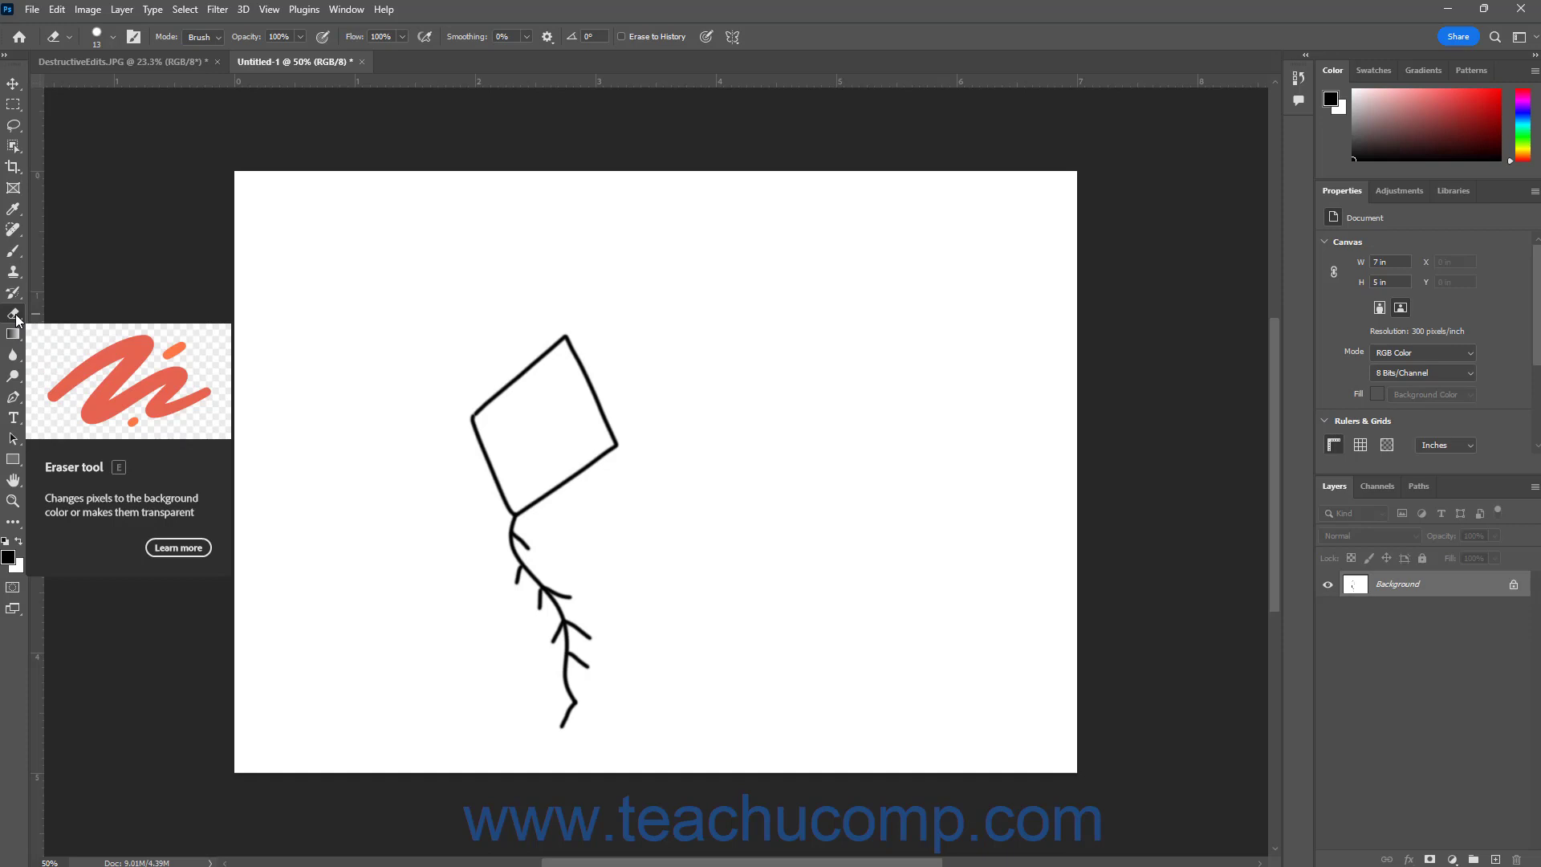
mouse_move(197, 360)
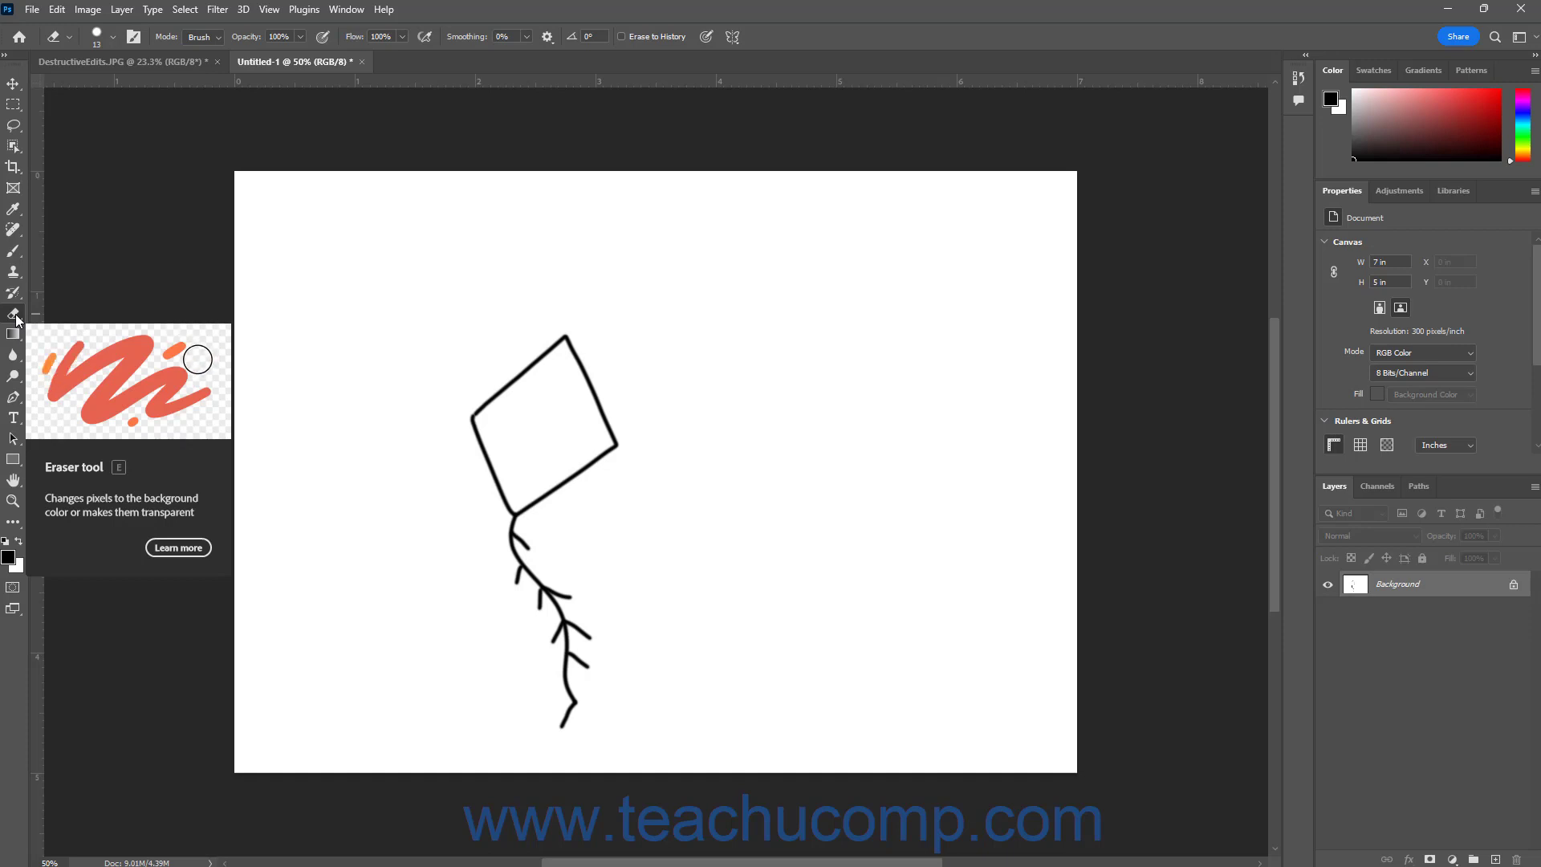
mouse_move(38, 374)
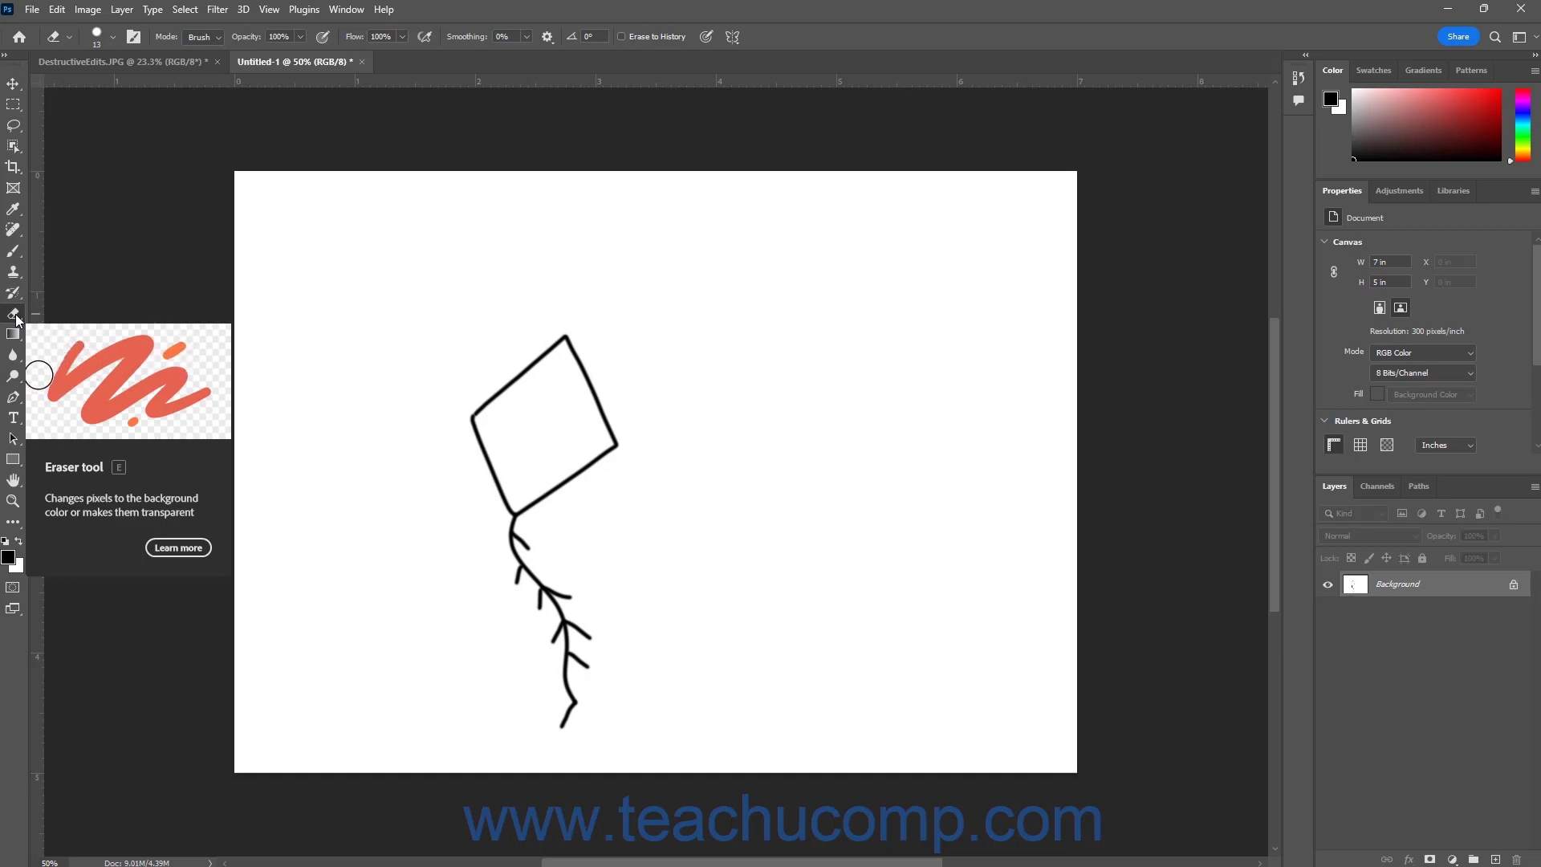
mouse_move(56, 354)
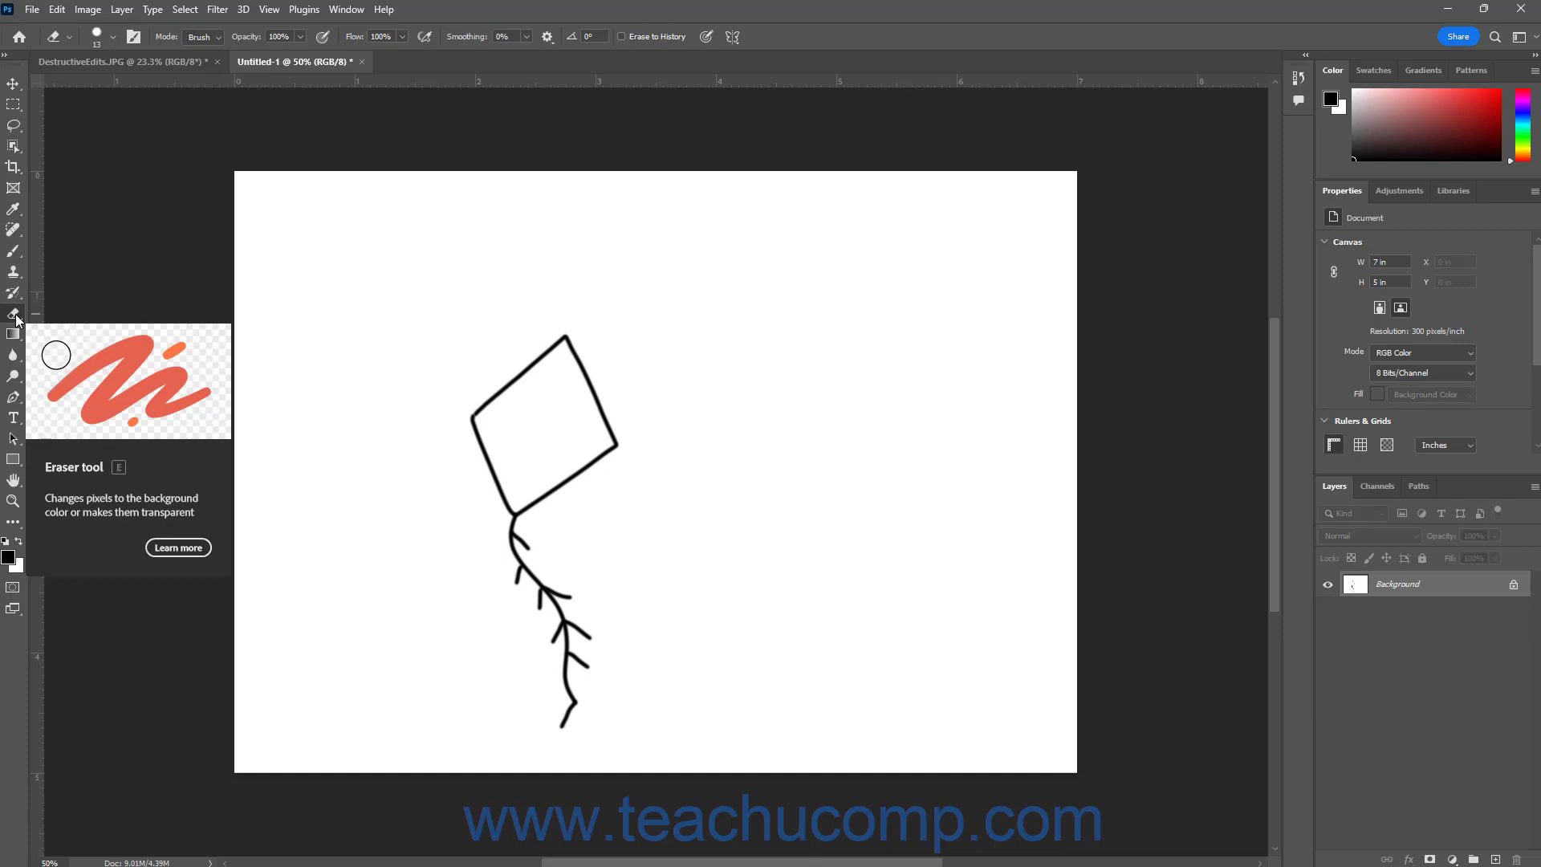
mouse_move(197, 332)
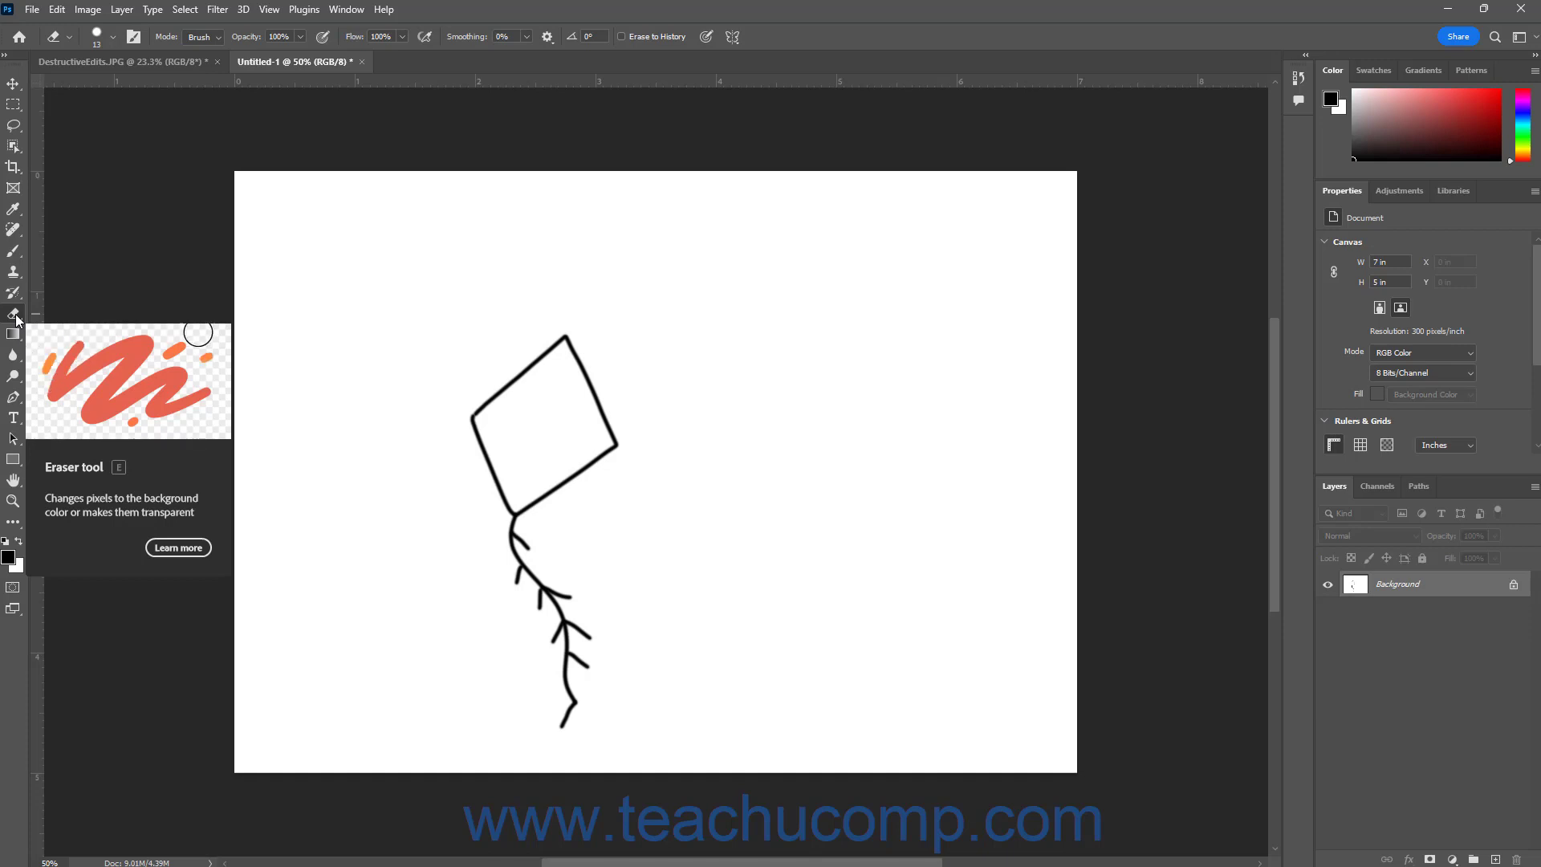
mouse_move(931, 528)
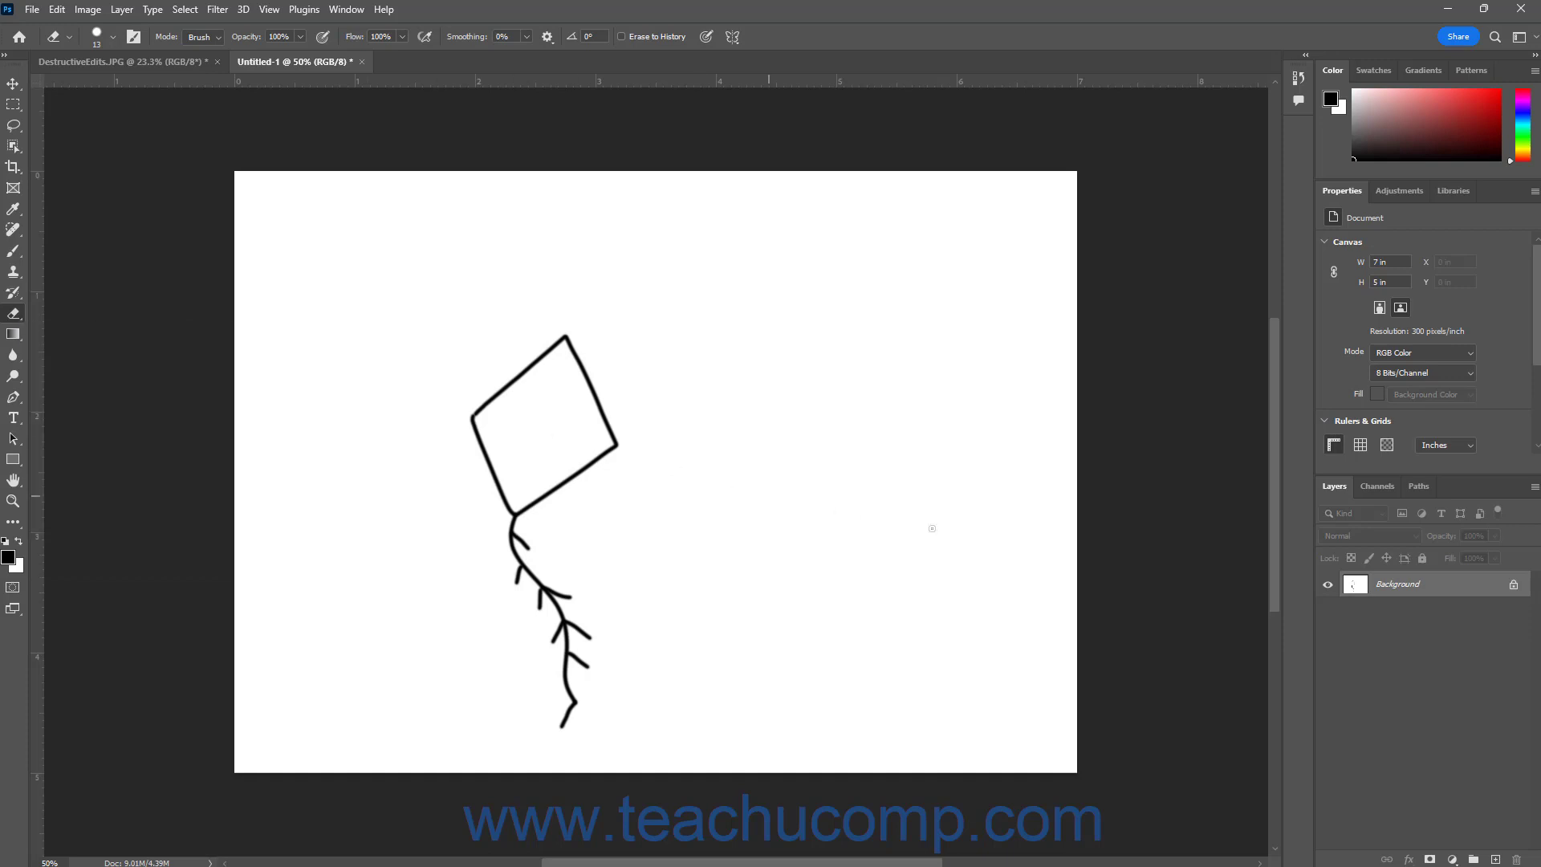
mouse_move(1396, 586)
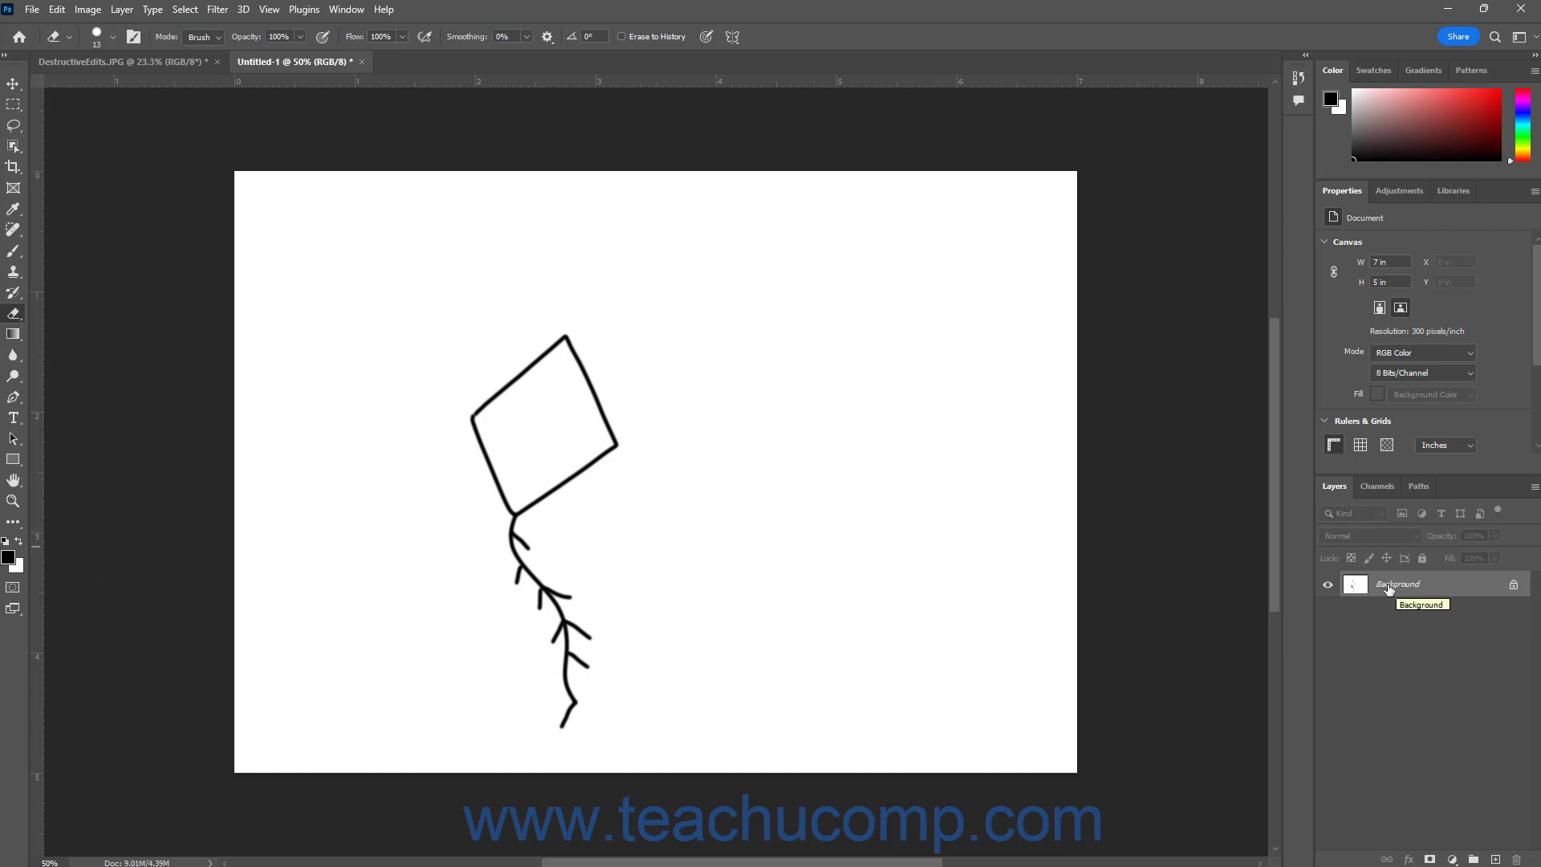
mouse_move(730, 613)
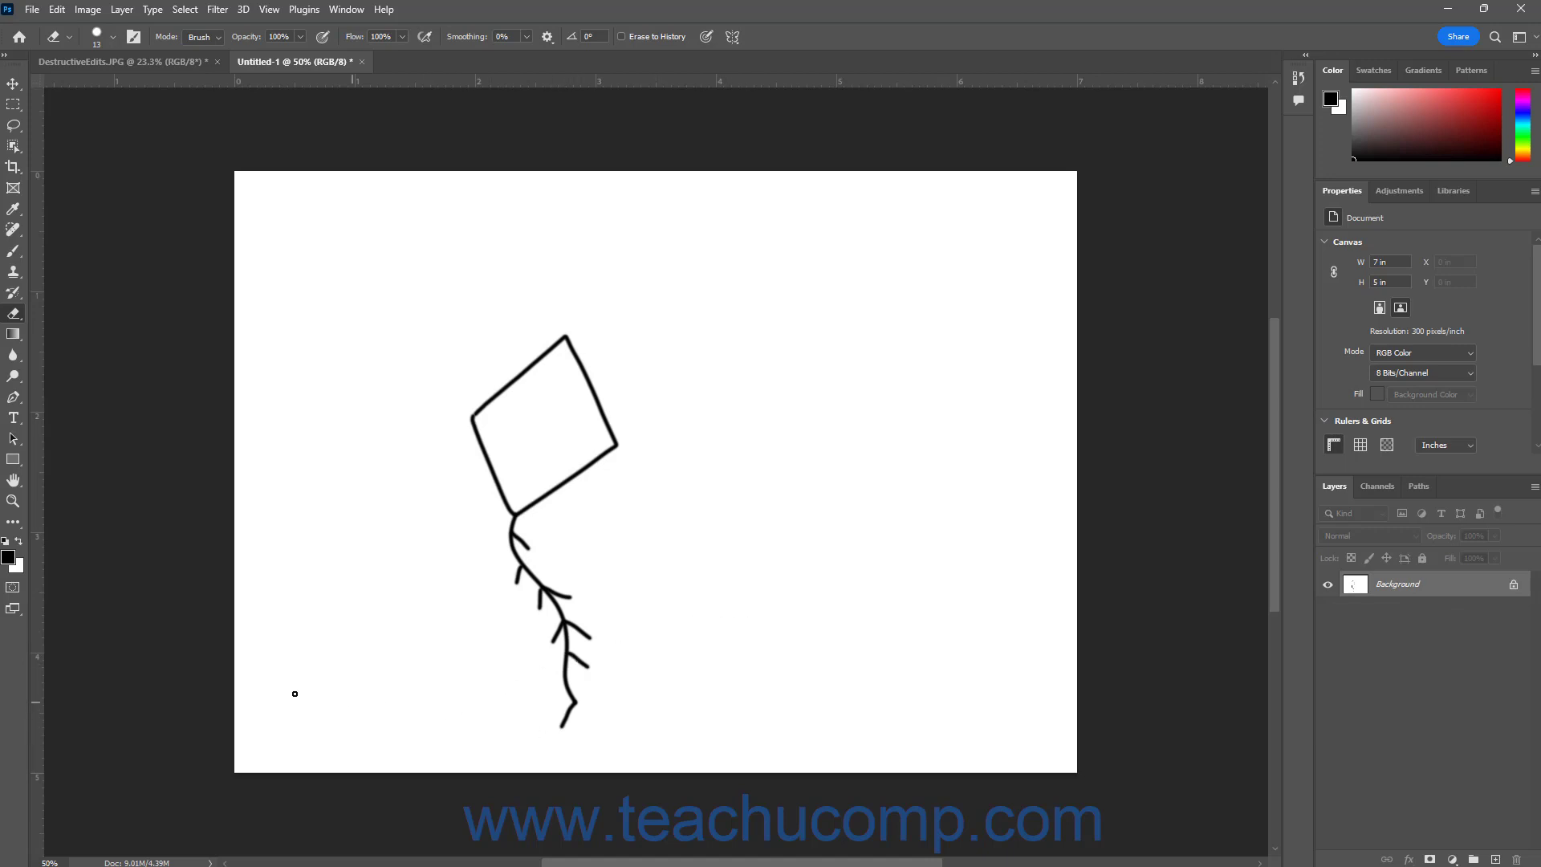
mouse_move(21, 574)
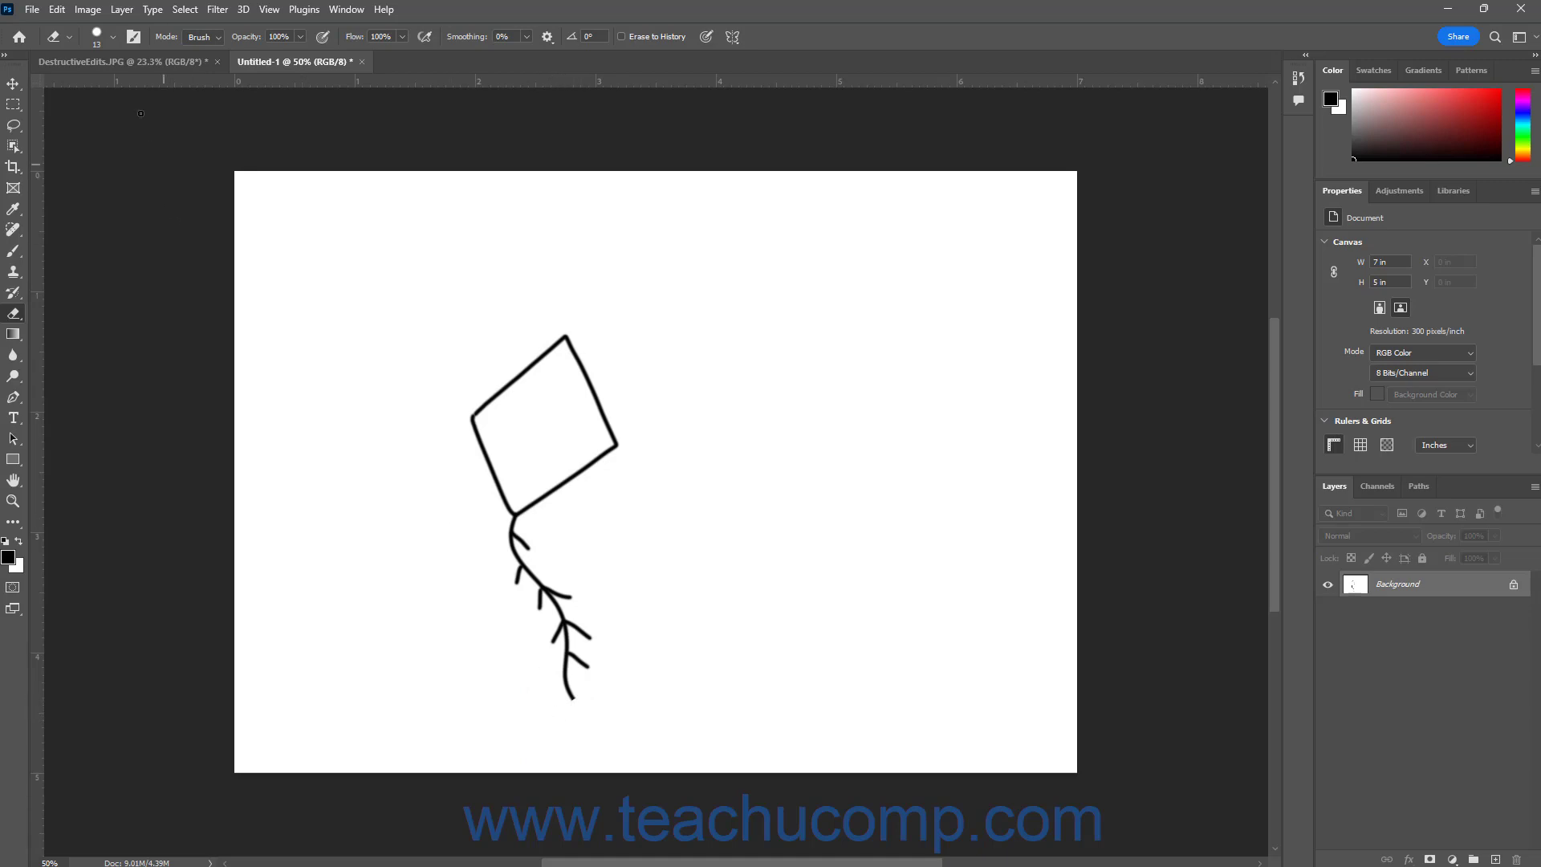
Step: Switch to the DestructiveEdits.JPG hydrangea photo and select Layer 0
left_click(109, 61)
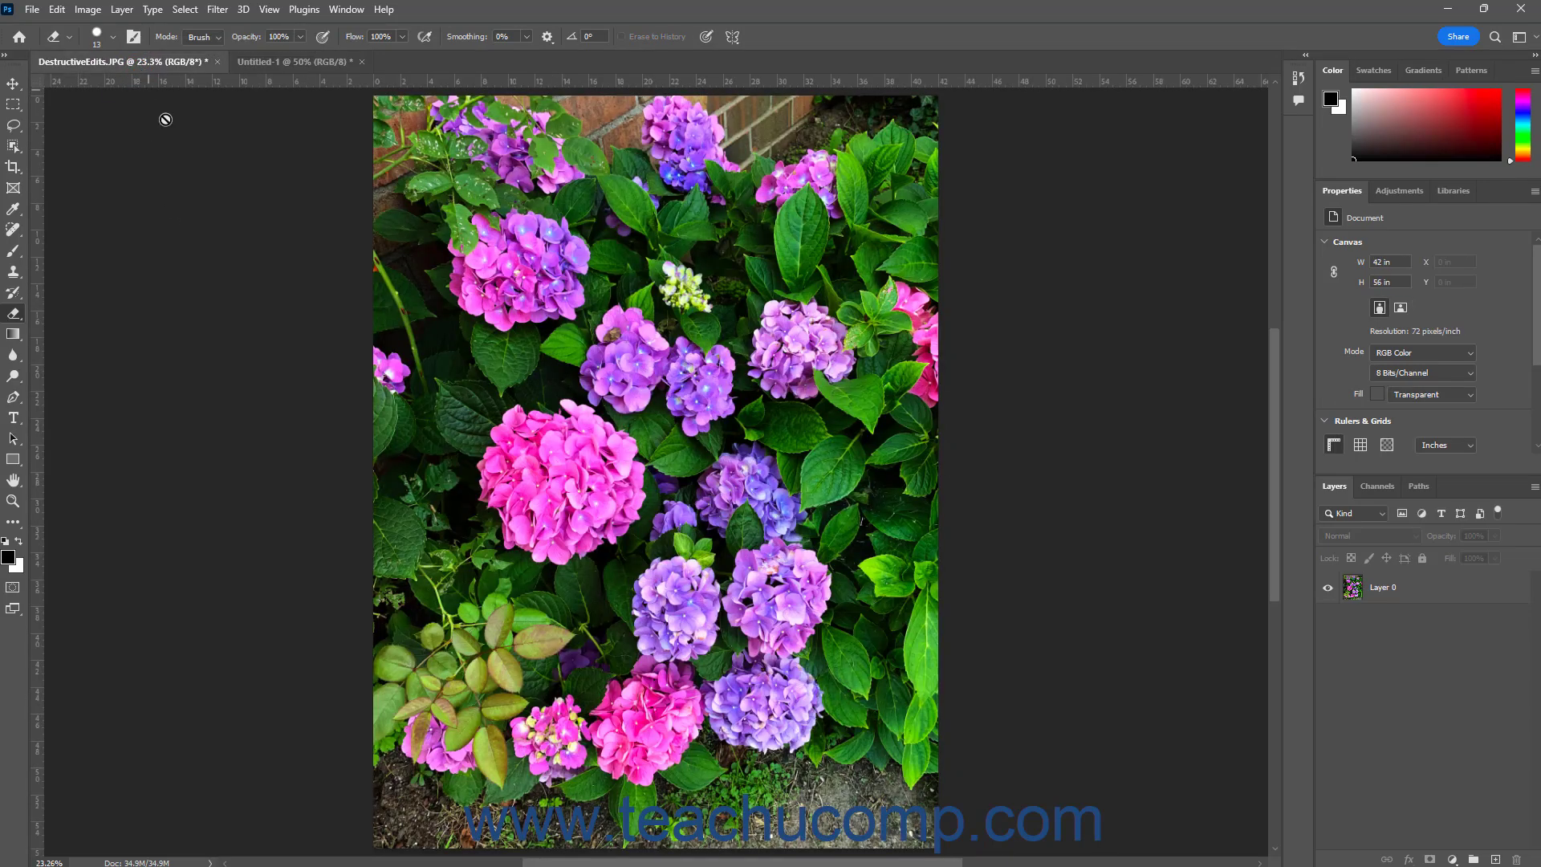
mouse_move(465, 430)
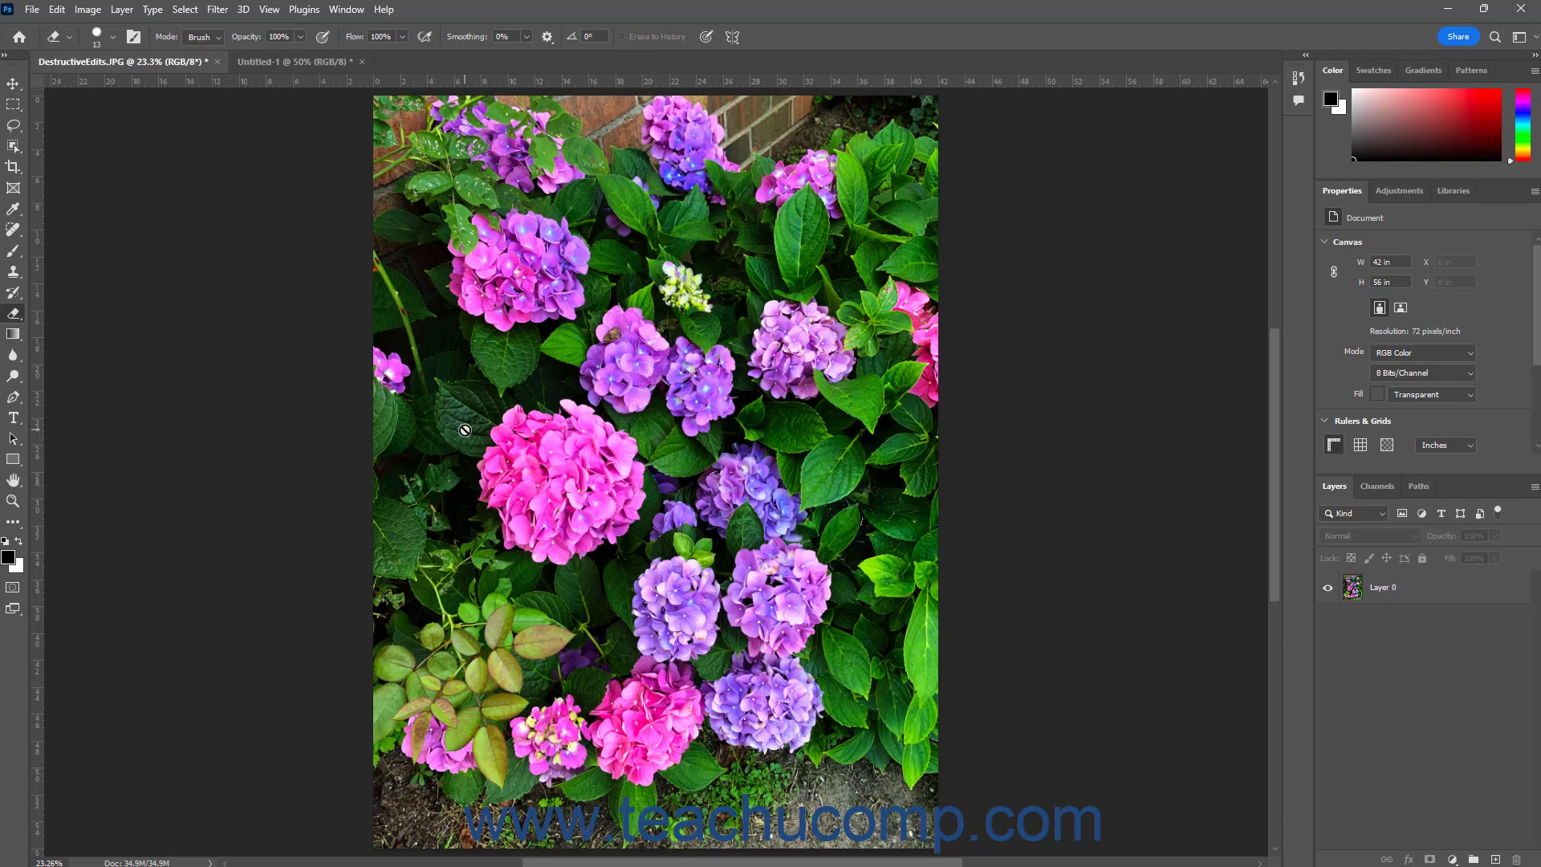
left_click(1386, 587)
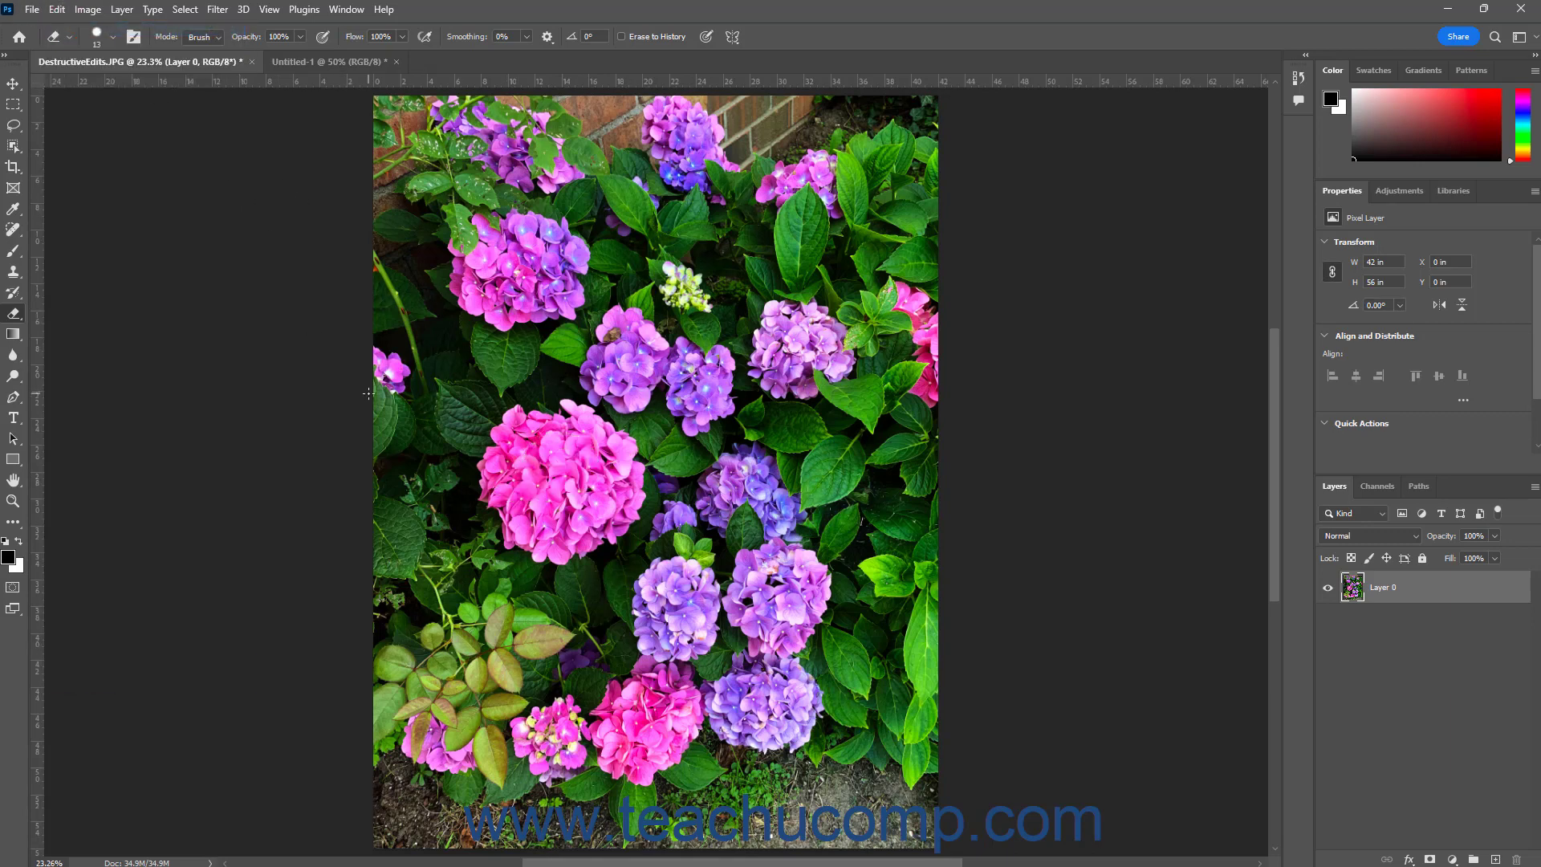
mouse_move(1245, 680)
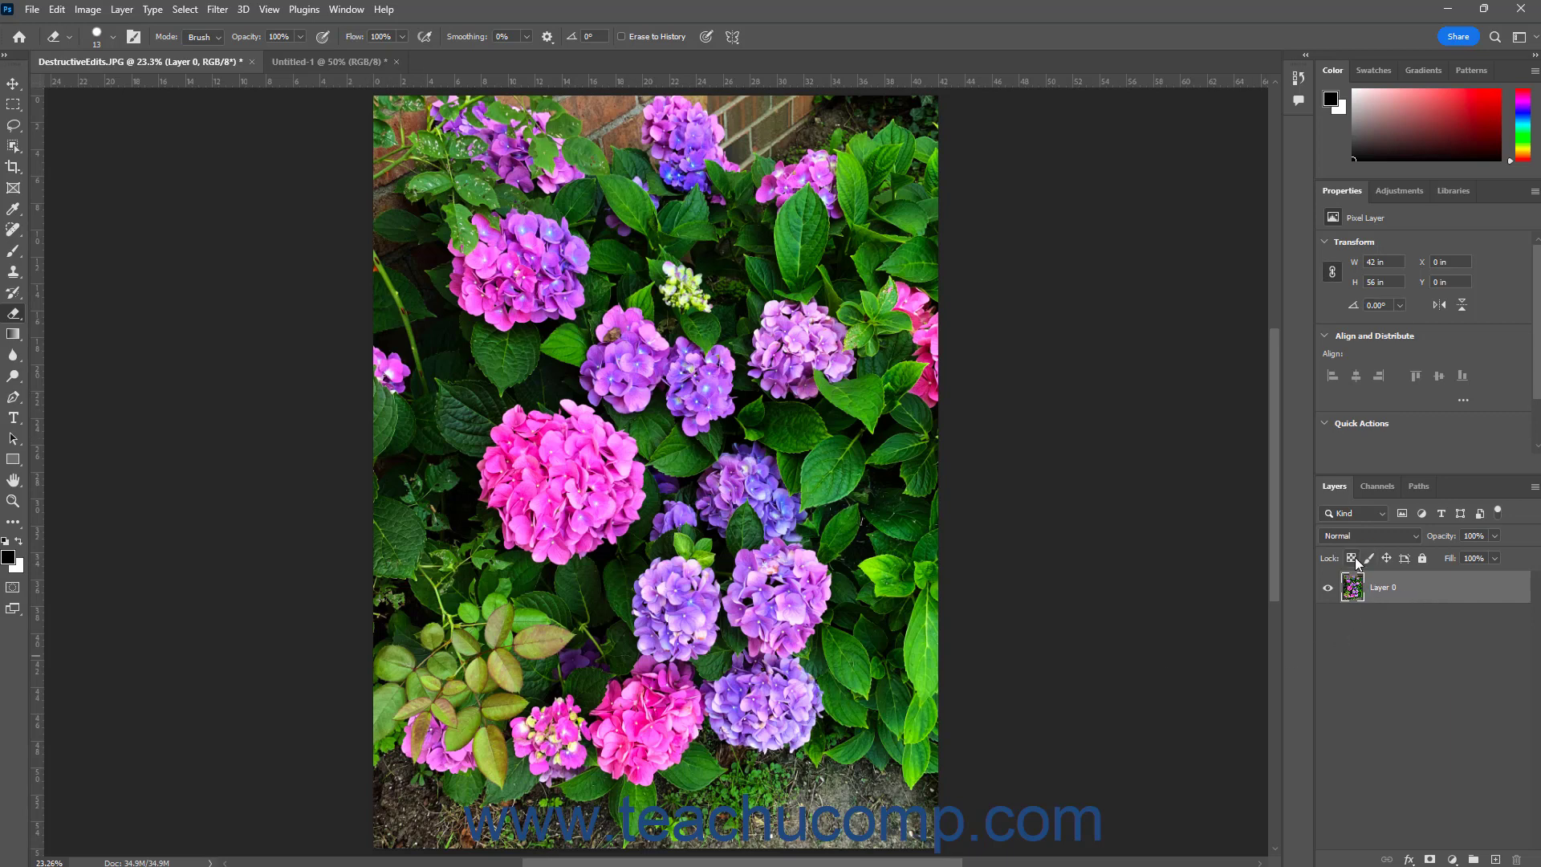
mouse_move(1350, 557)
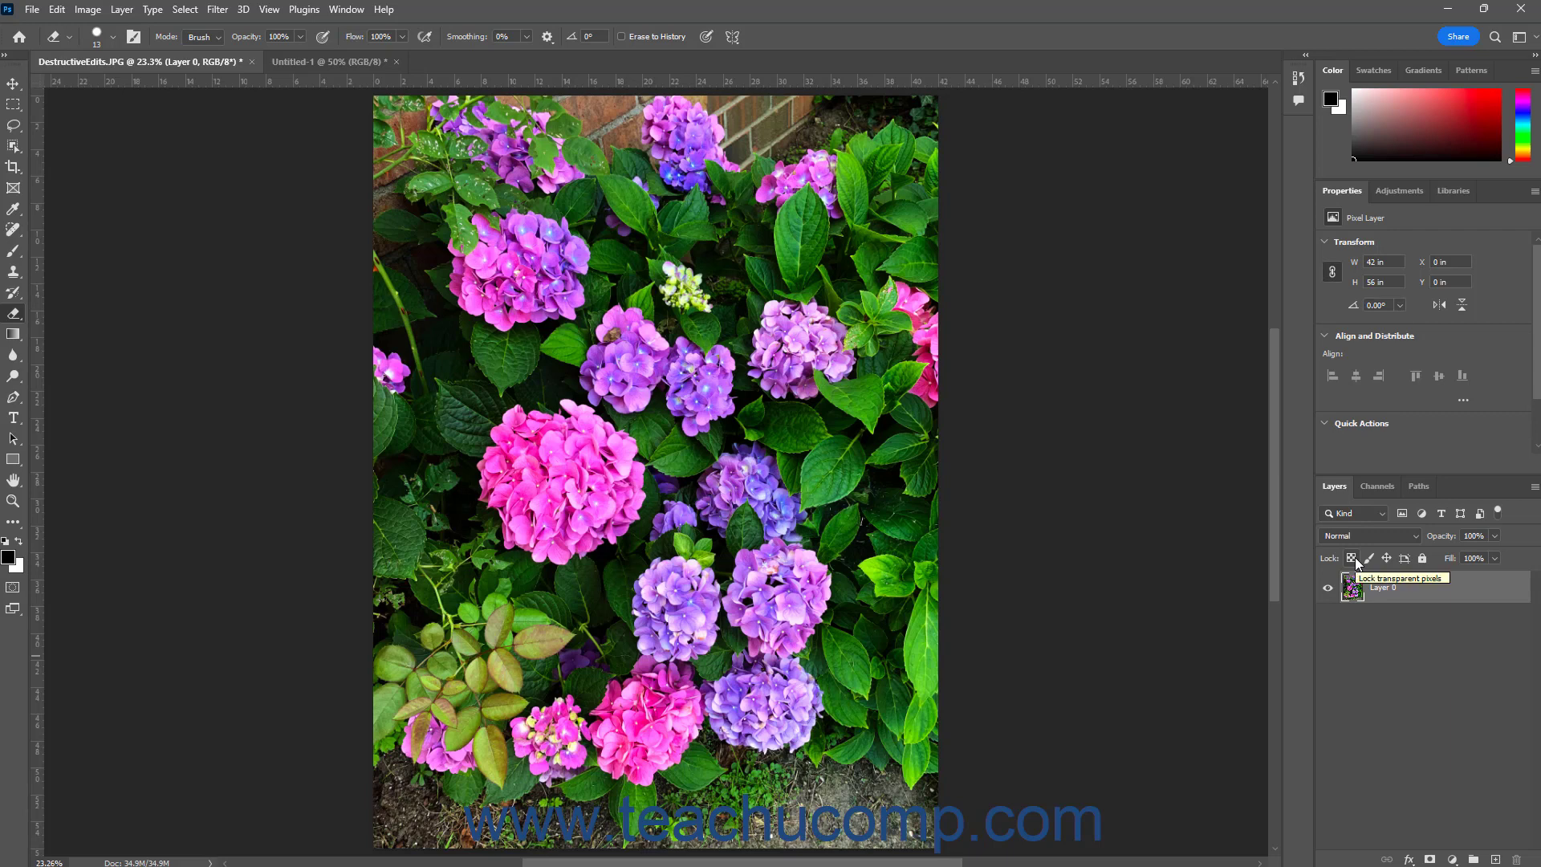
mouse_move(1352, 558)
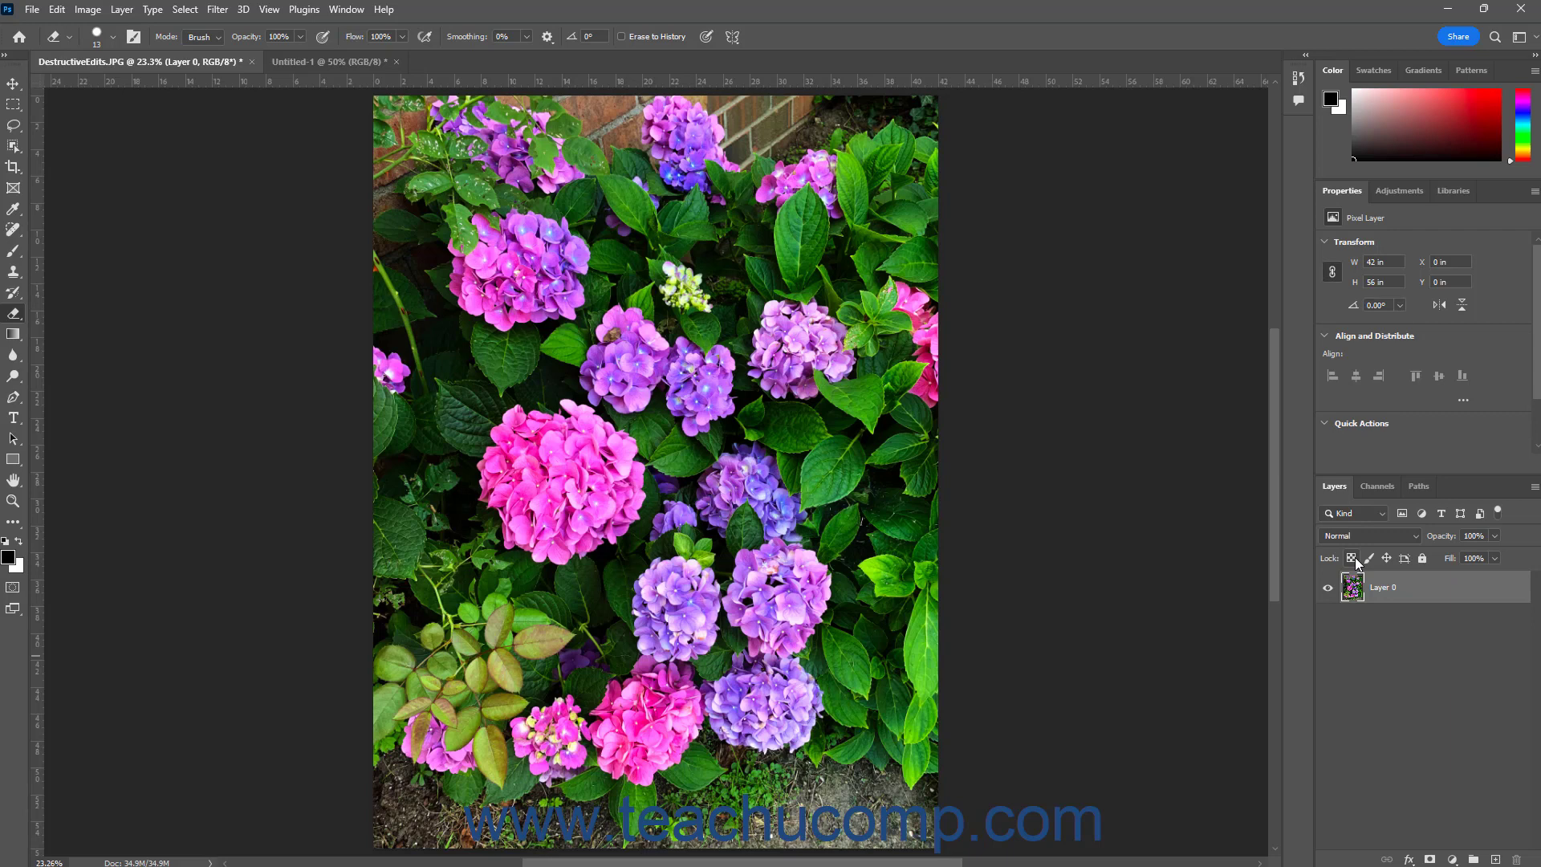
mouse_move(1415, 594)
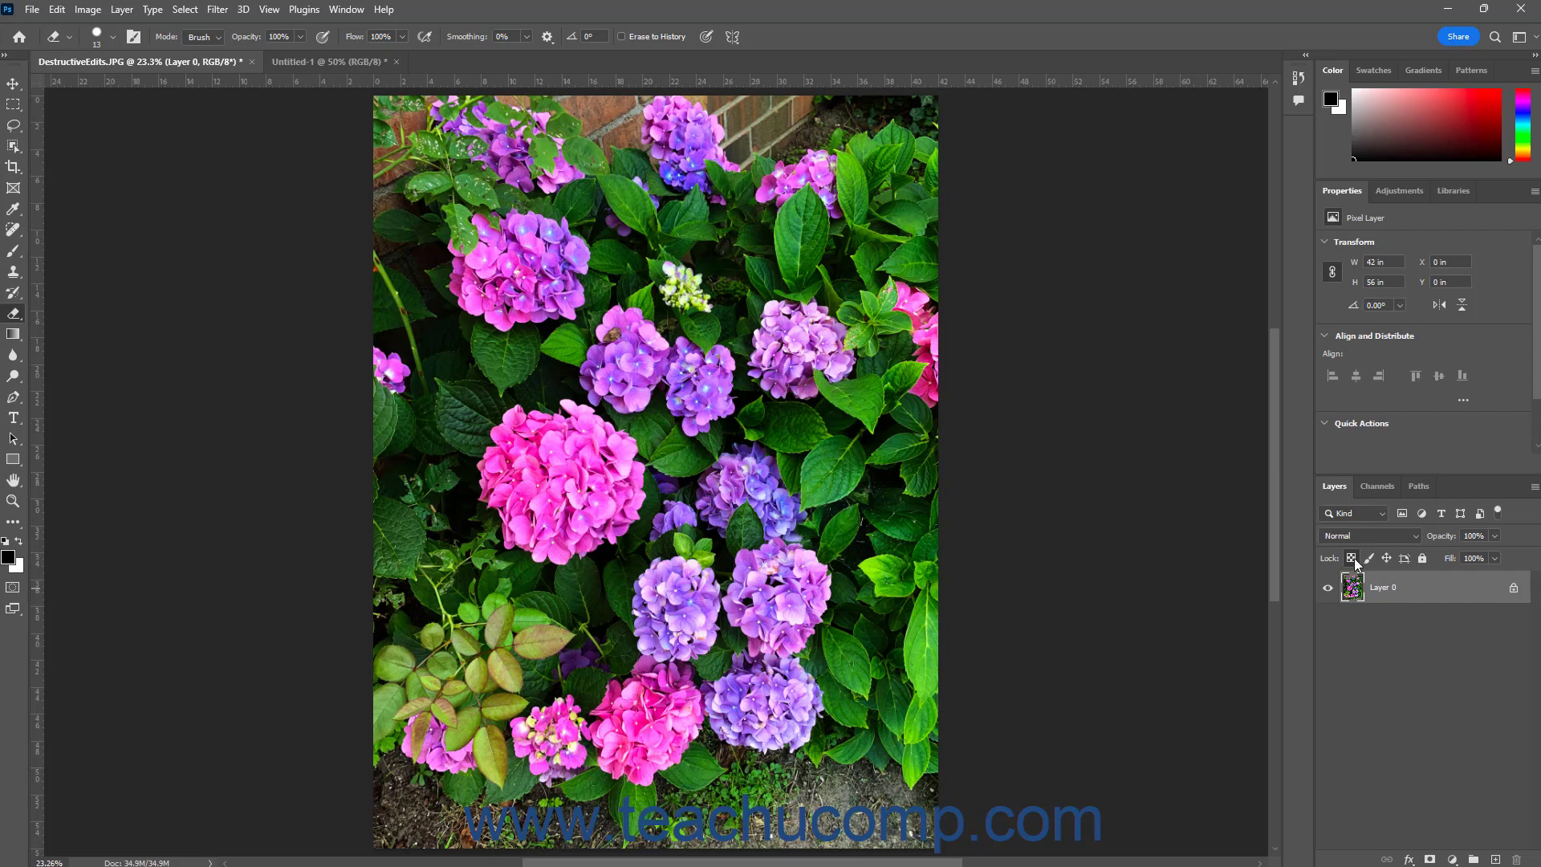
mouse_move(1344, 610)
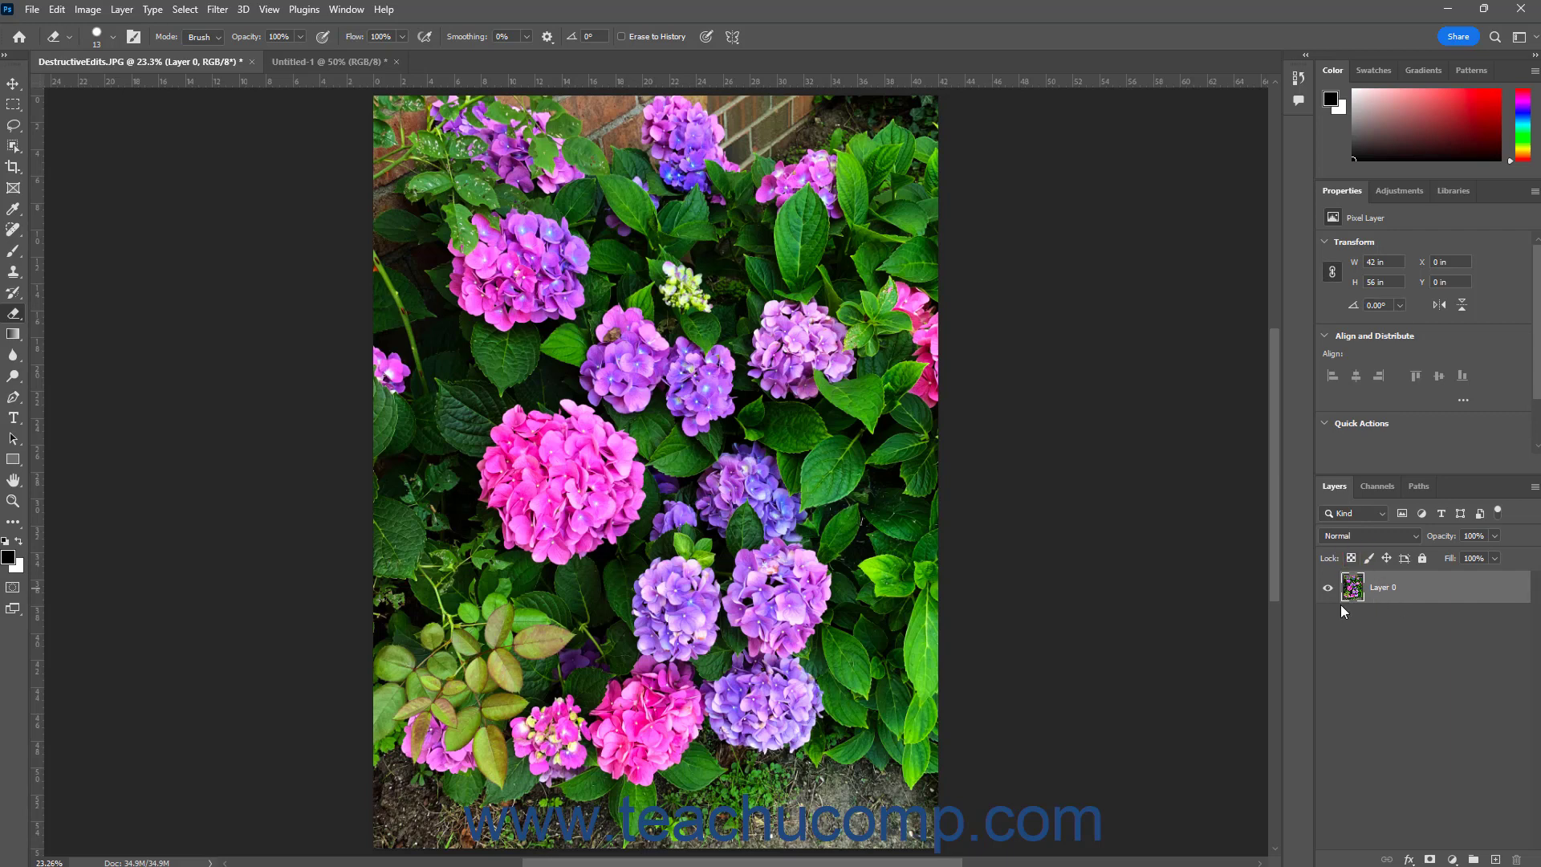
mouse_move(14, 315)
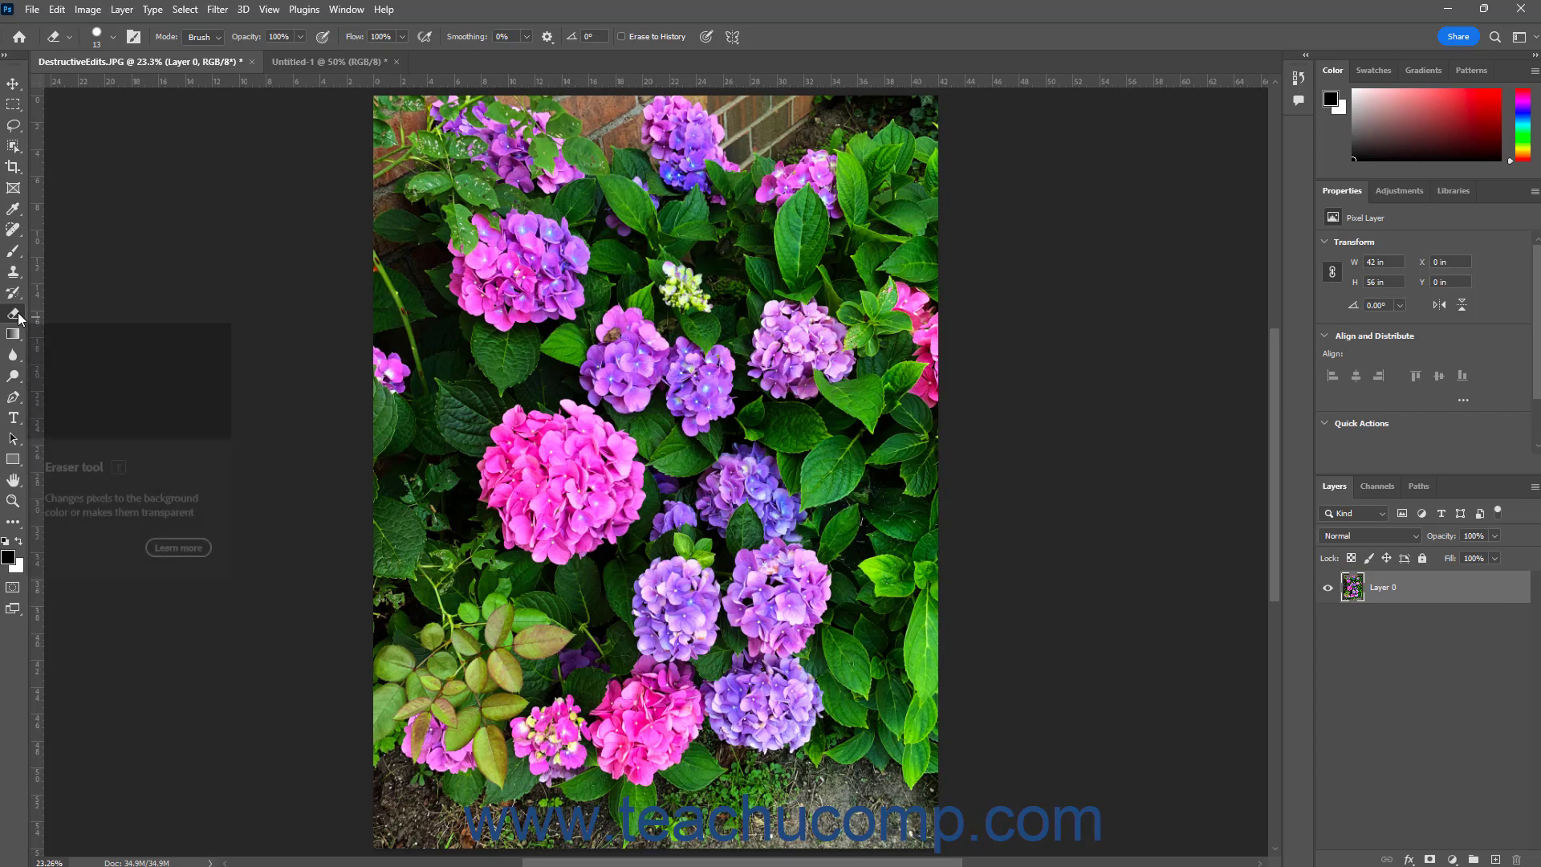
mouse_move(14, 312)
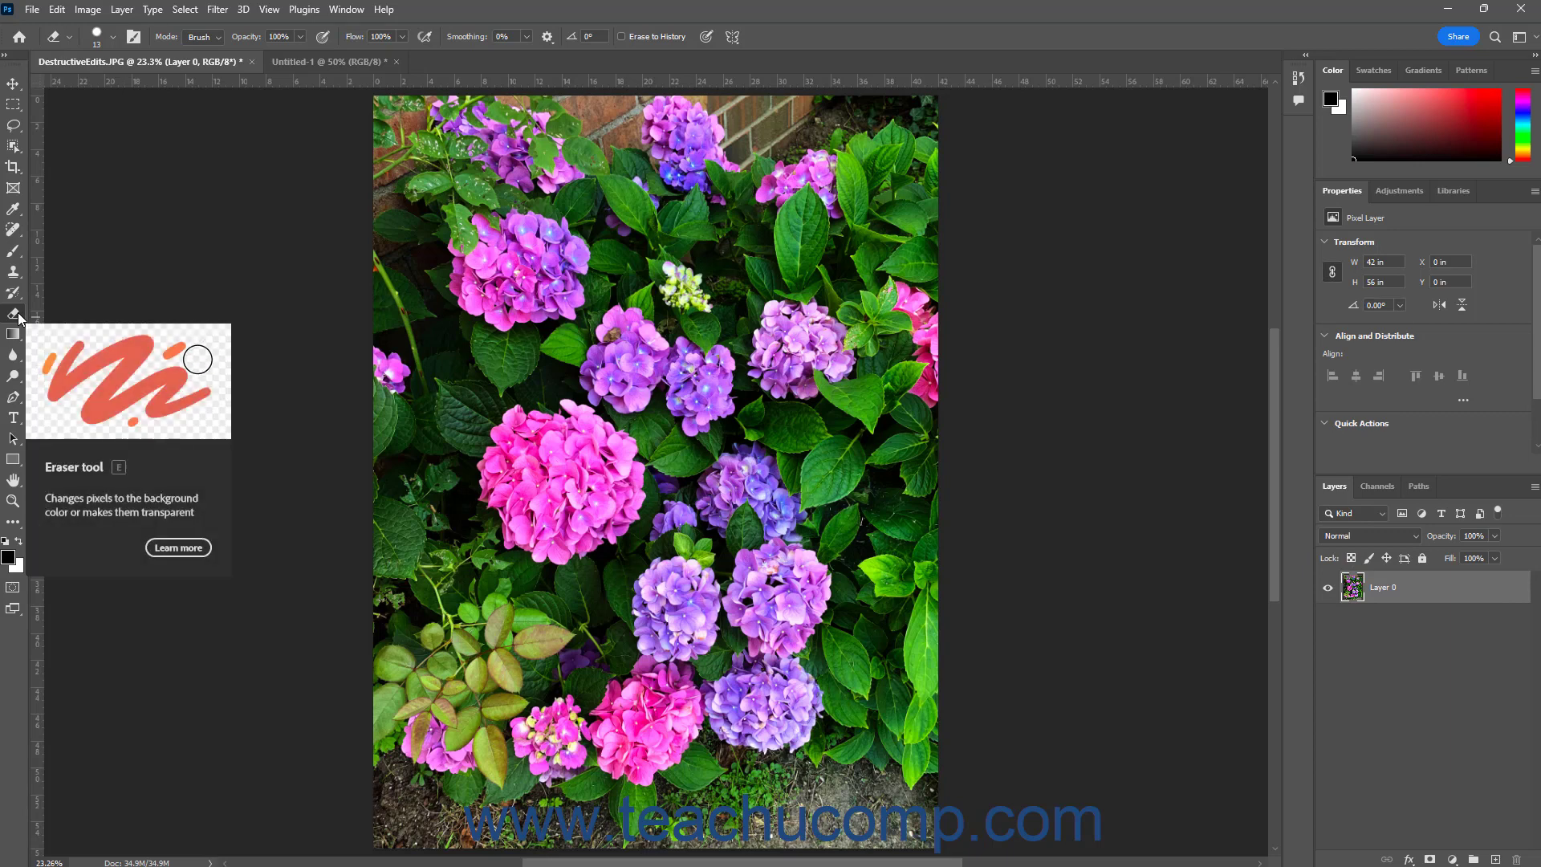
right_click(14, 315)
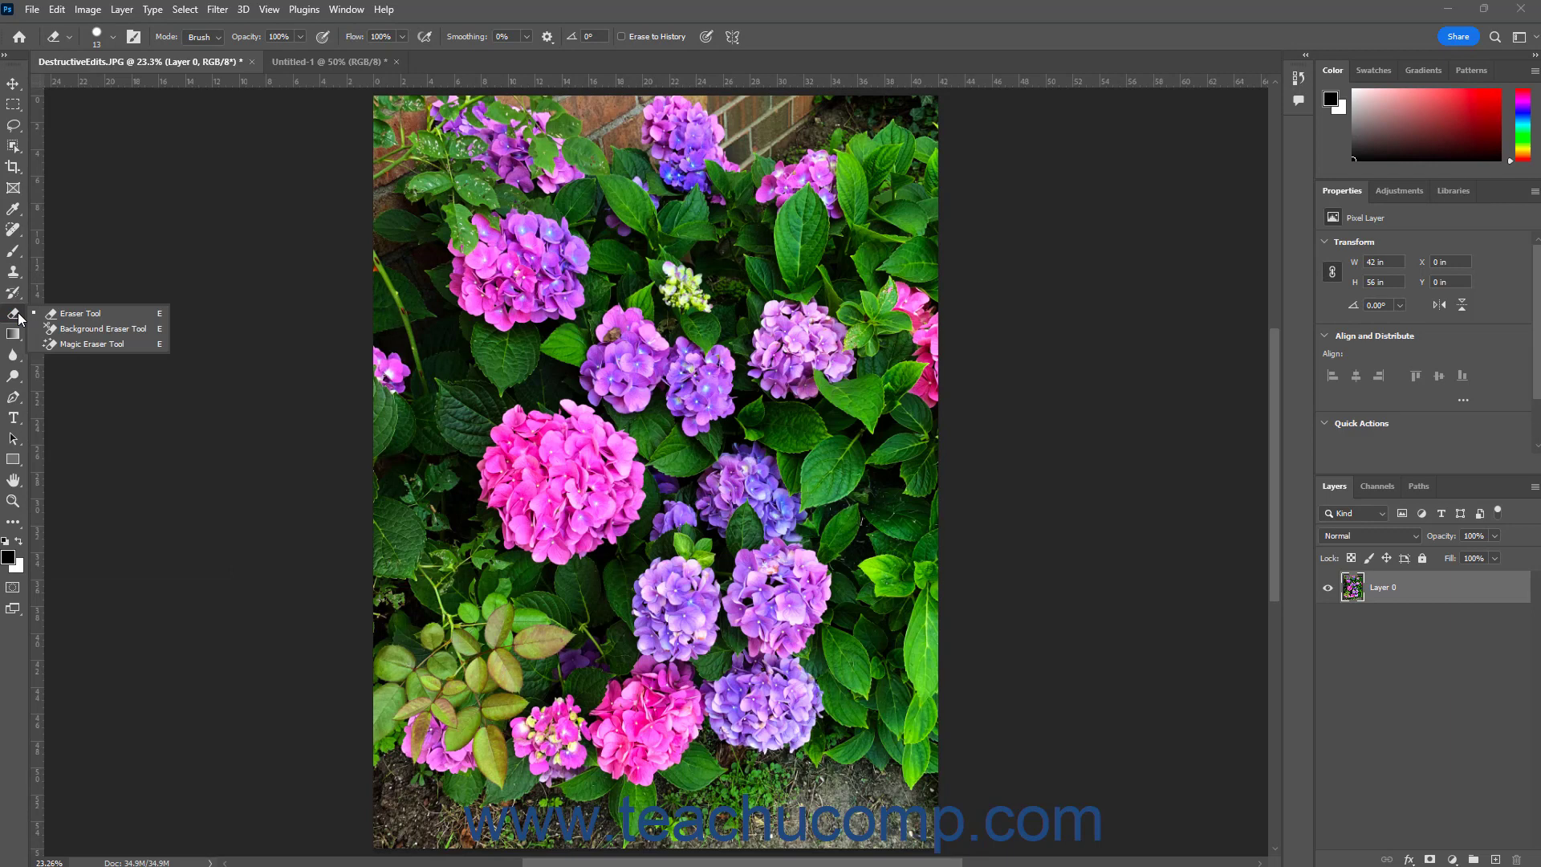
mouse_move(49, 318)
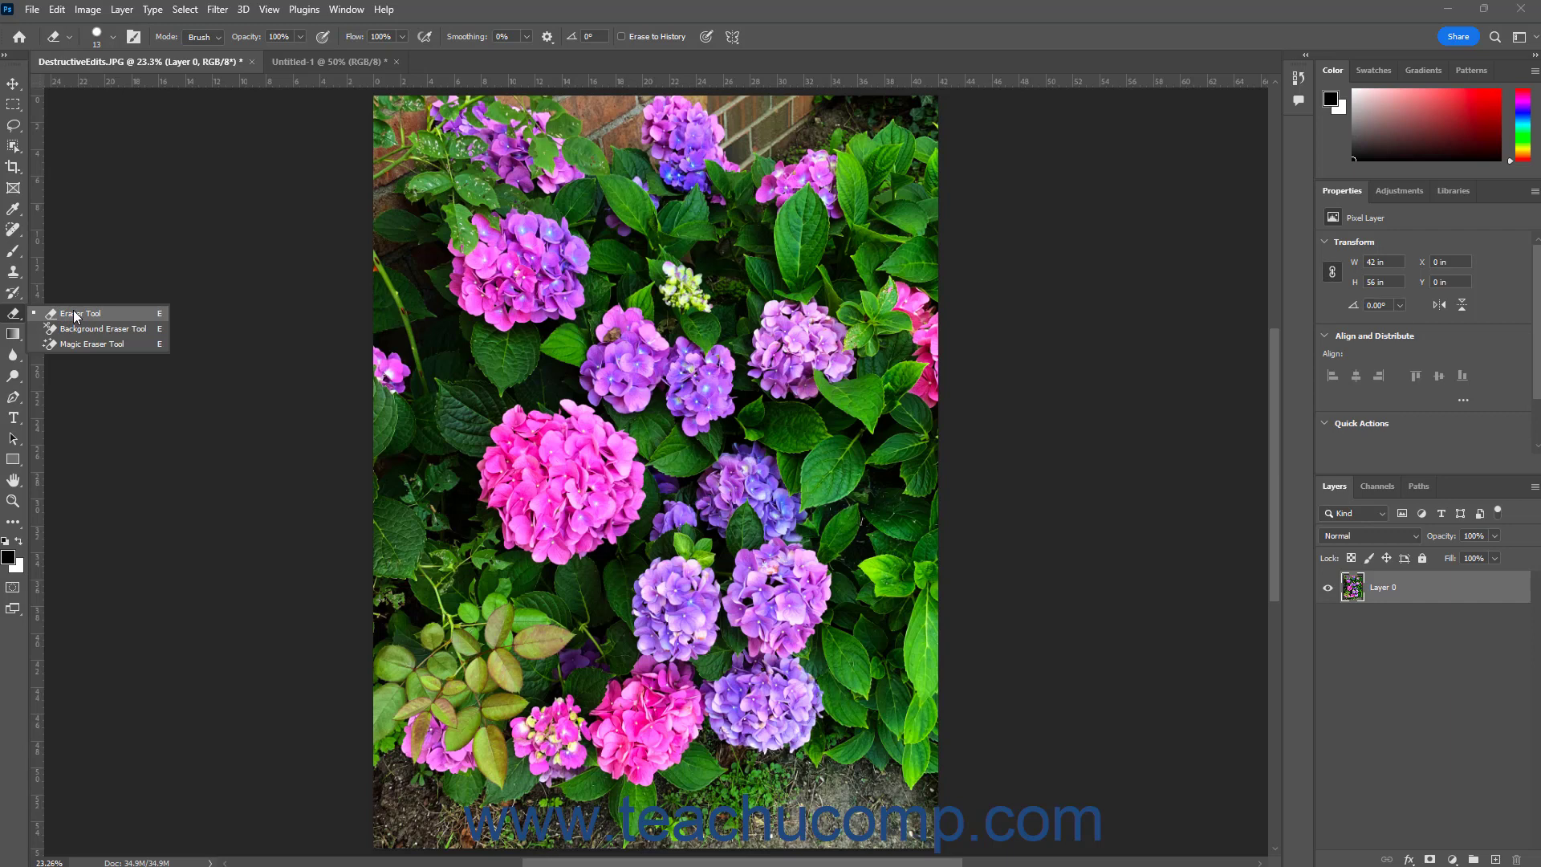
left_click(78, 313)
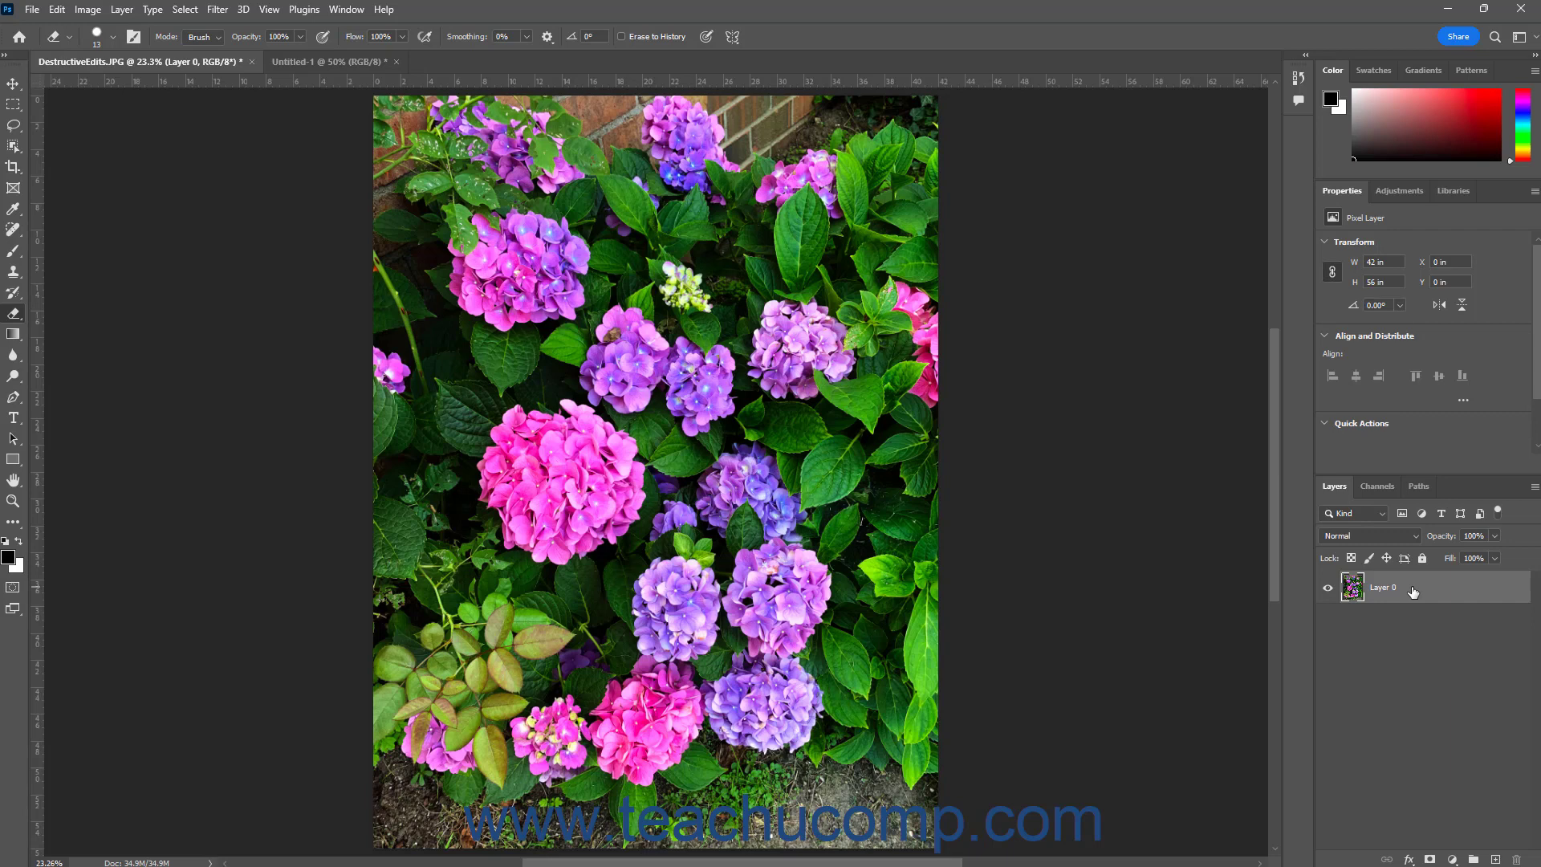
mouse_move(38, 630)
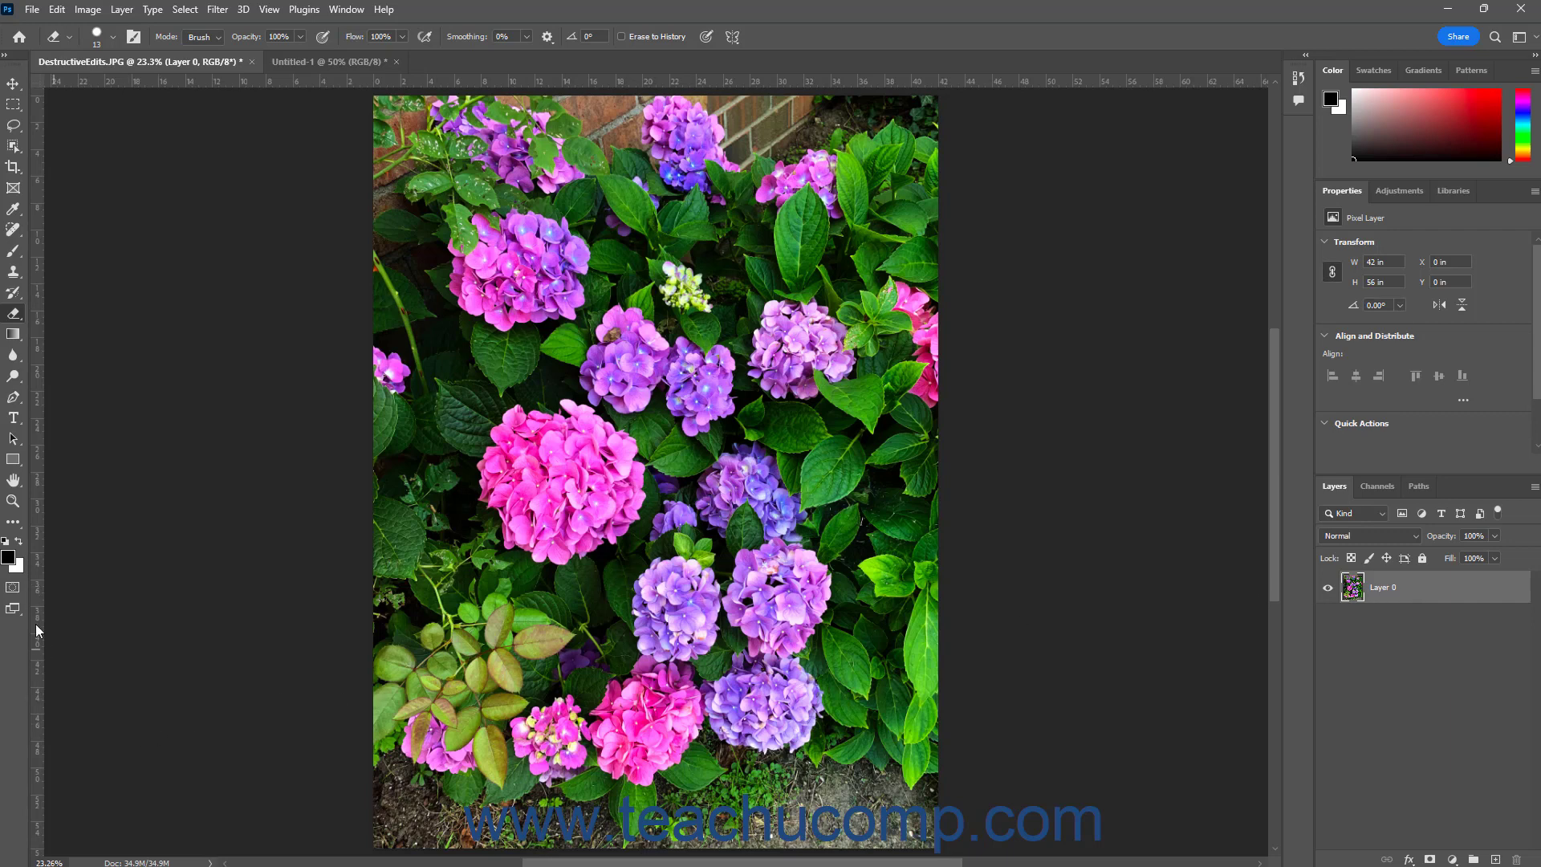
mouse_move(19, 573)
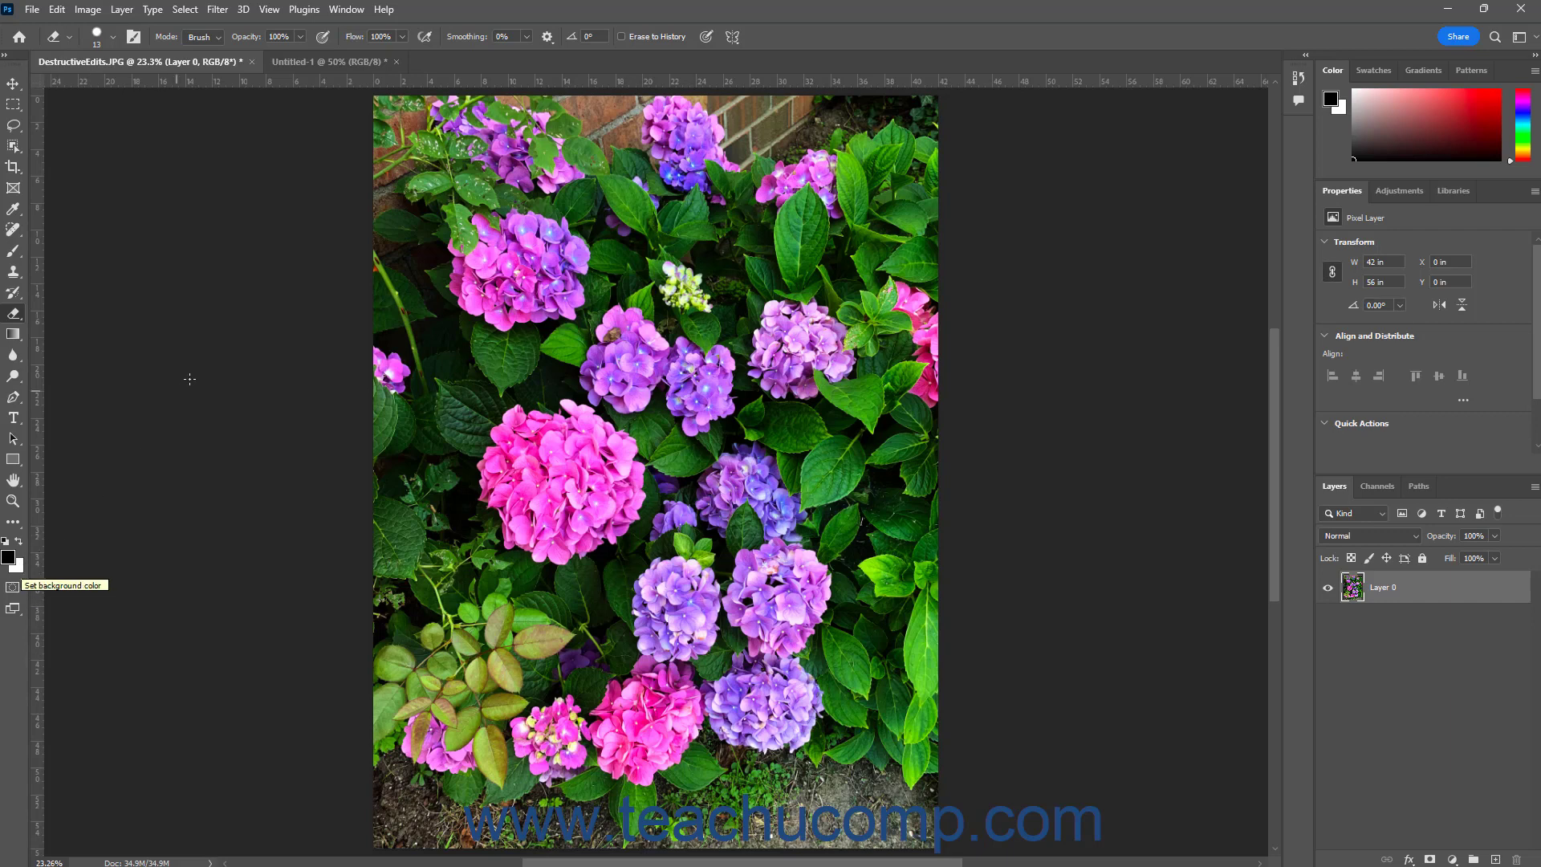
mouse_move(227, 315)
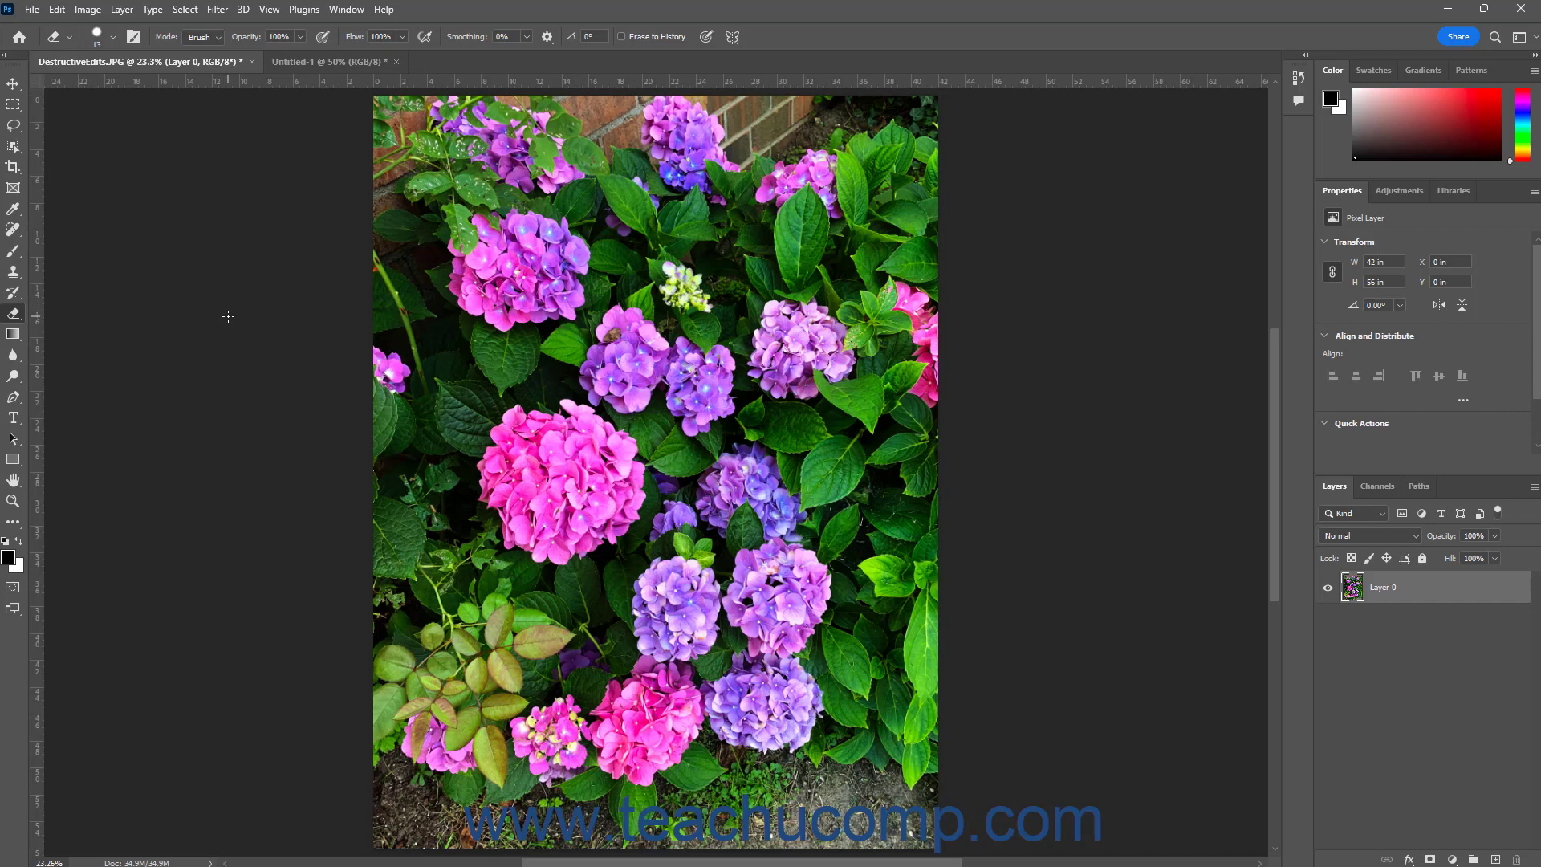
mouse_move(228, 88)
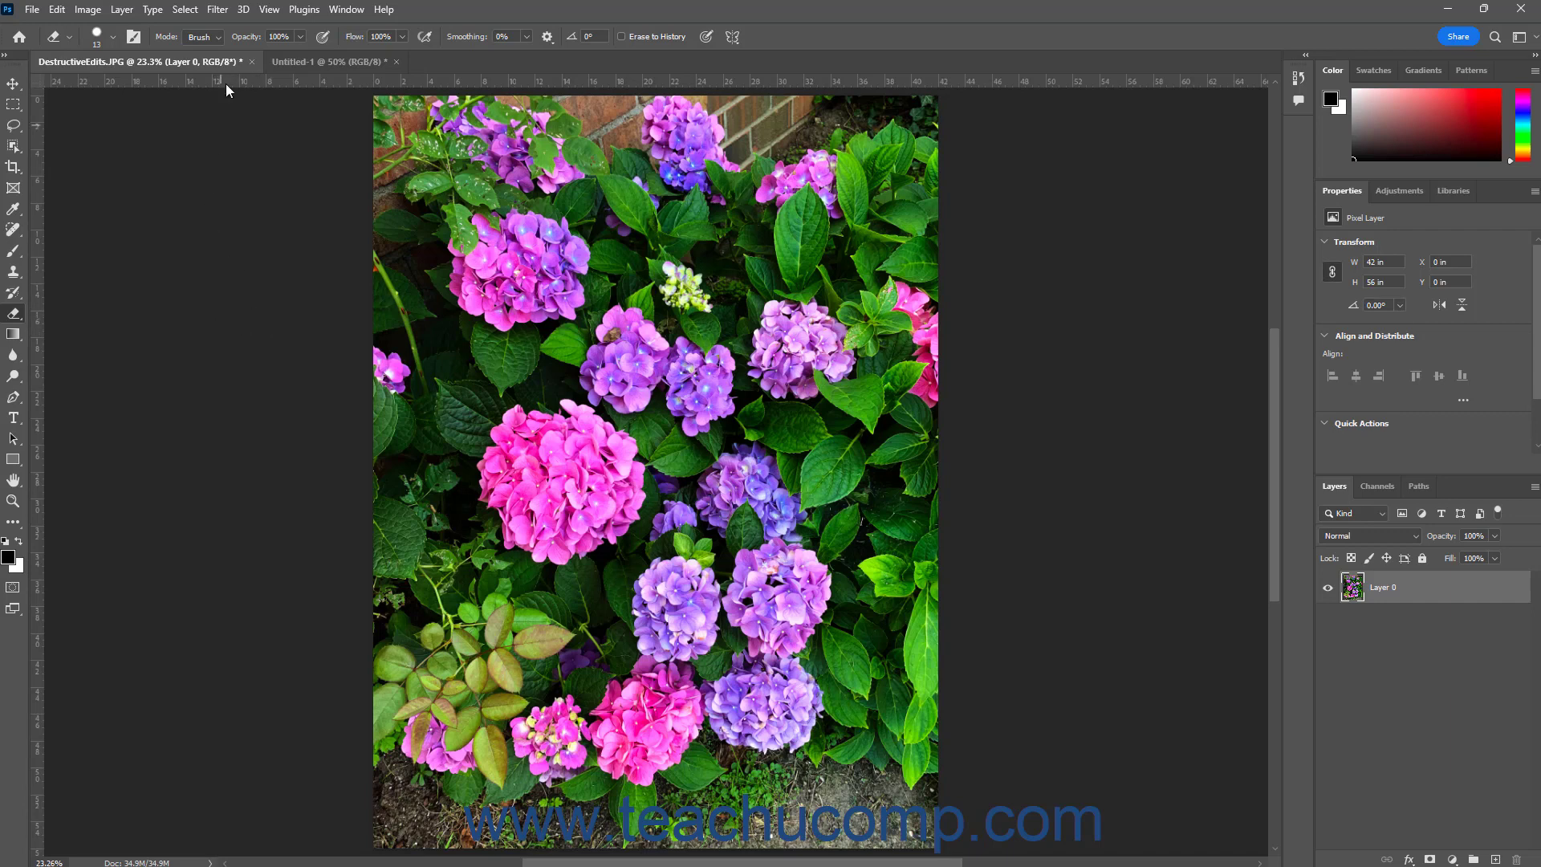
mouse_move(218, 44)
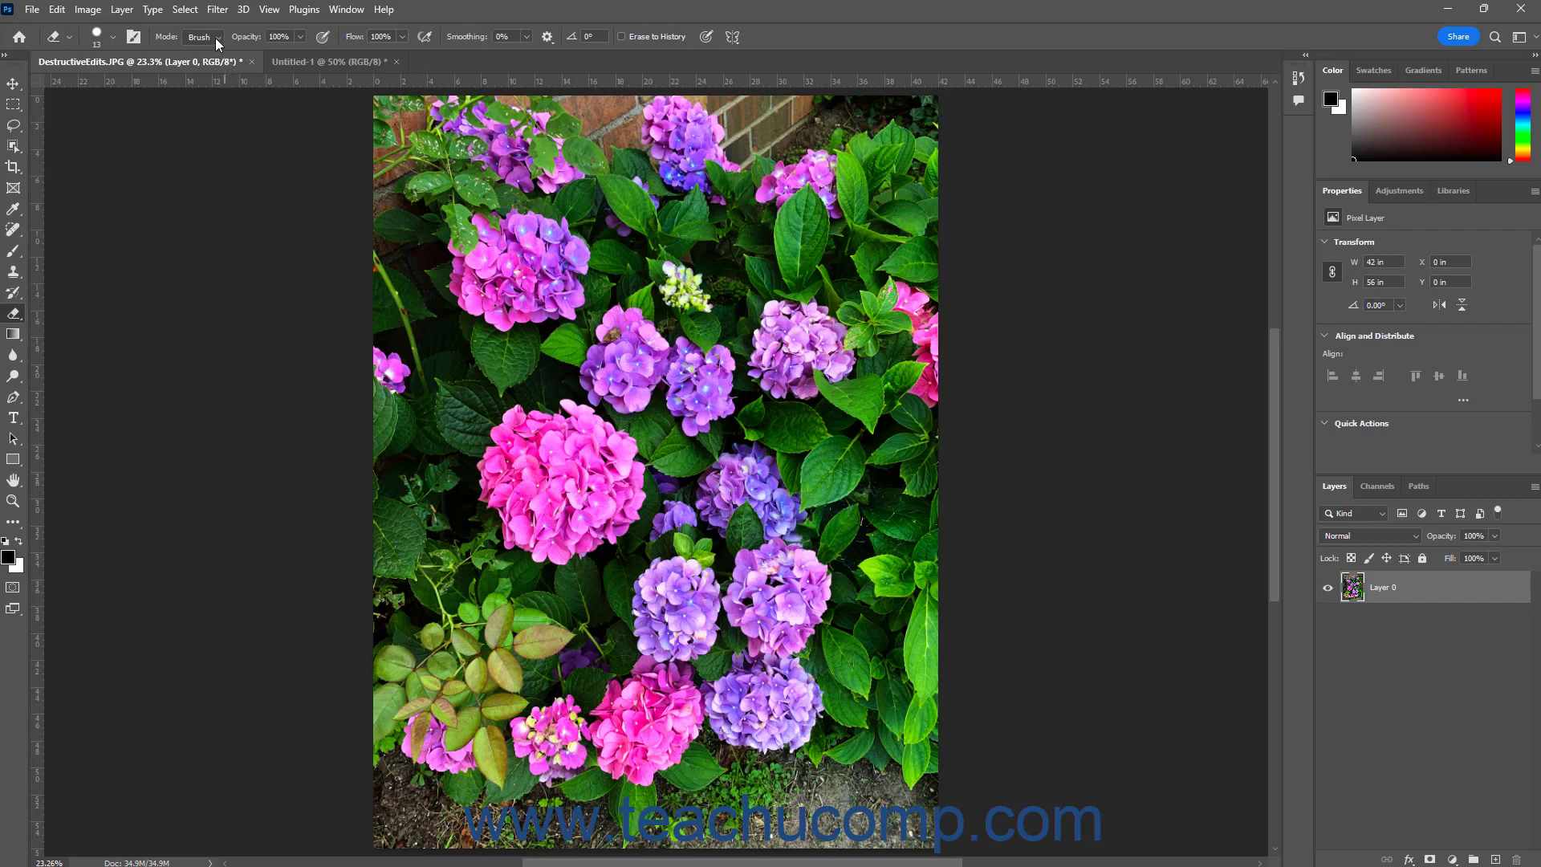
mouse_move(241, 36)
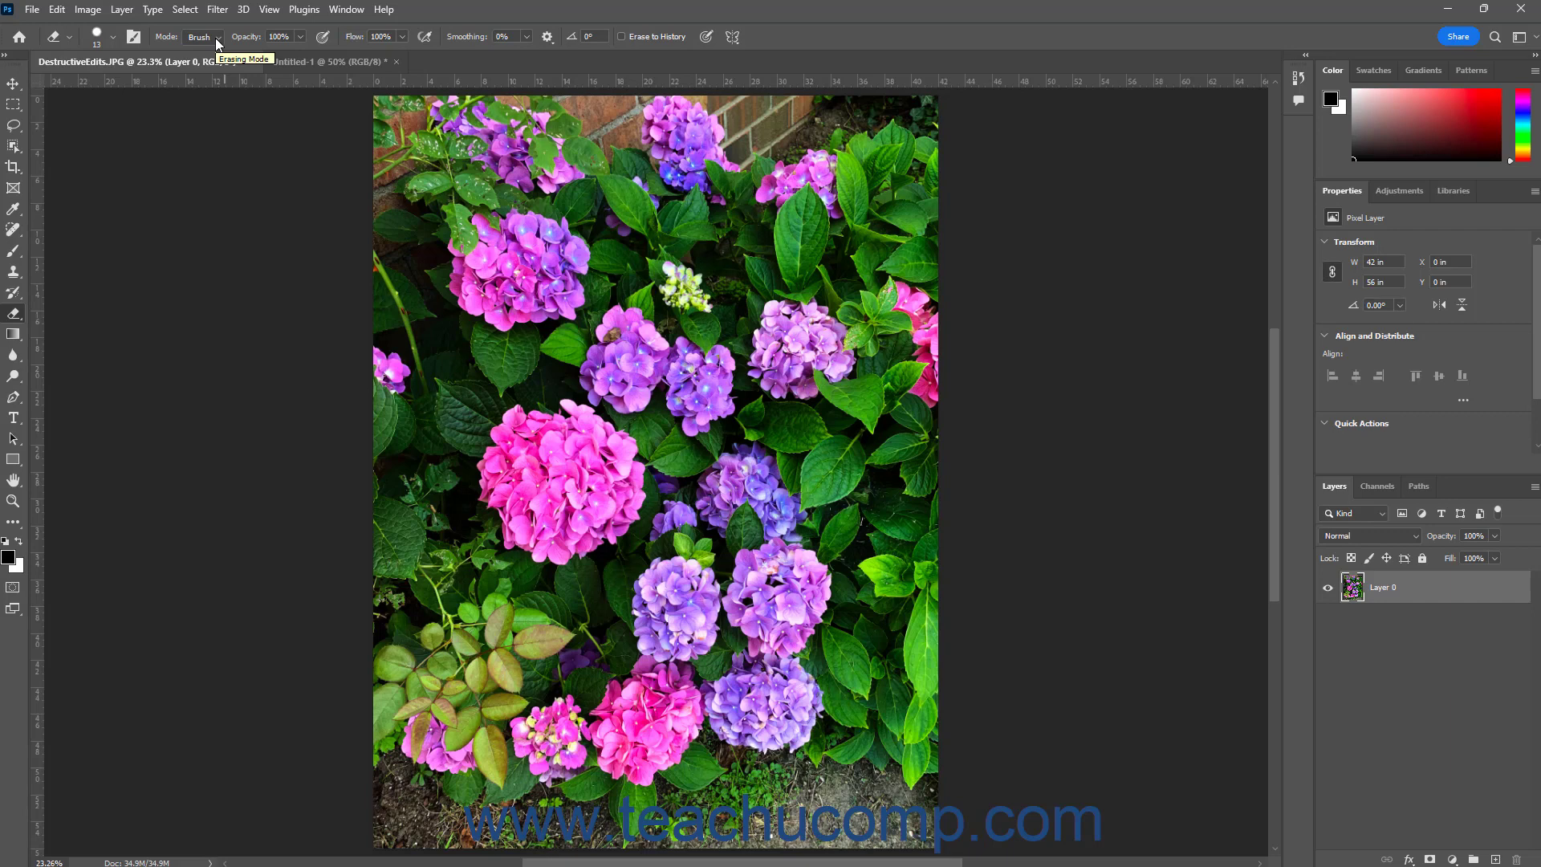
Step: Set the eraser mode to Block in the options bar
left_click(200, 36)
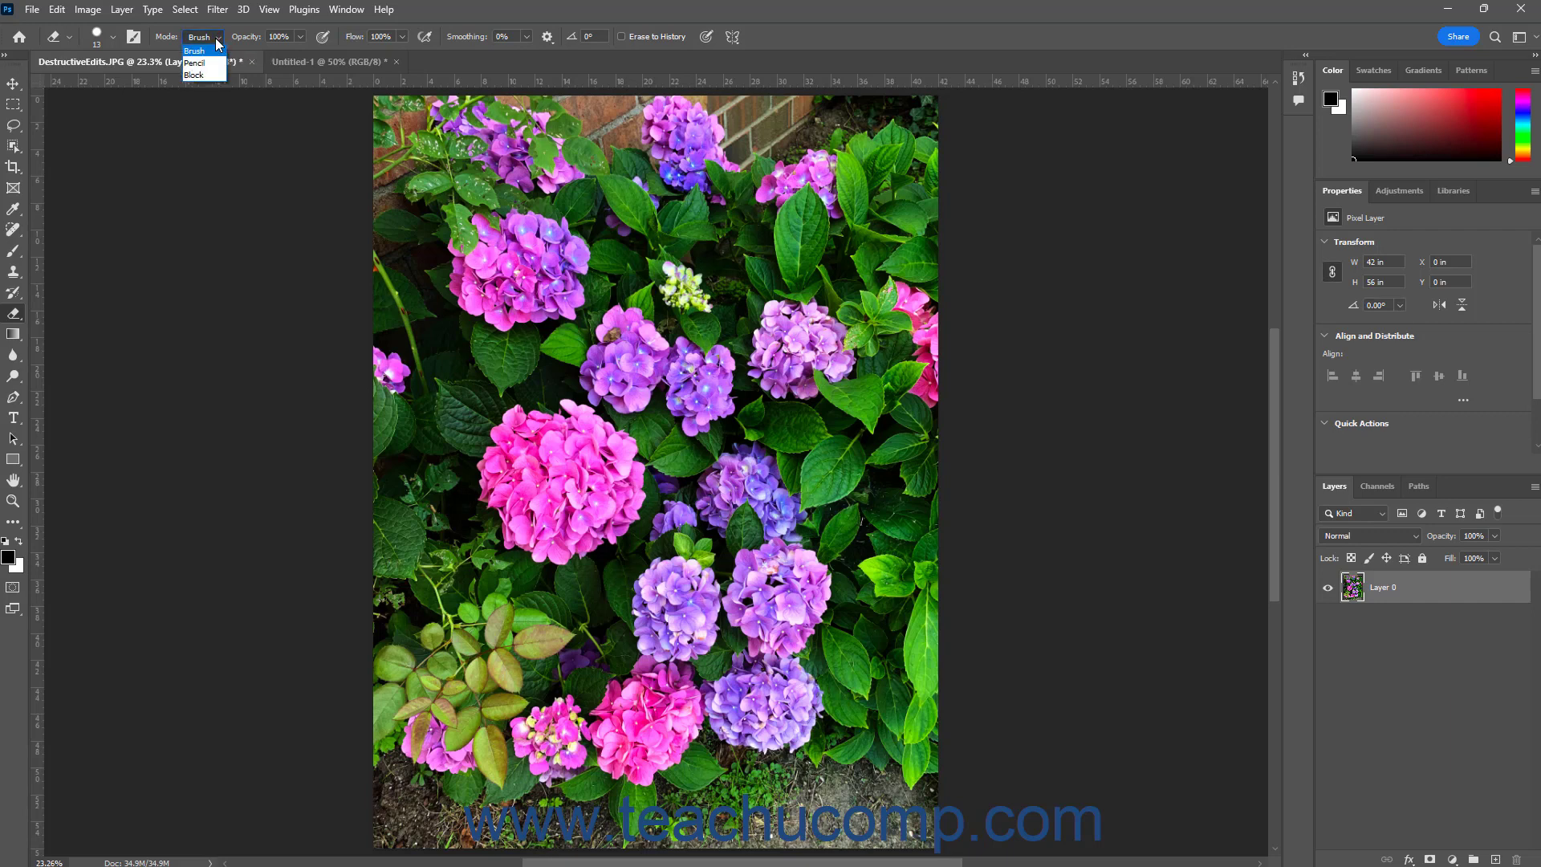
mouse_move(197, 62)
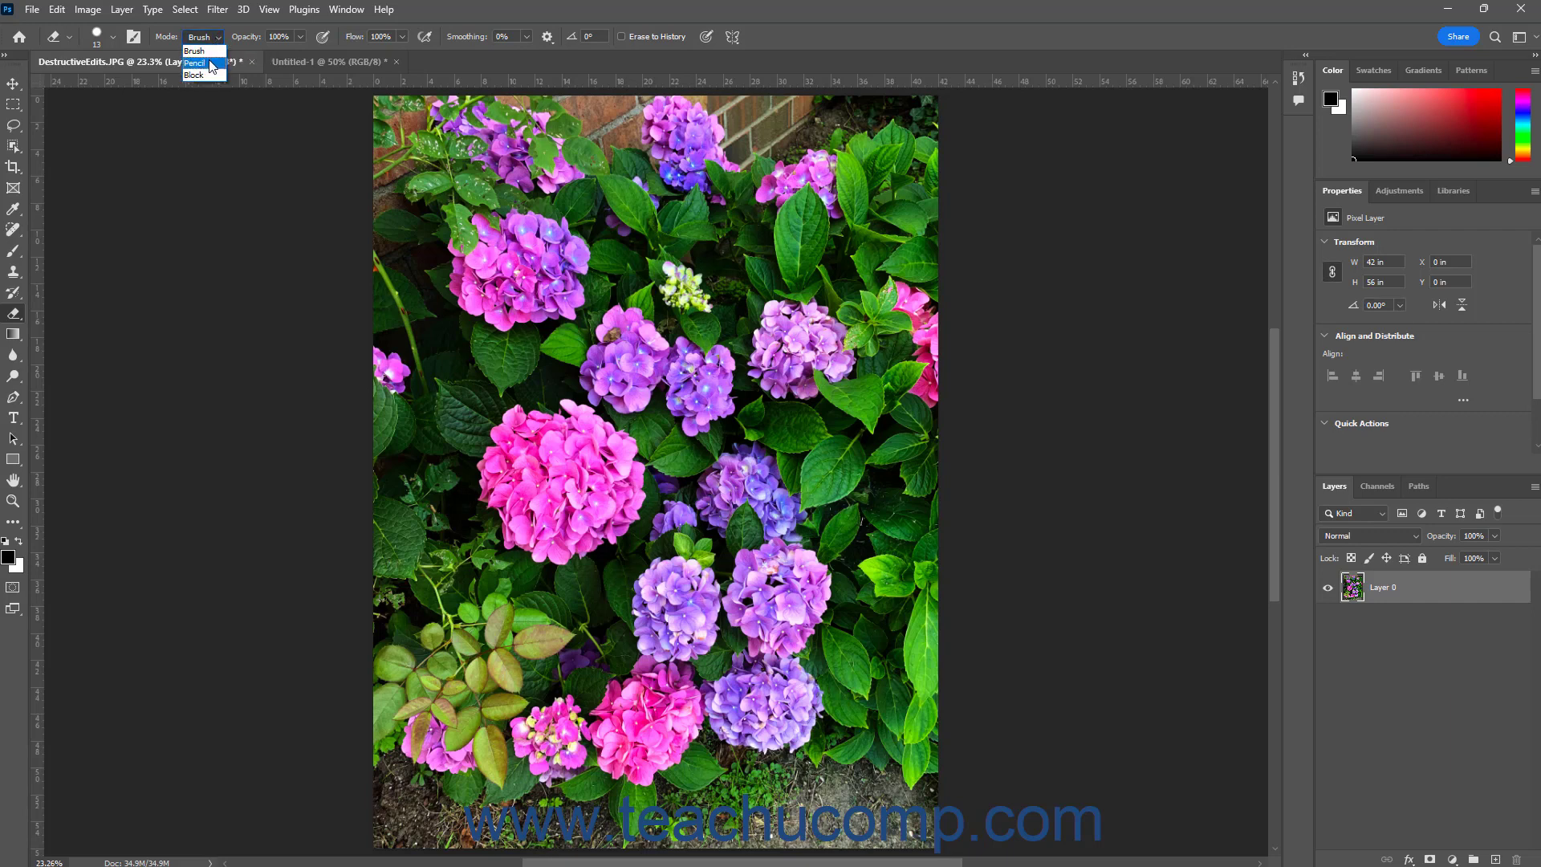
mouse_move(195, 76)
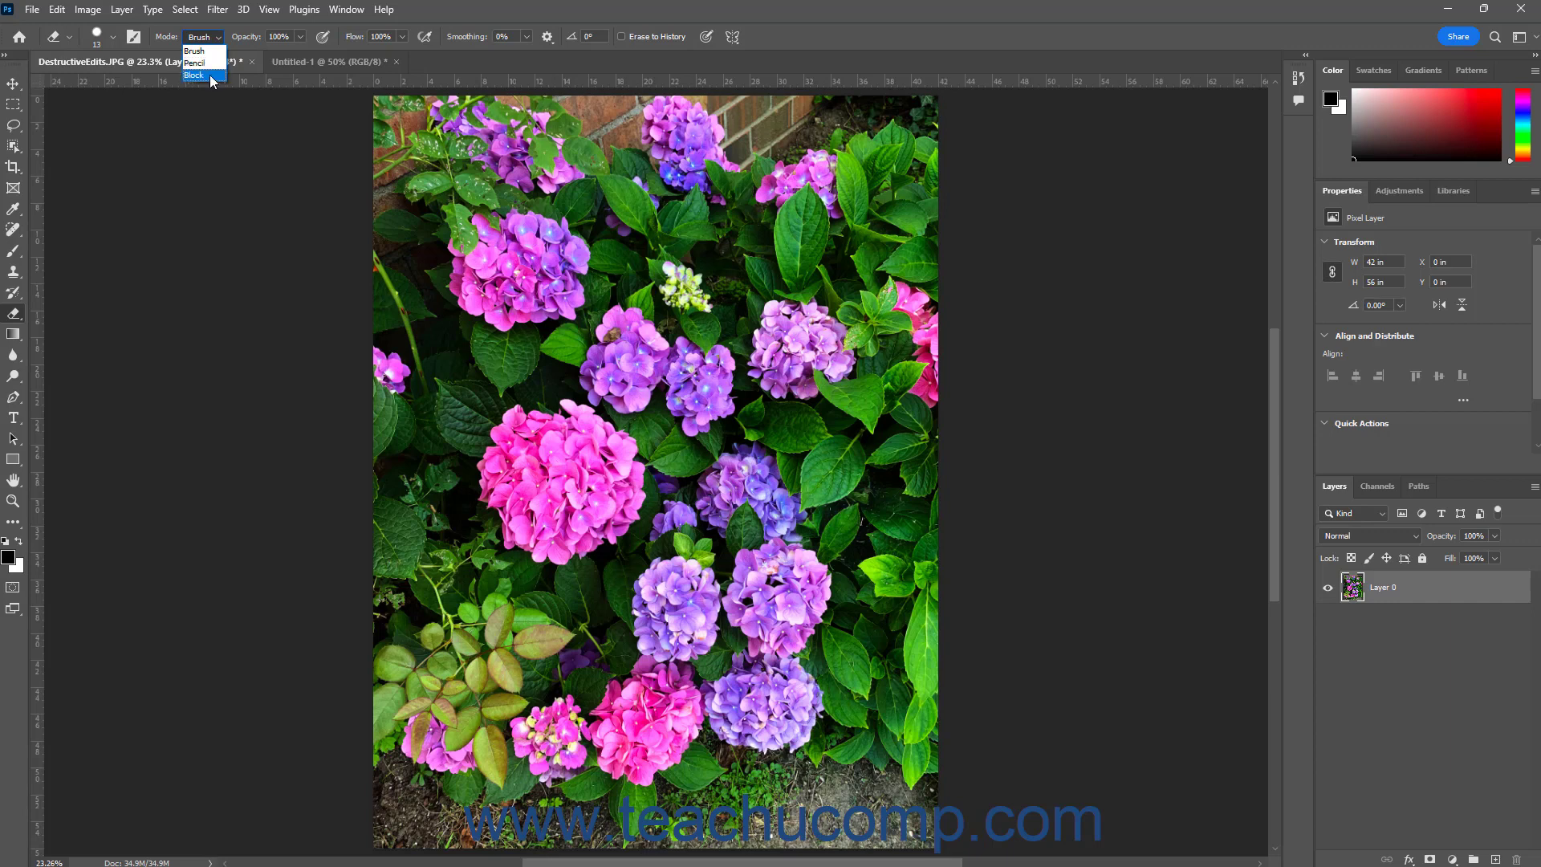
mouse_move(196, 51)
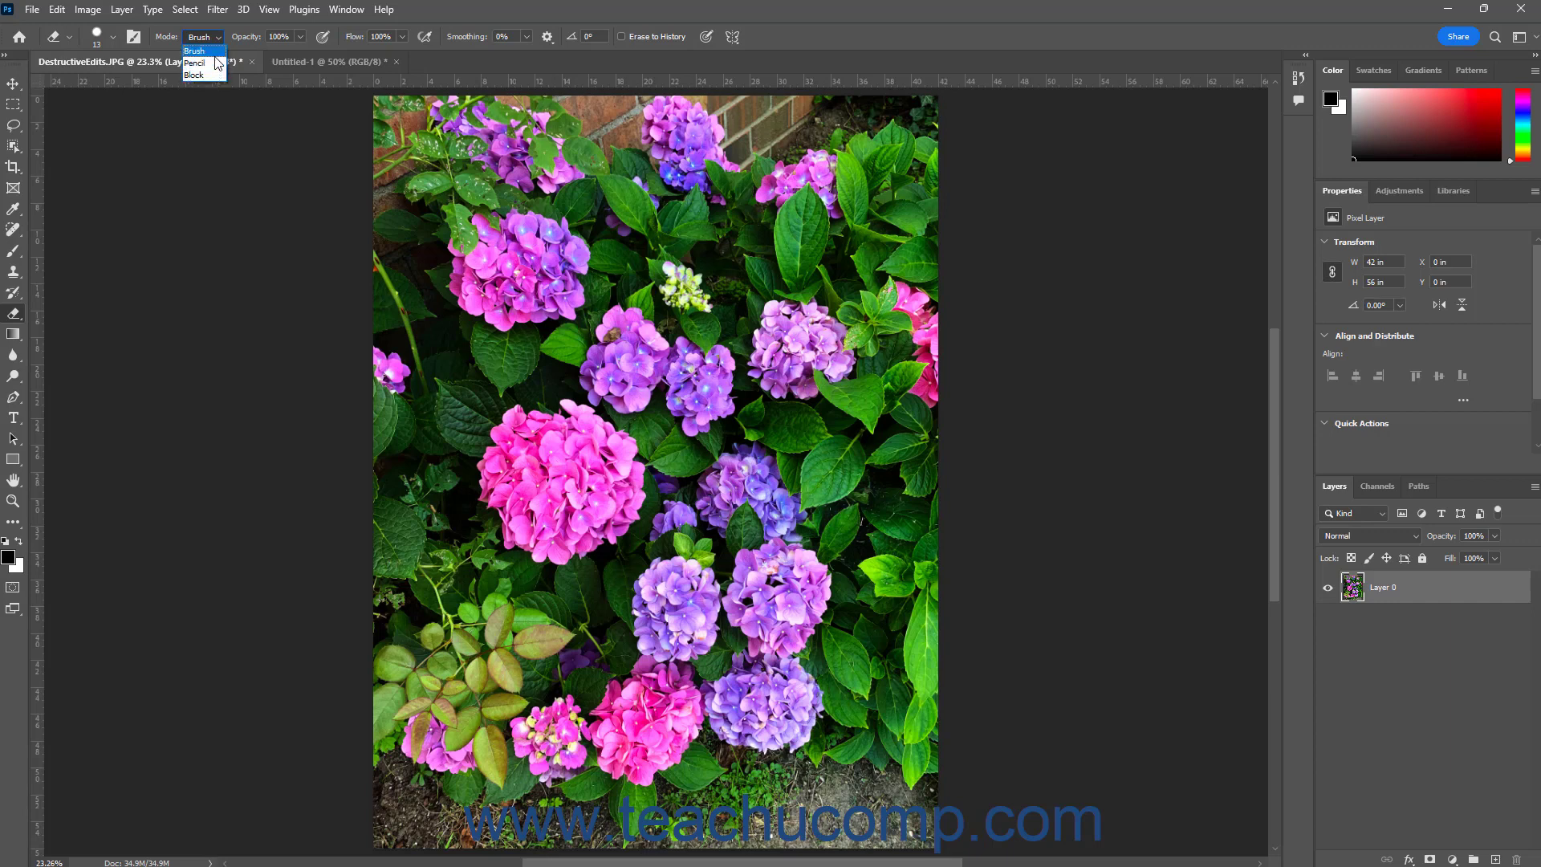
mouse_move(195, 63)
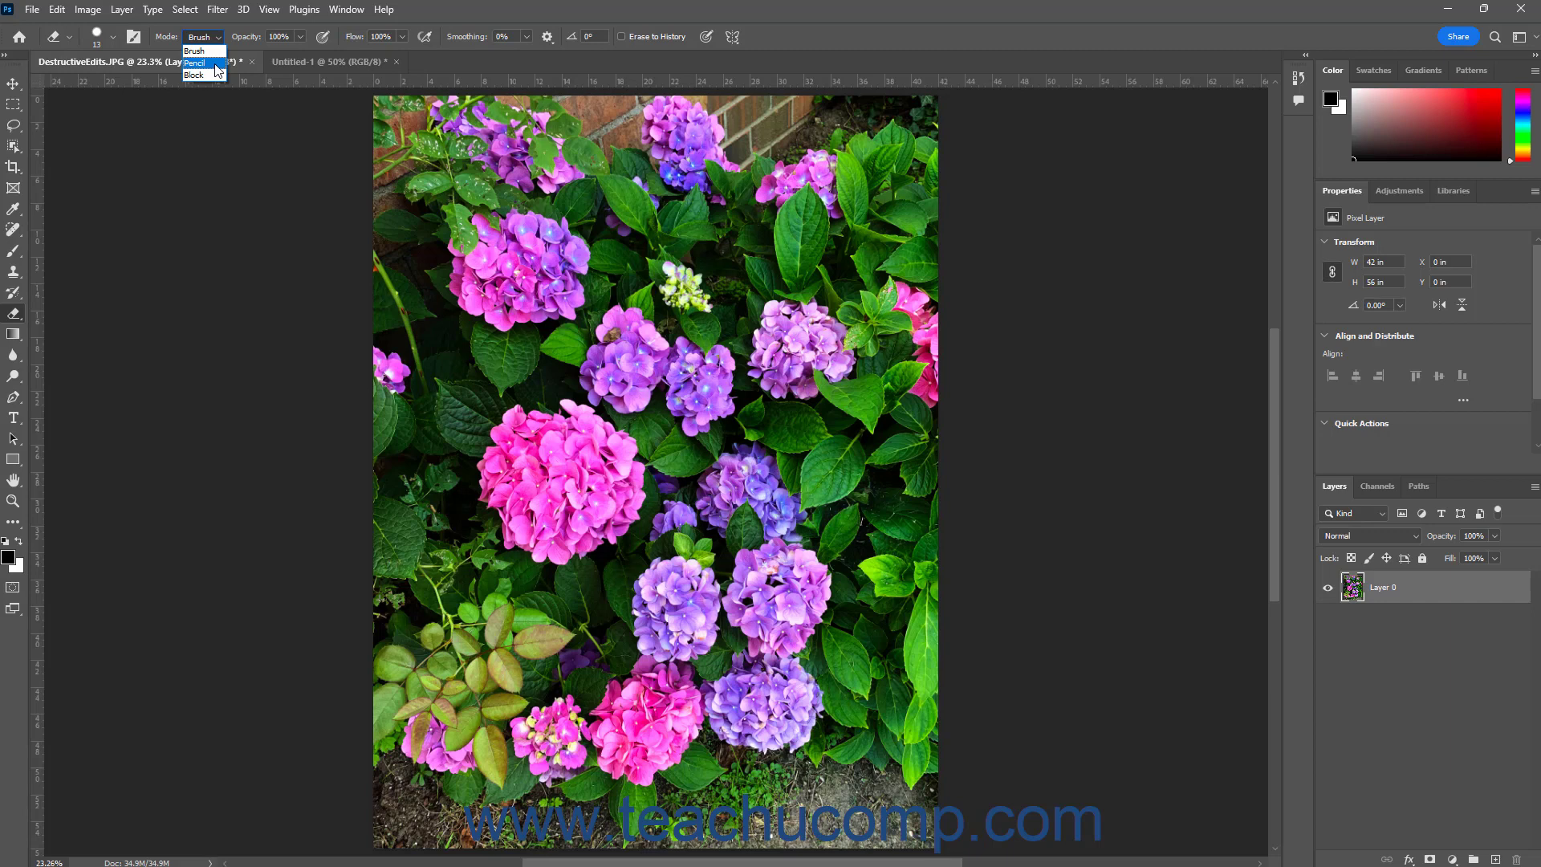
left_click(196, 74)
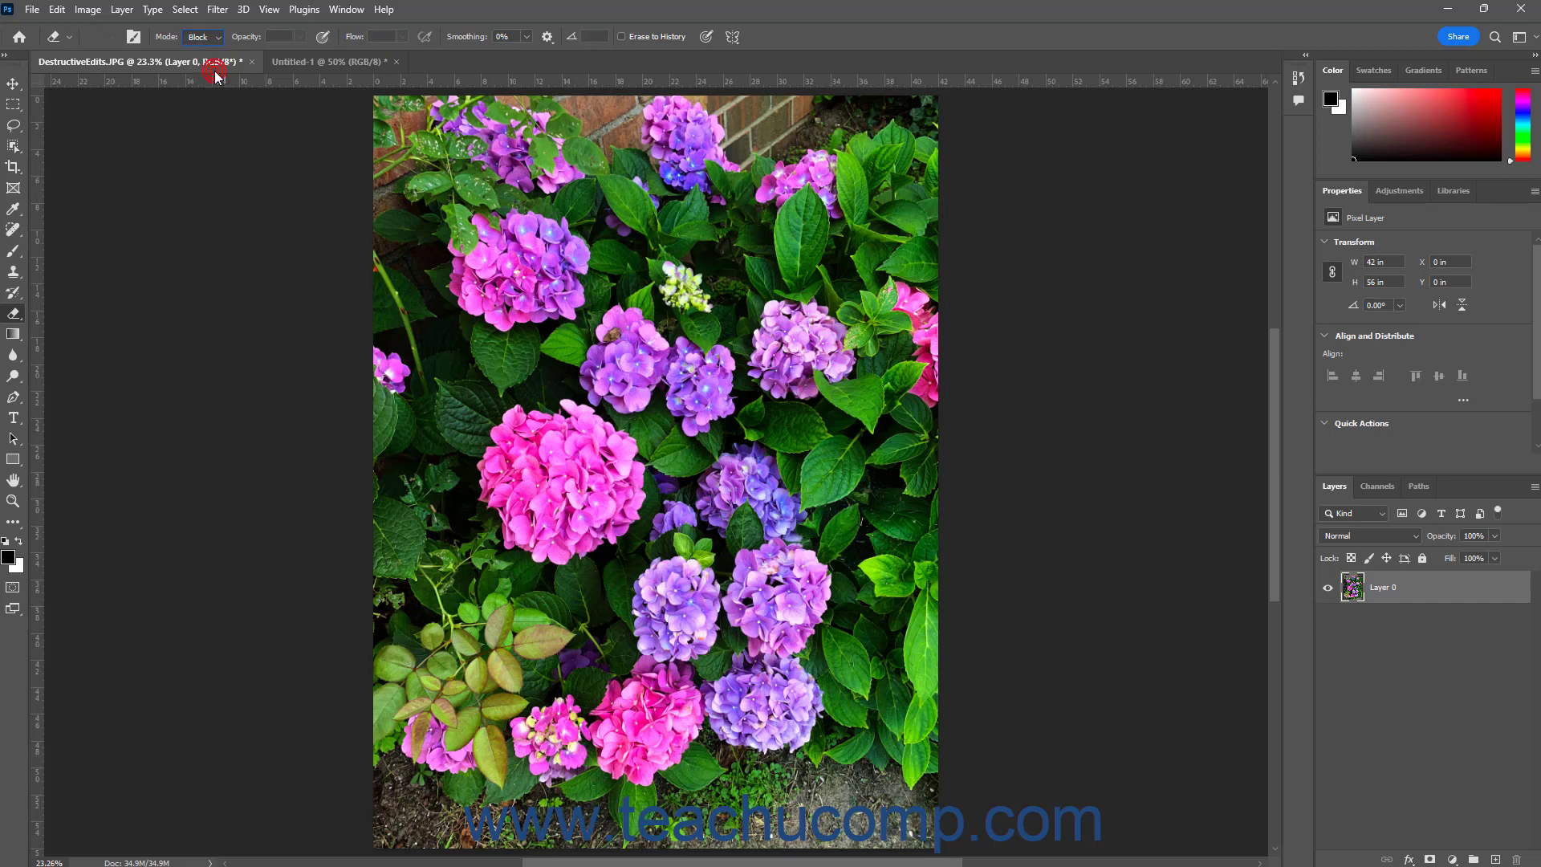
mouse_move(219, 232)
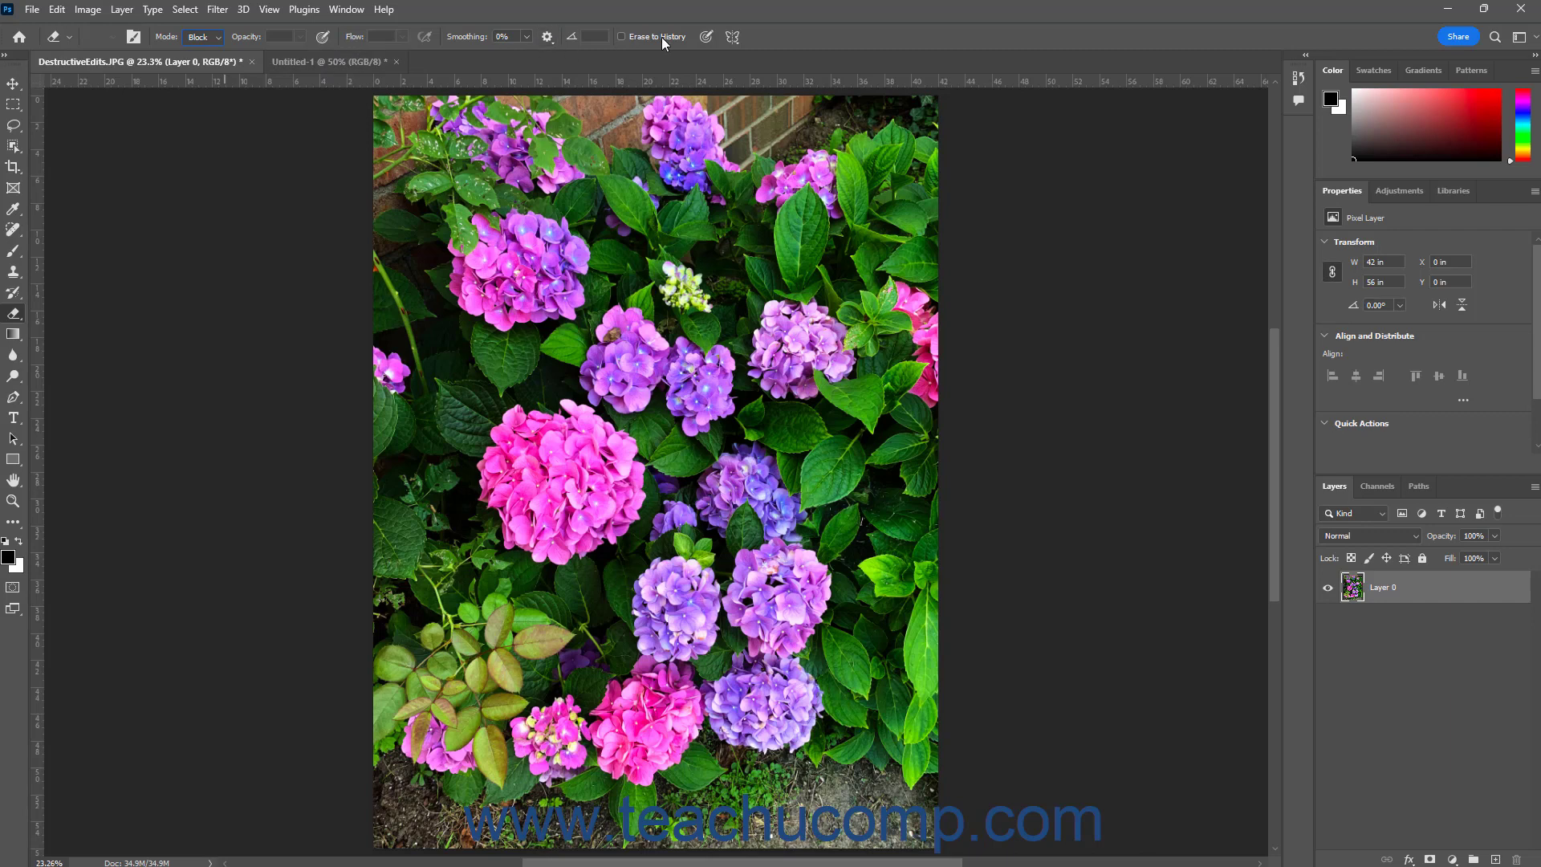
mouse_move(232, 245)
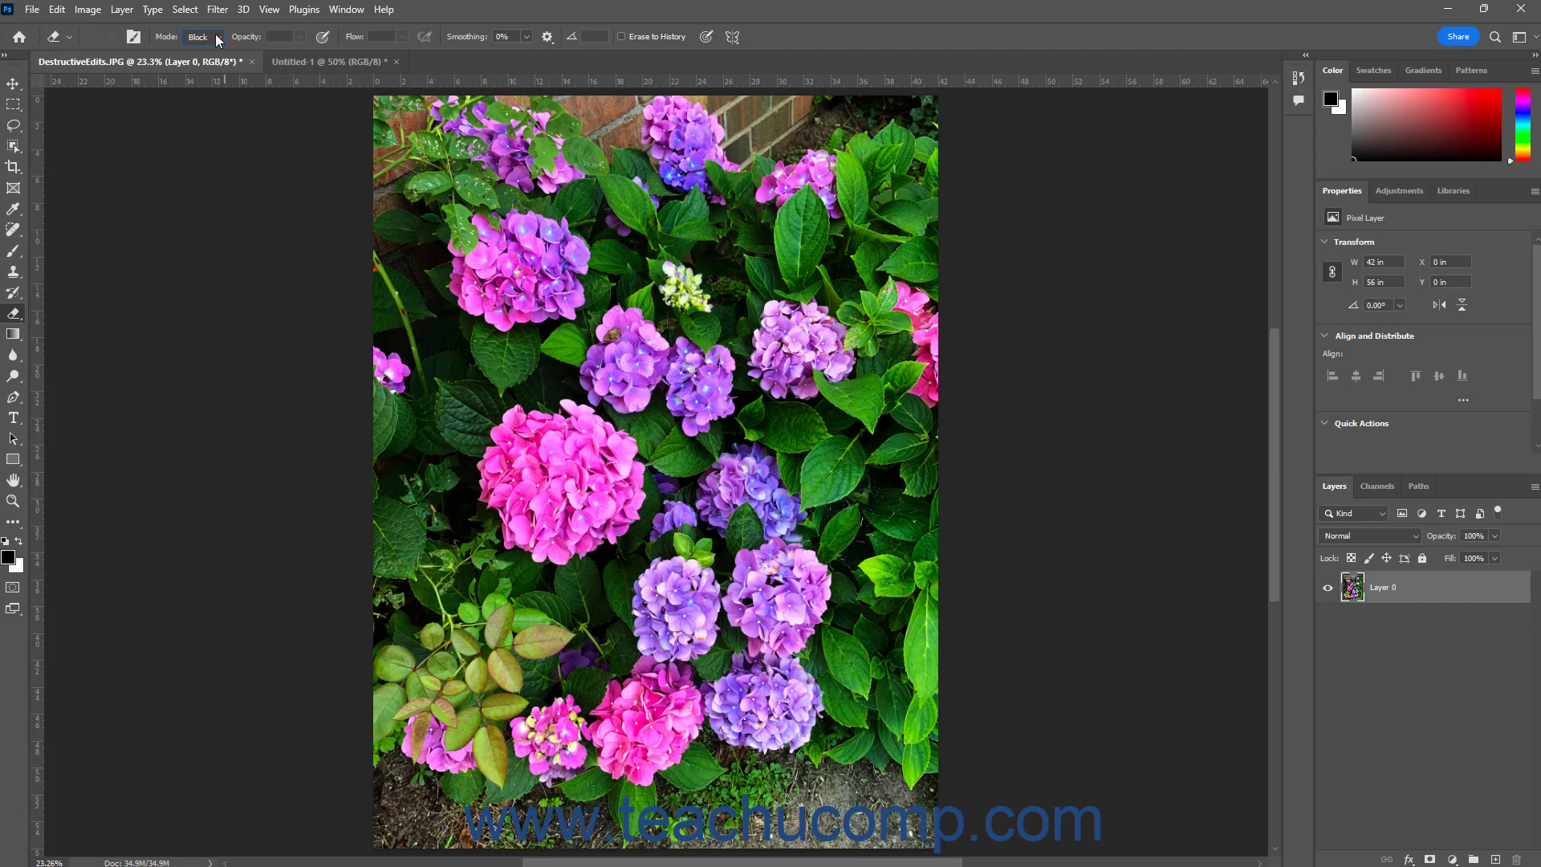
left_click(203, 37)
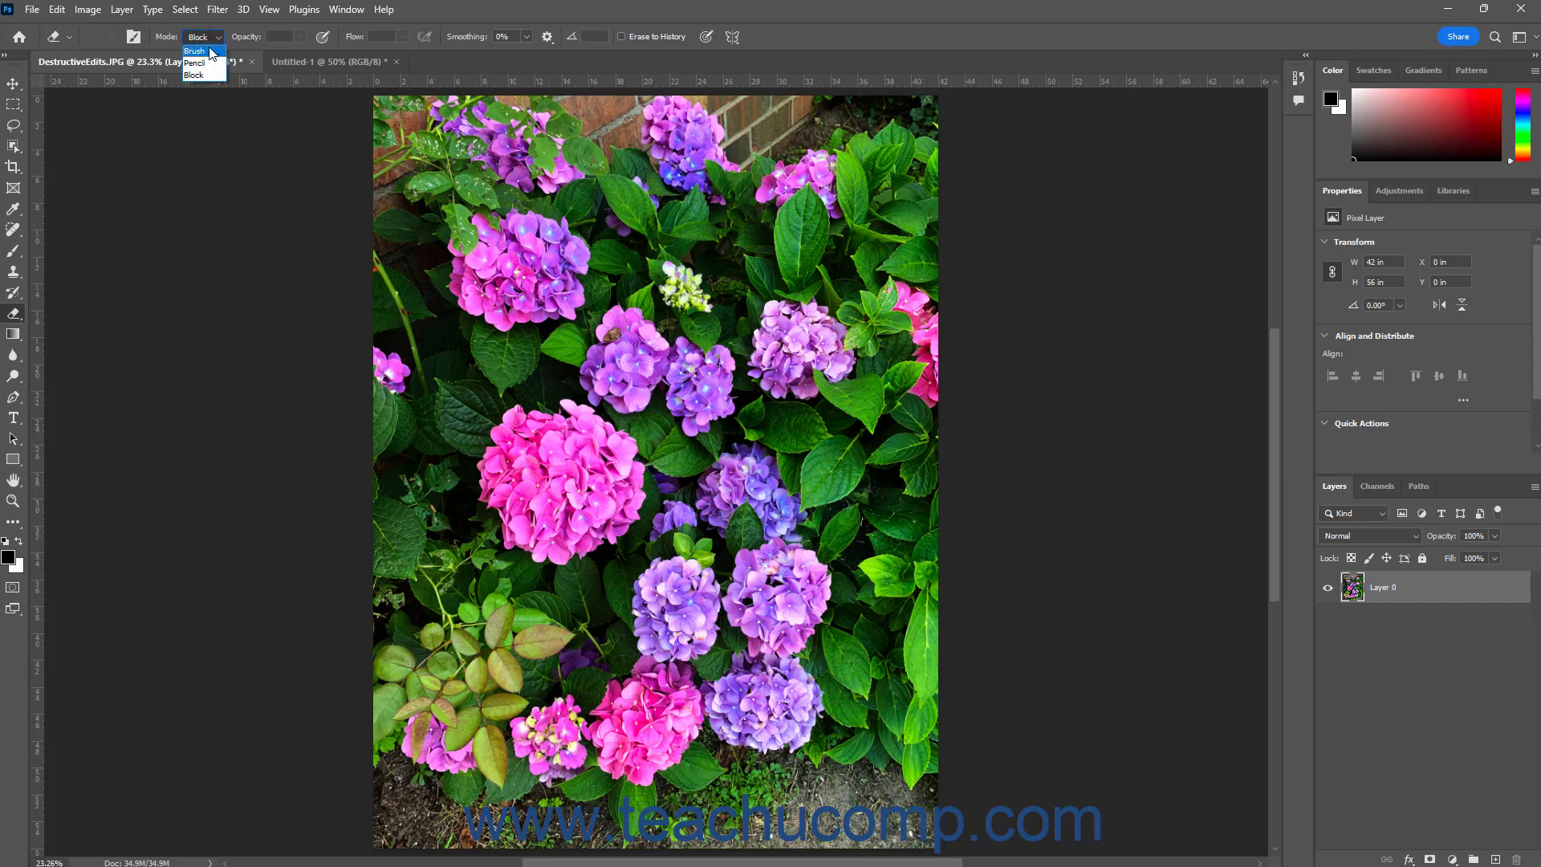
Step: Return the eraser to Brush mode with a larger size, undoing the test erase
left_click(194, 52)
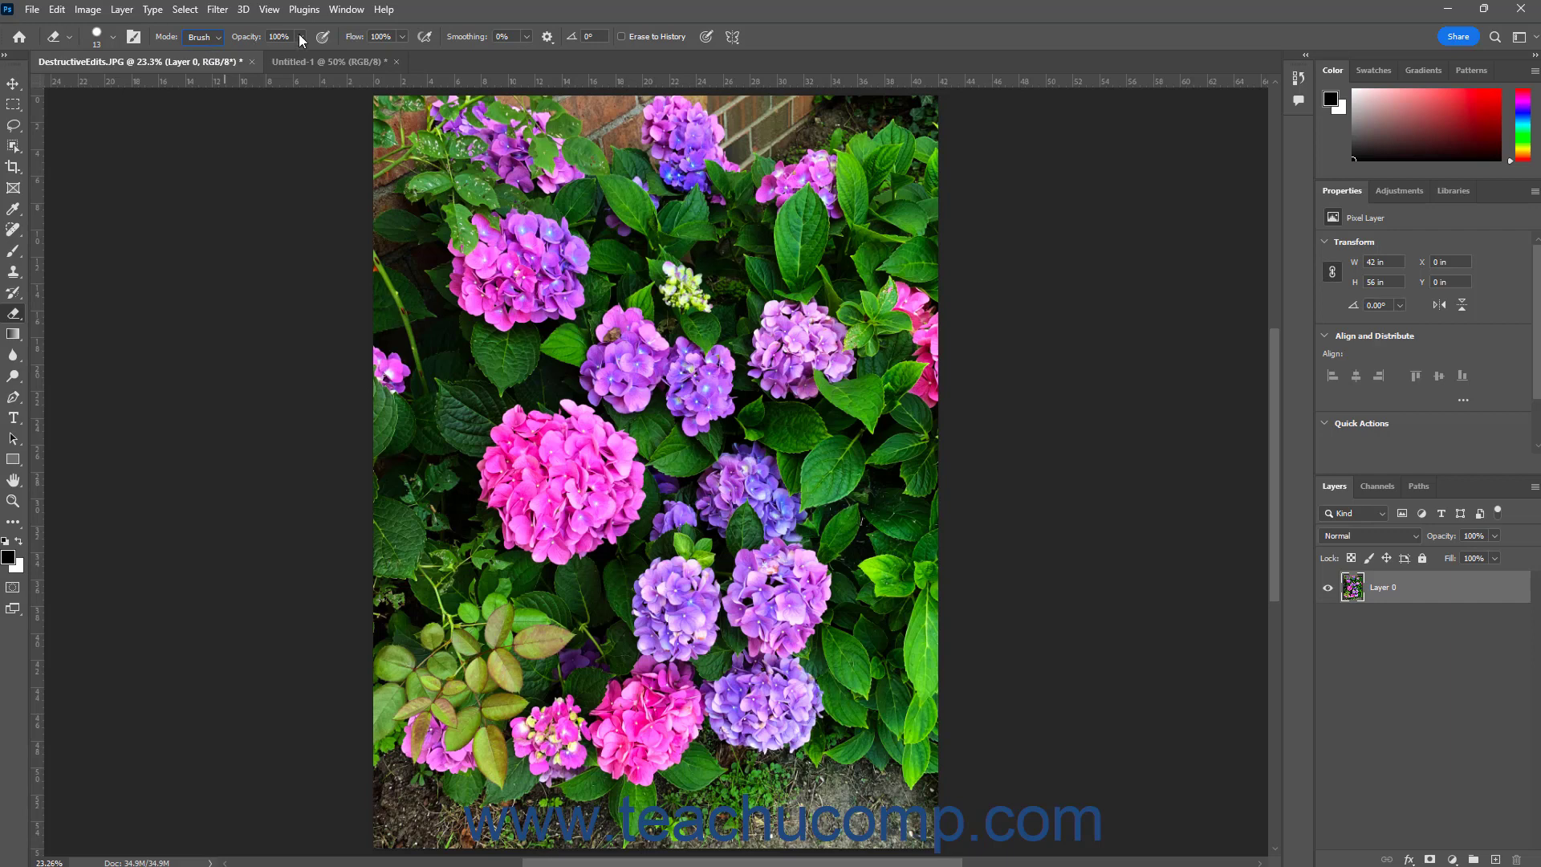
mouse_move(299, 41)
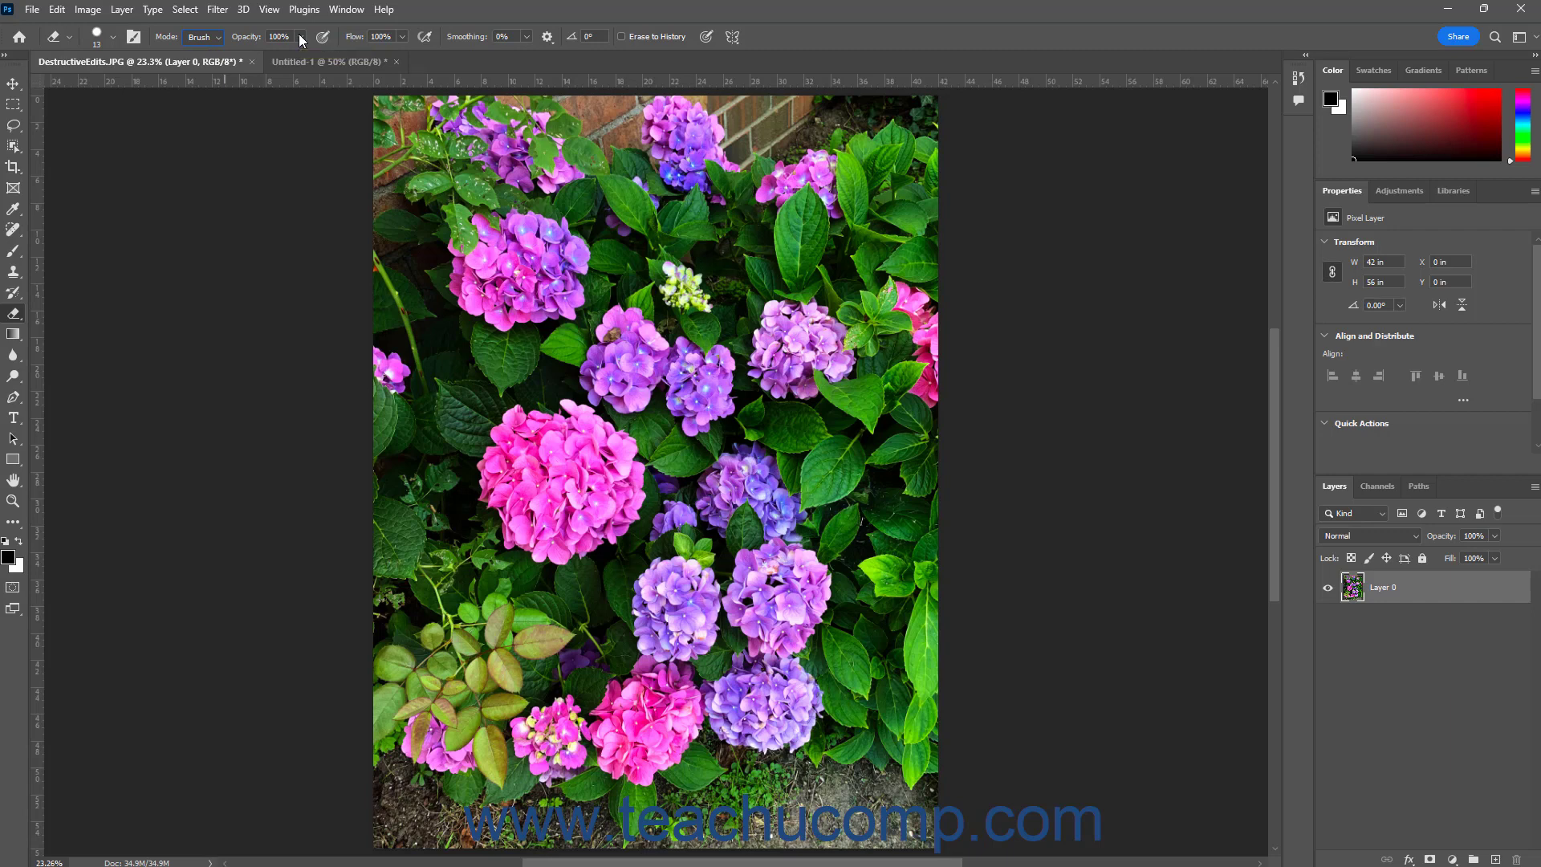
mouse_move(303, 297)
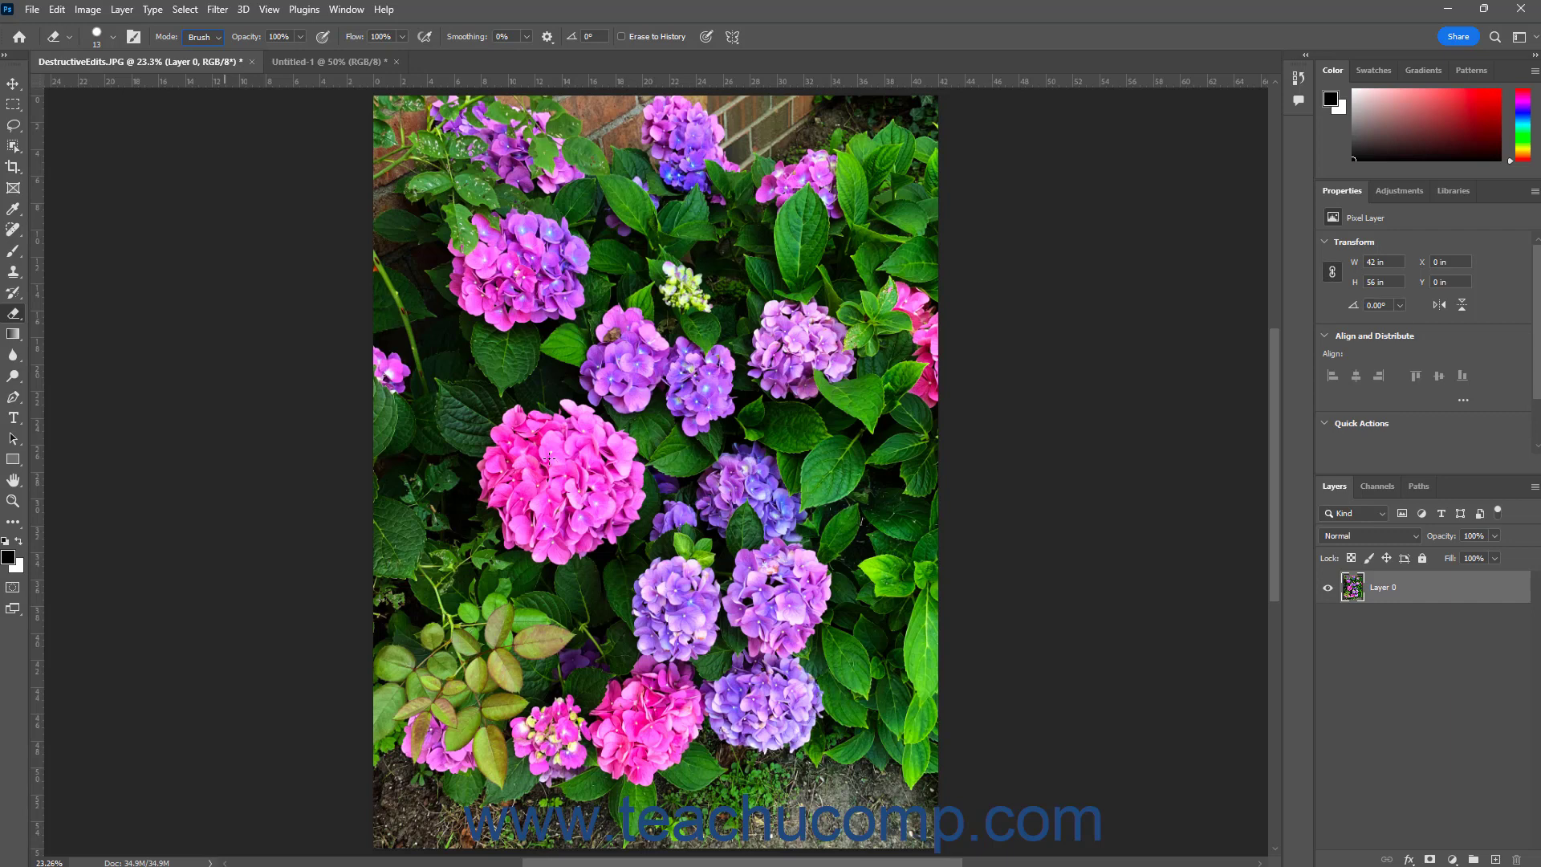
left_click(111, 36)
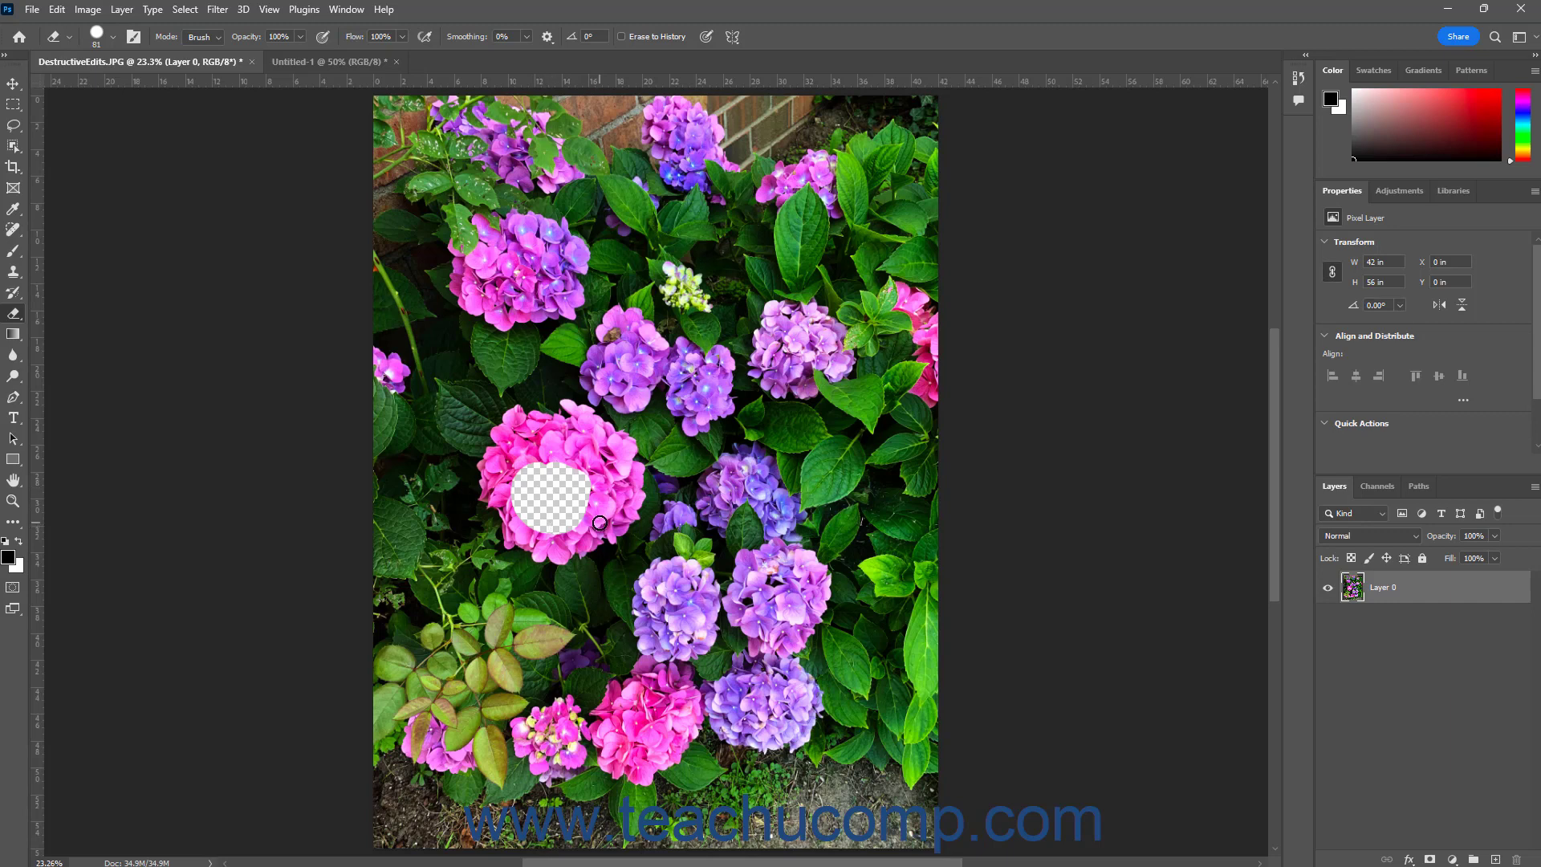
key("ctrl+z")
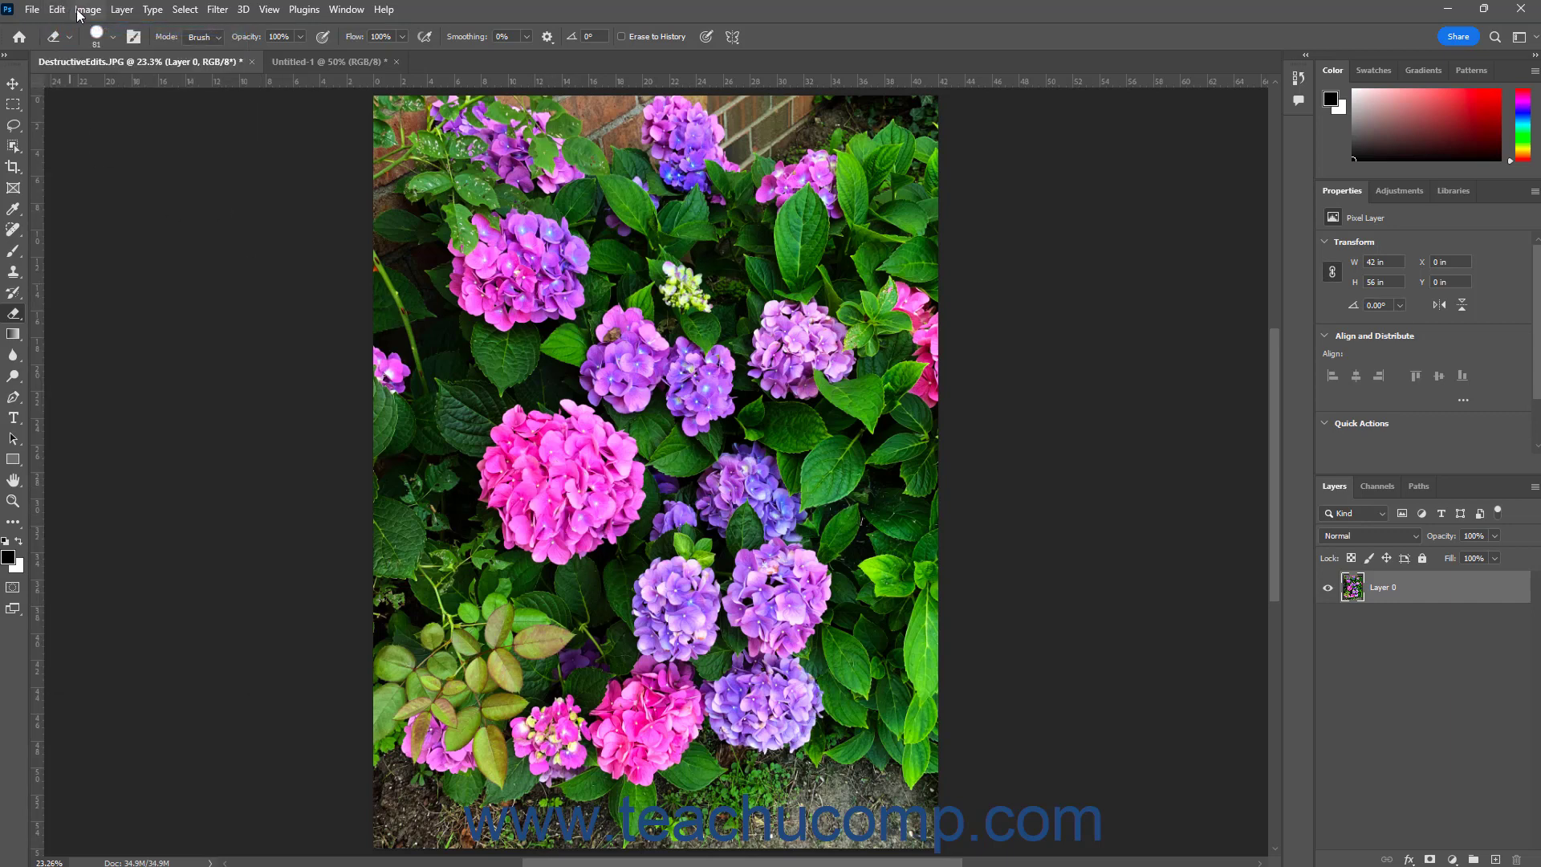
Step: Apply Image > Adjustments > Desaturate to turn the photo black and white
left_click(88, 9)
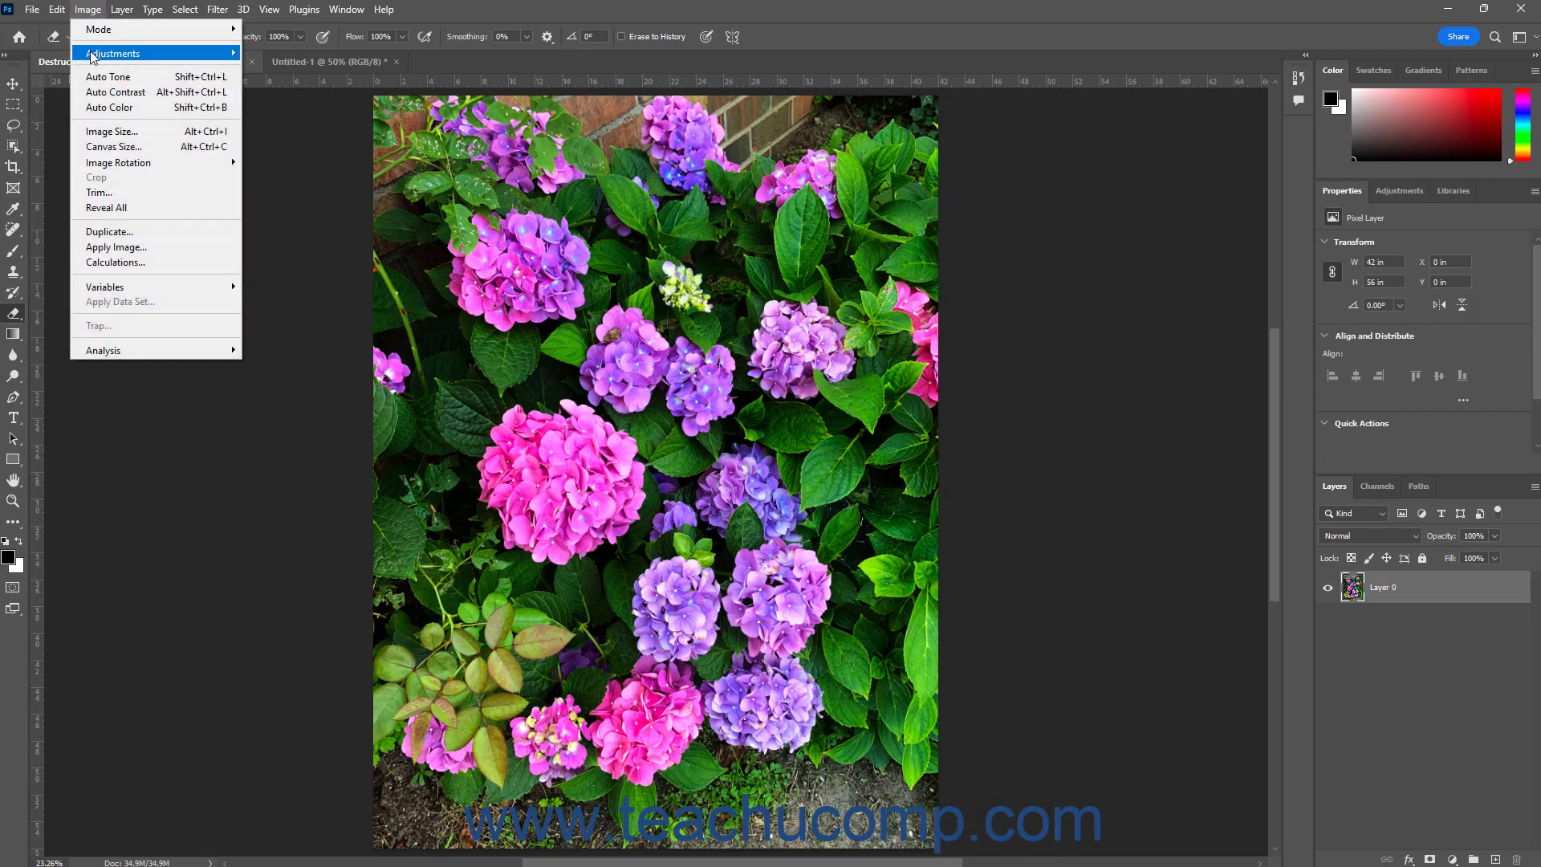
left_click(115, 53)
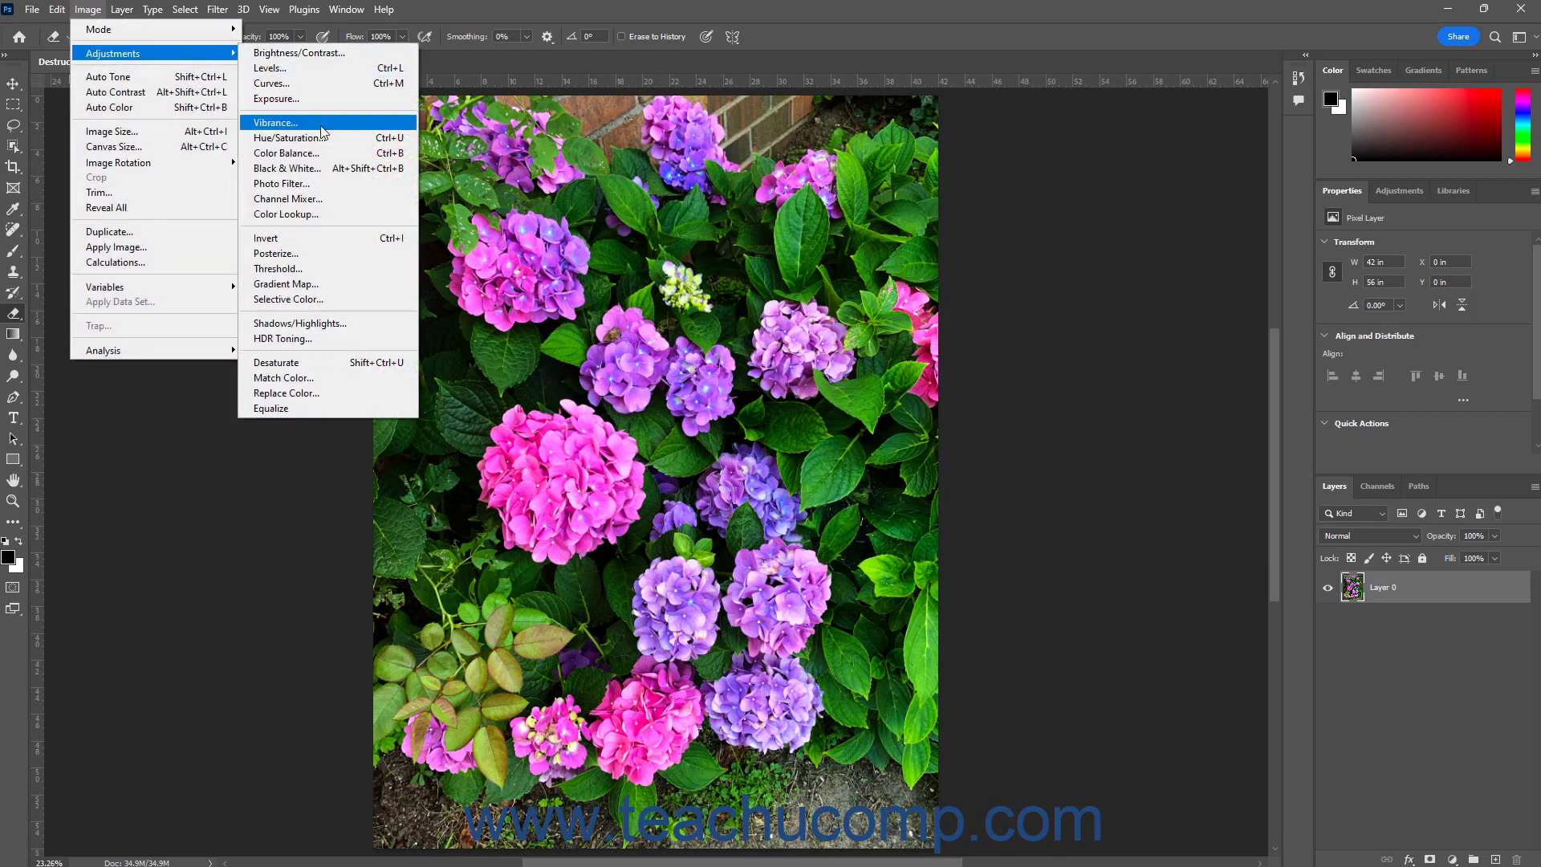
mouse_move(281, 338)
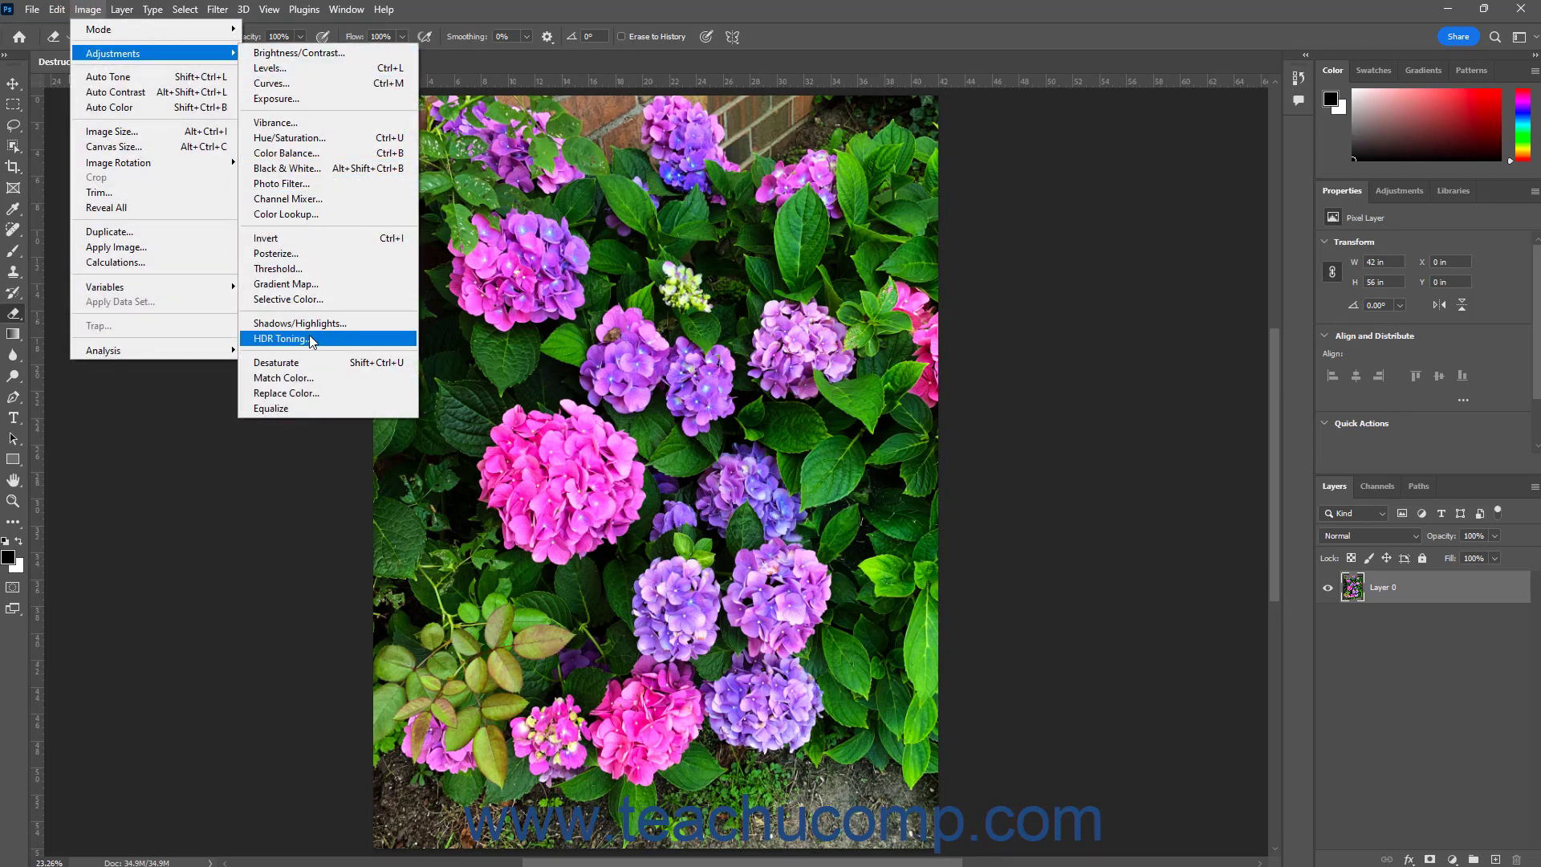
left_click(276, 363)
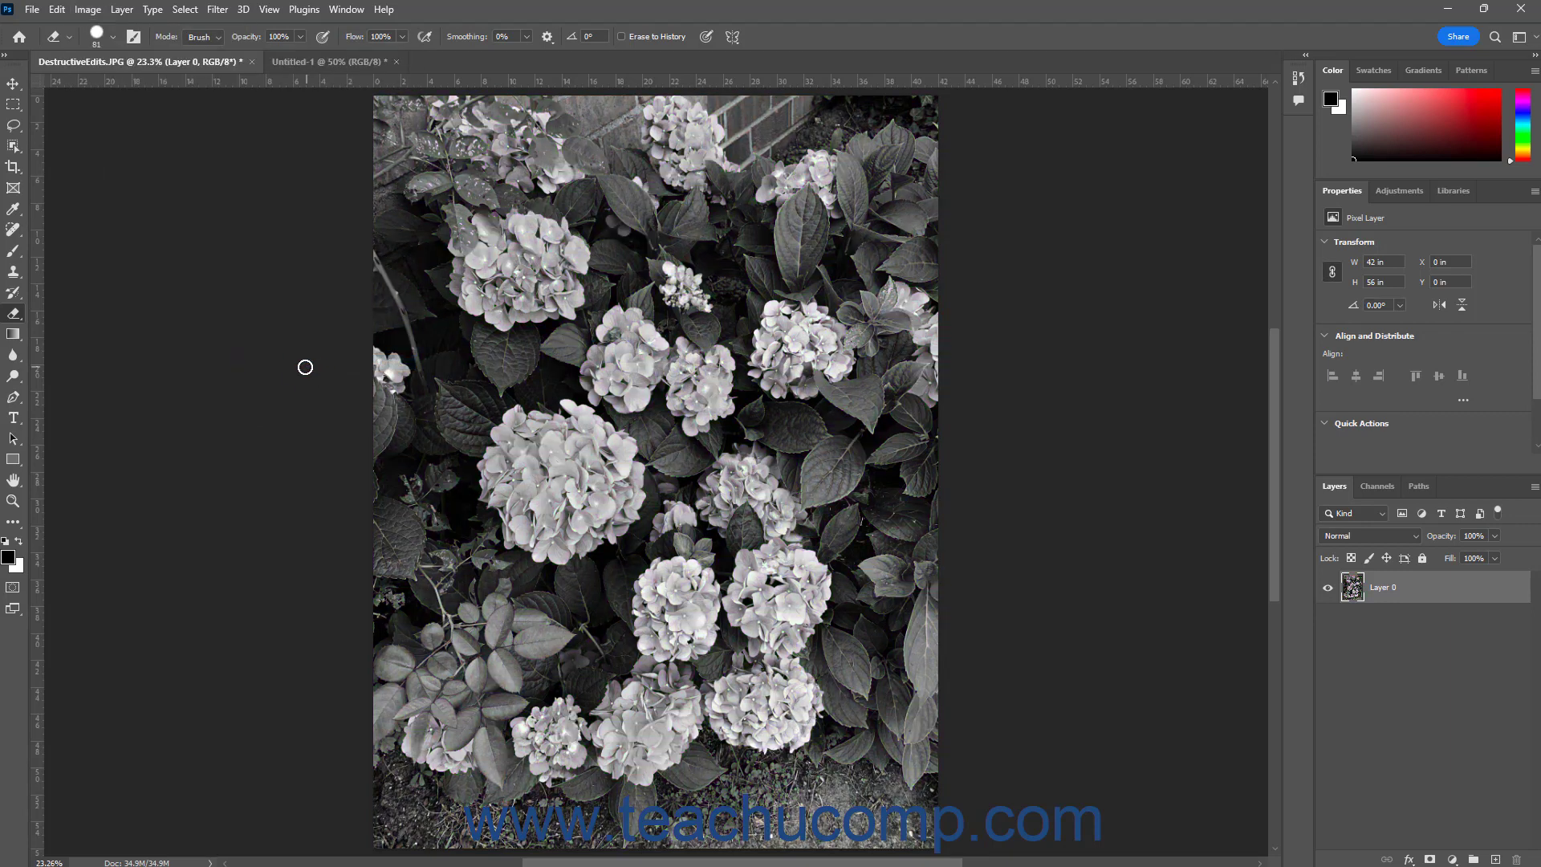
mouse_move(14, 148)
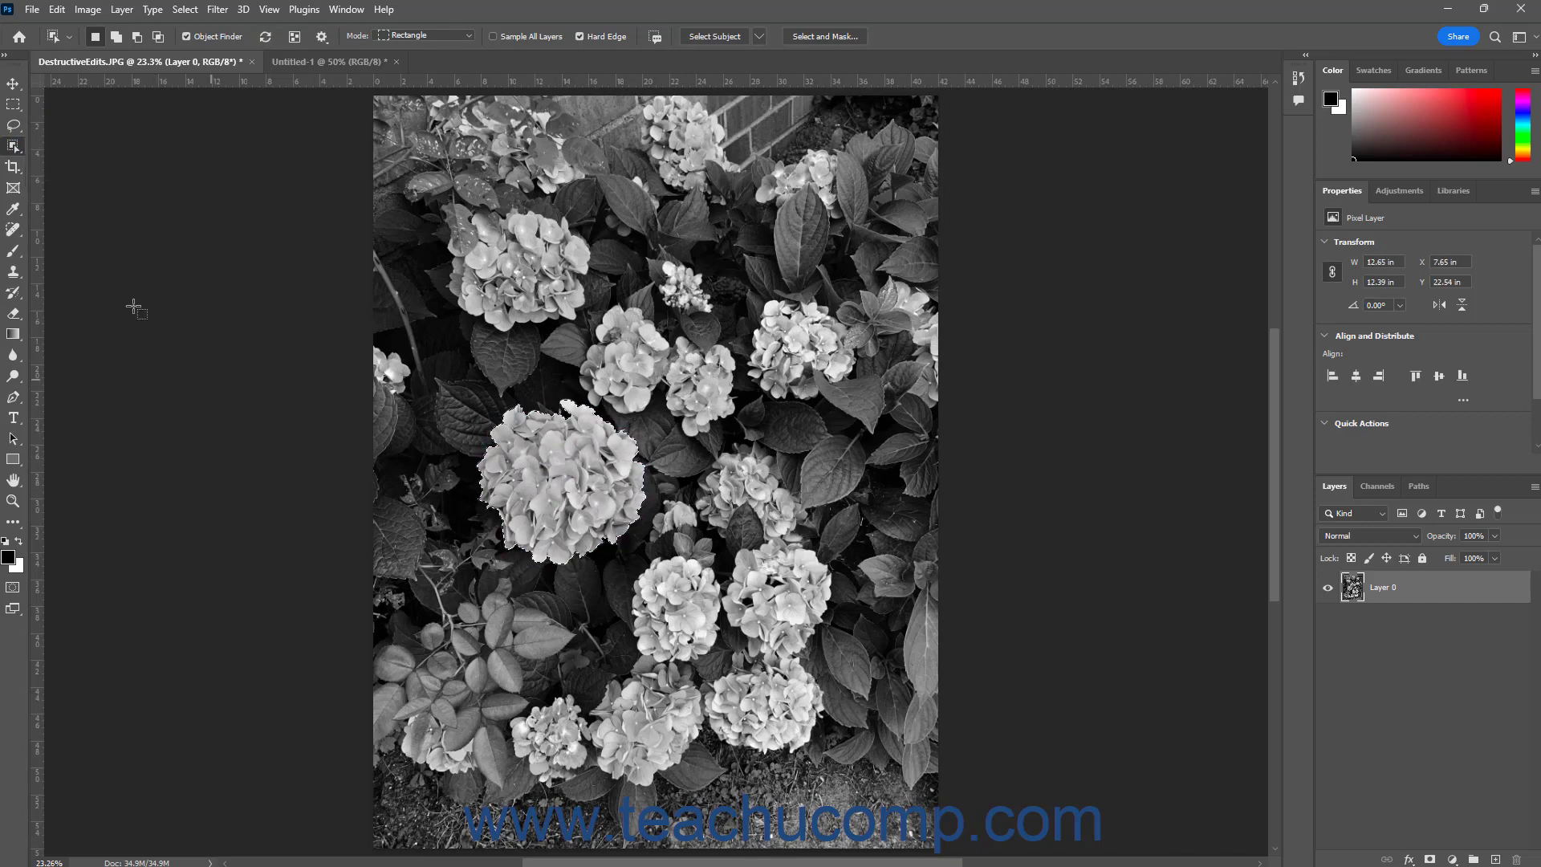
Step: Pick the Eraser tool from the toolbar, keeping the hydrangea selection
left_click(15, 315)
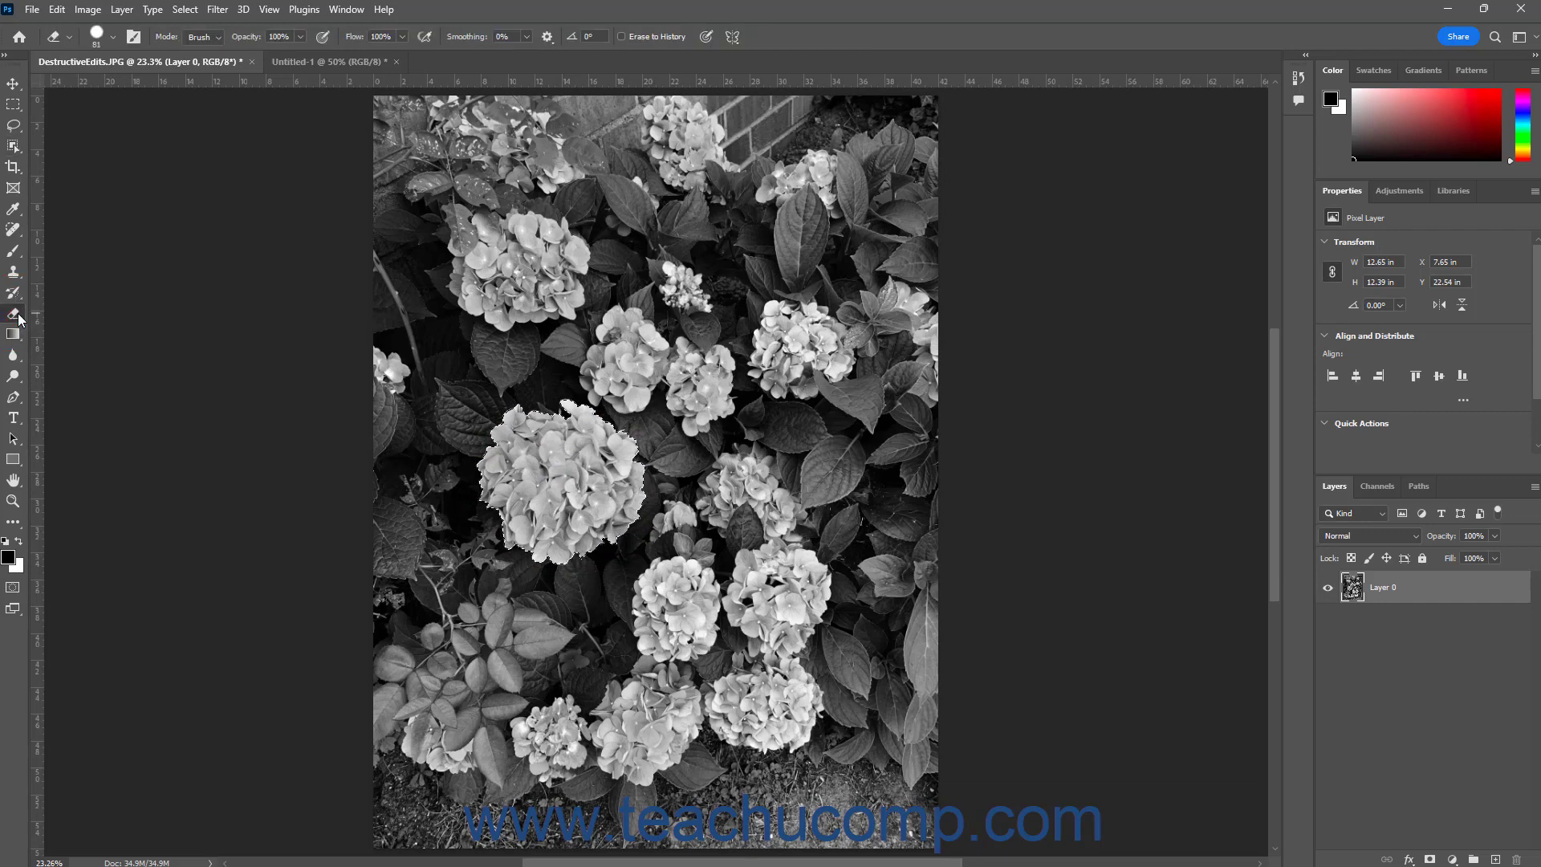
mouse_move(114, 281)
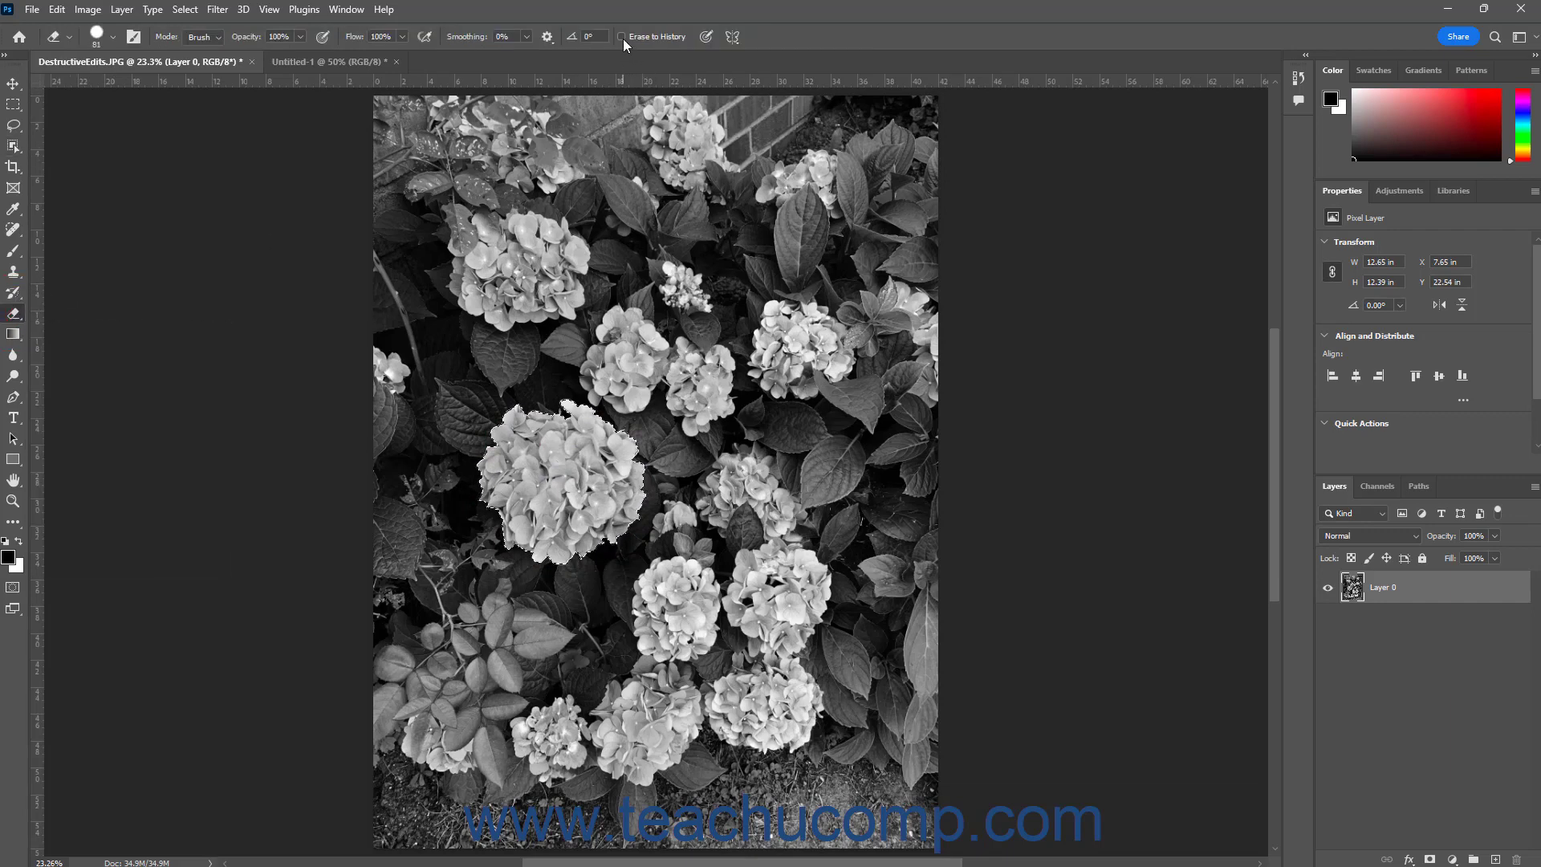
mouse_move(621, 36)
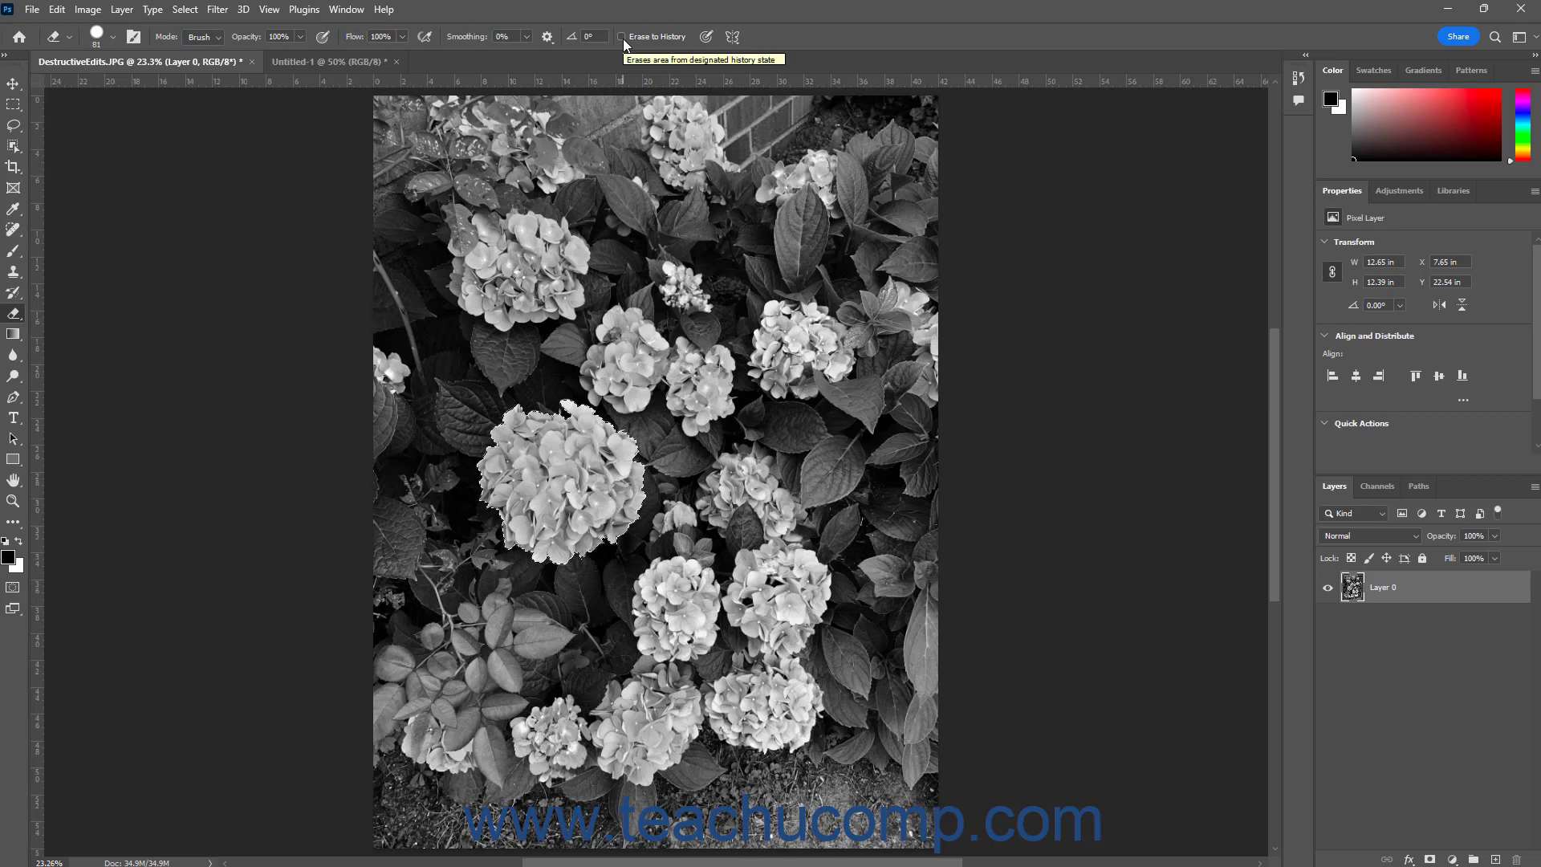
mouse_move(625, 45)
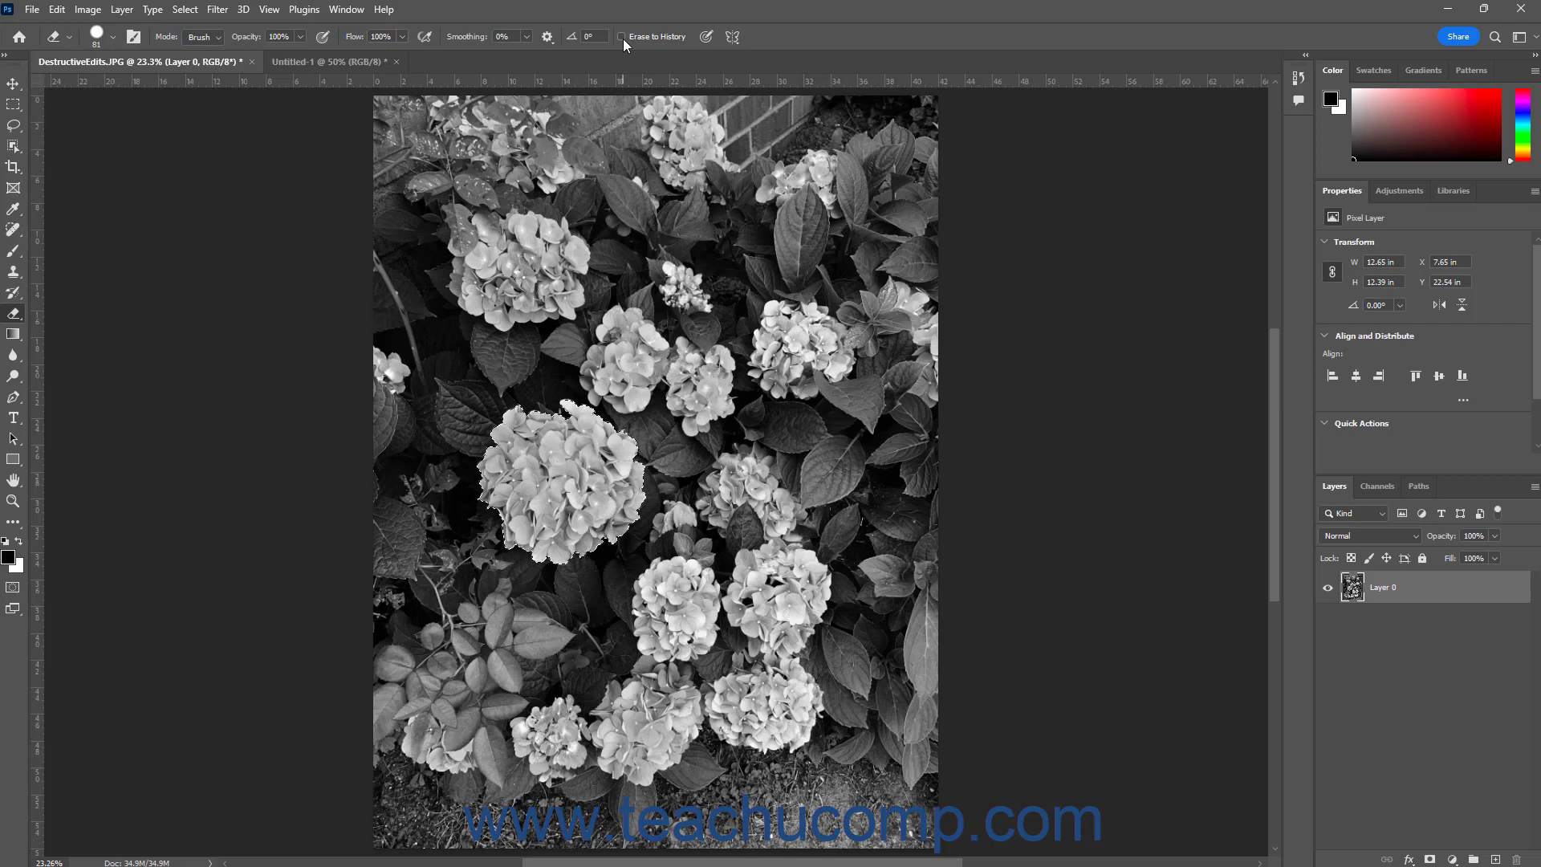
mouse_move(1290, 91)
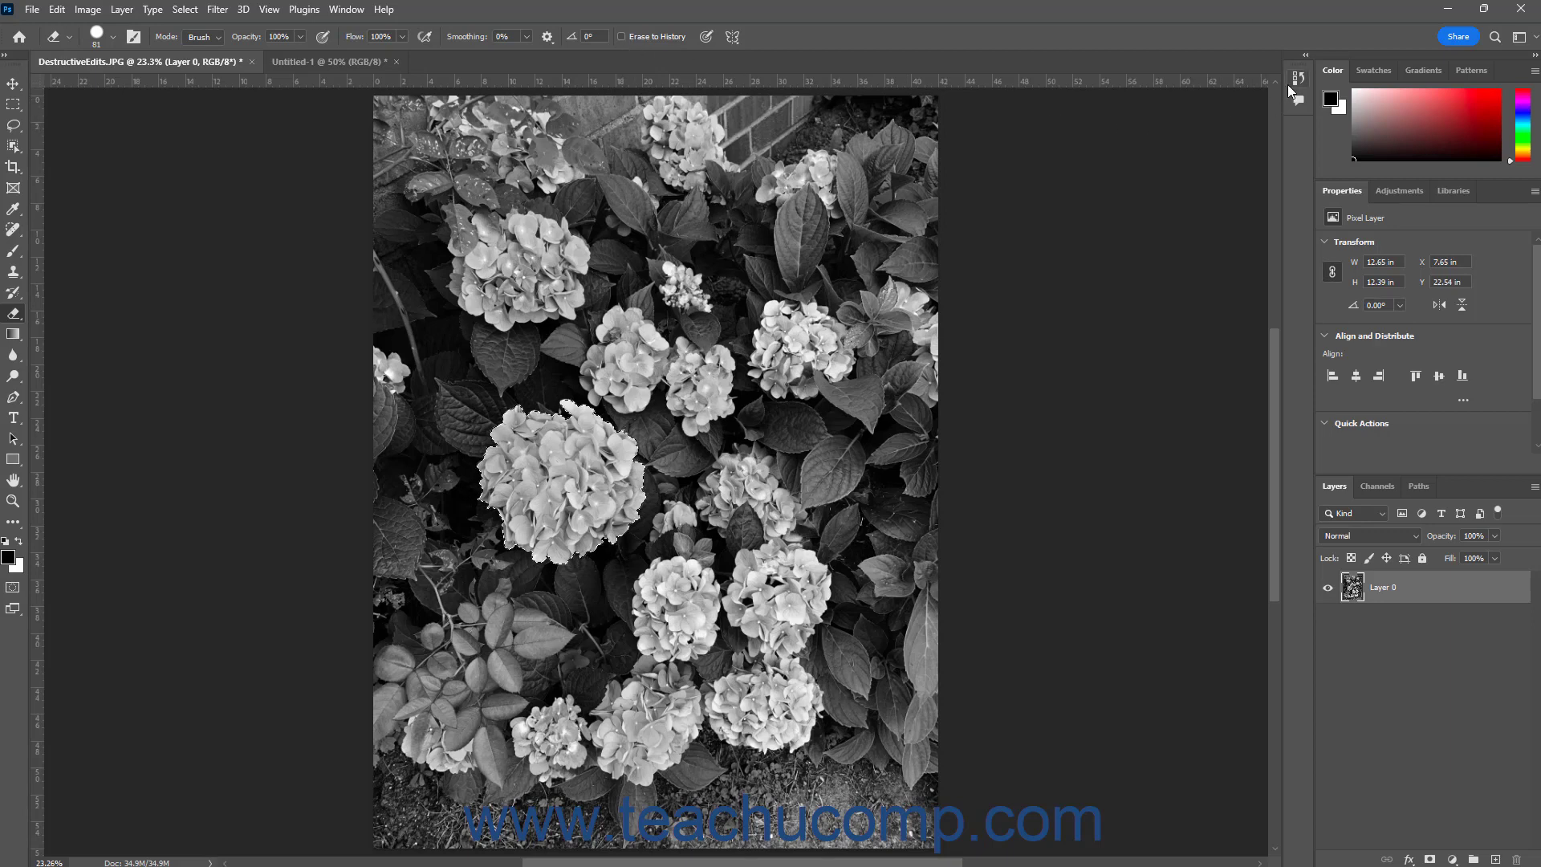
Step: Show the History panel and enable Erase to History to restore the hydrangea's pink
left_click(1297, 77)
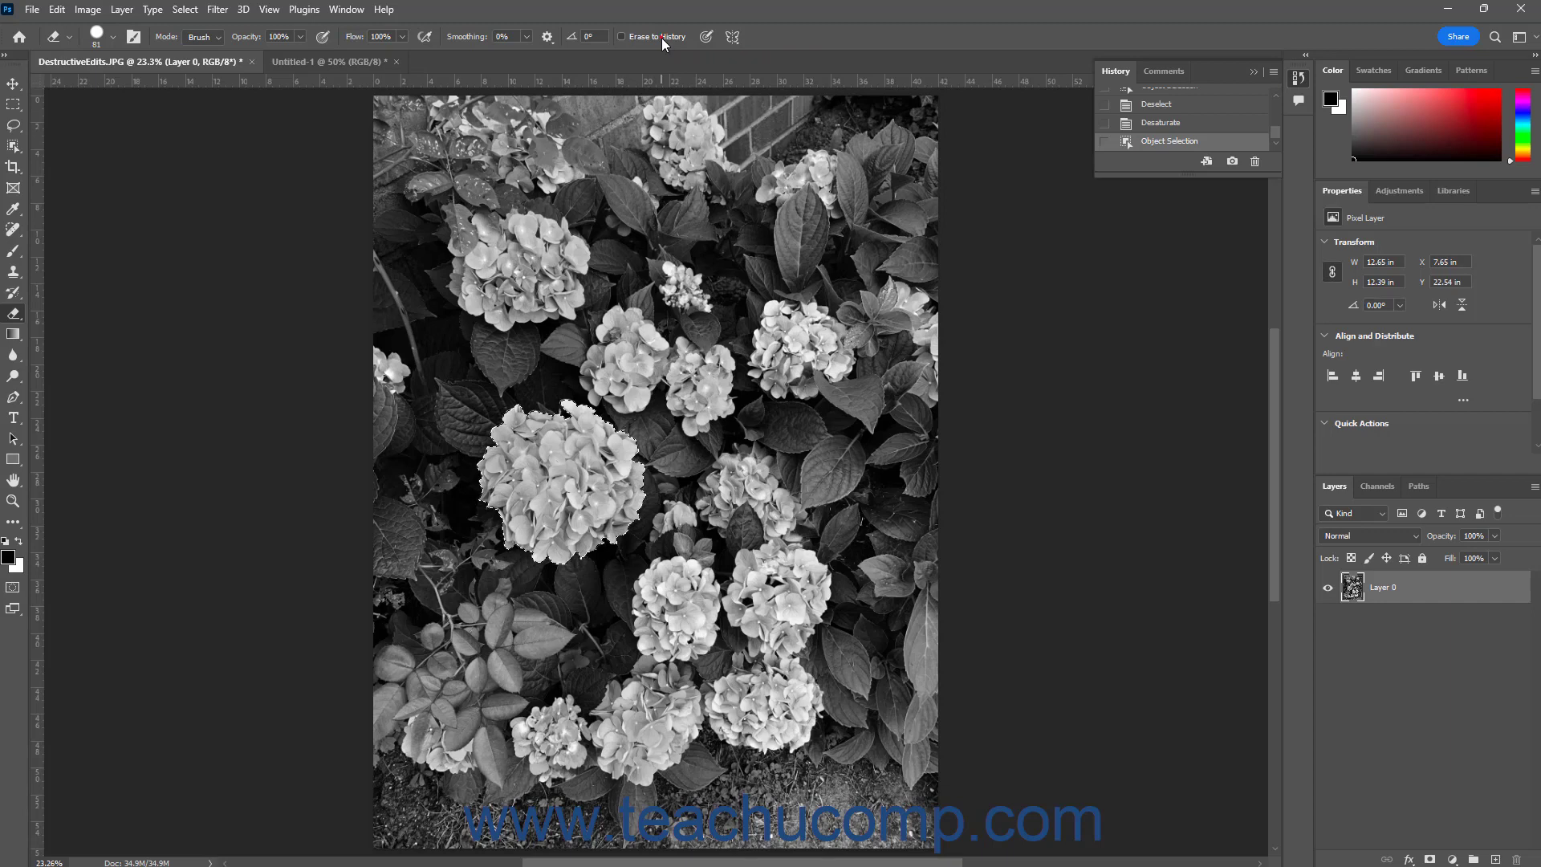
left_click(622, 36)
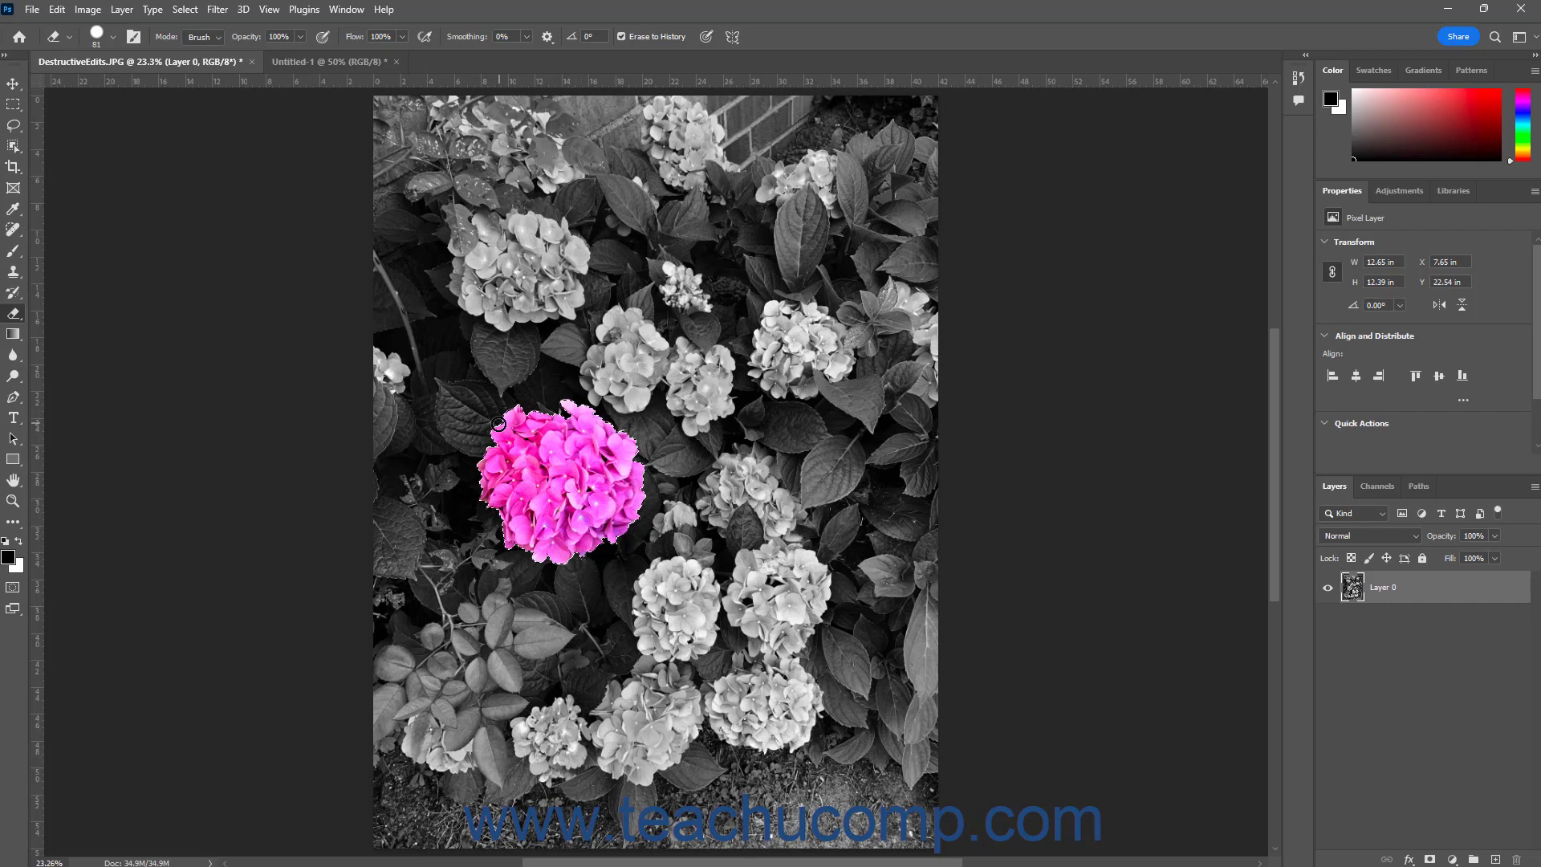
Step: Deselect the hydrangea and view the History Eraser and Deselect states
left_click(183, 9)
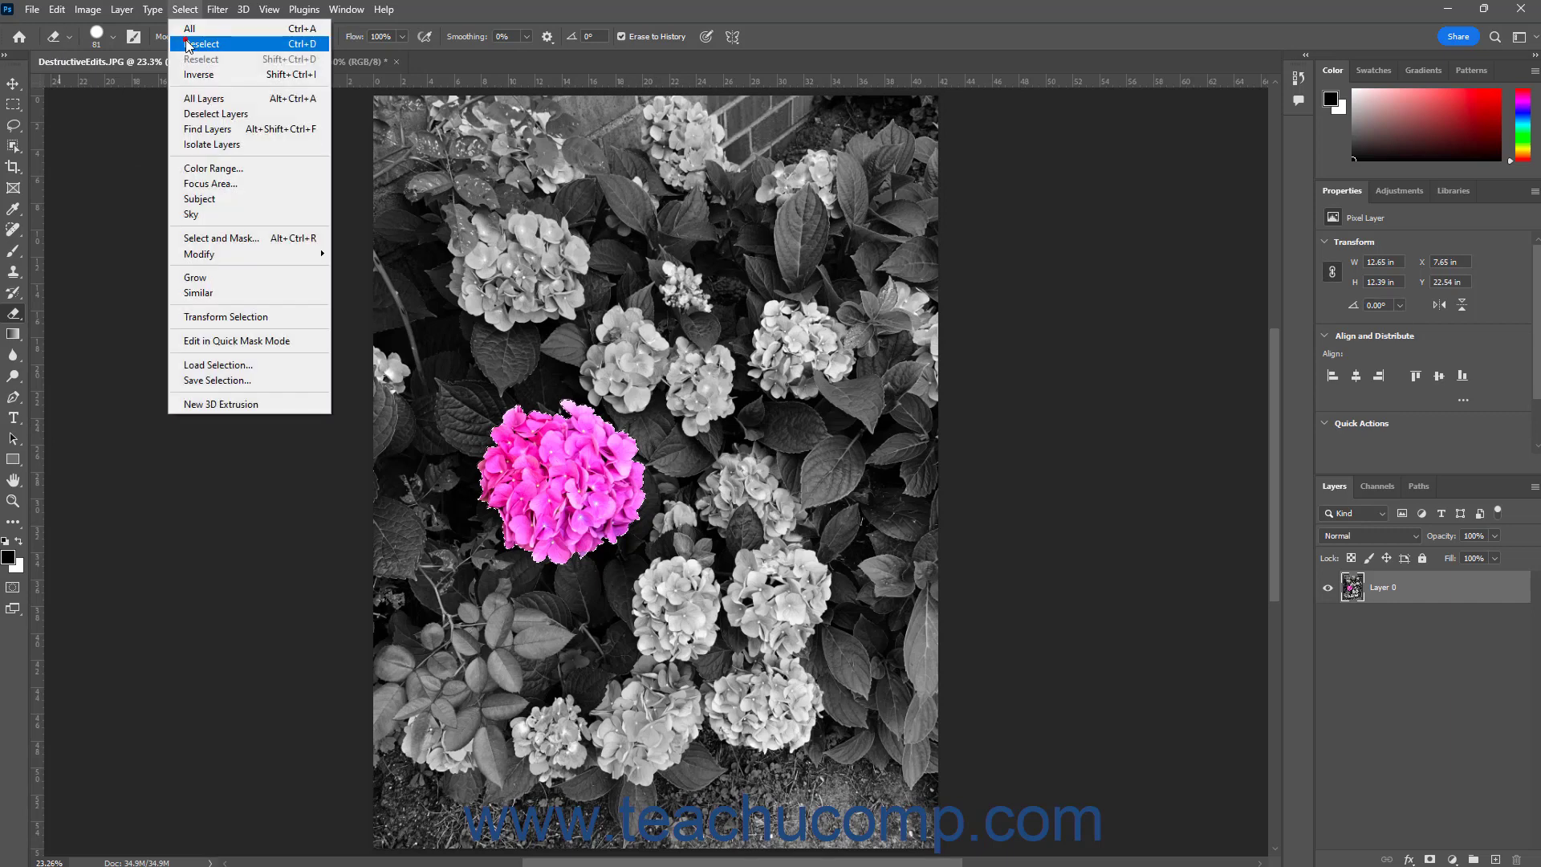
left_click(201, 43)
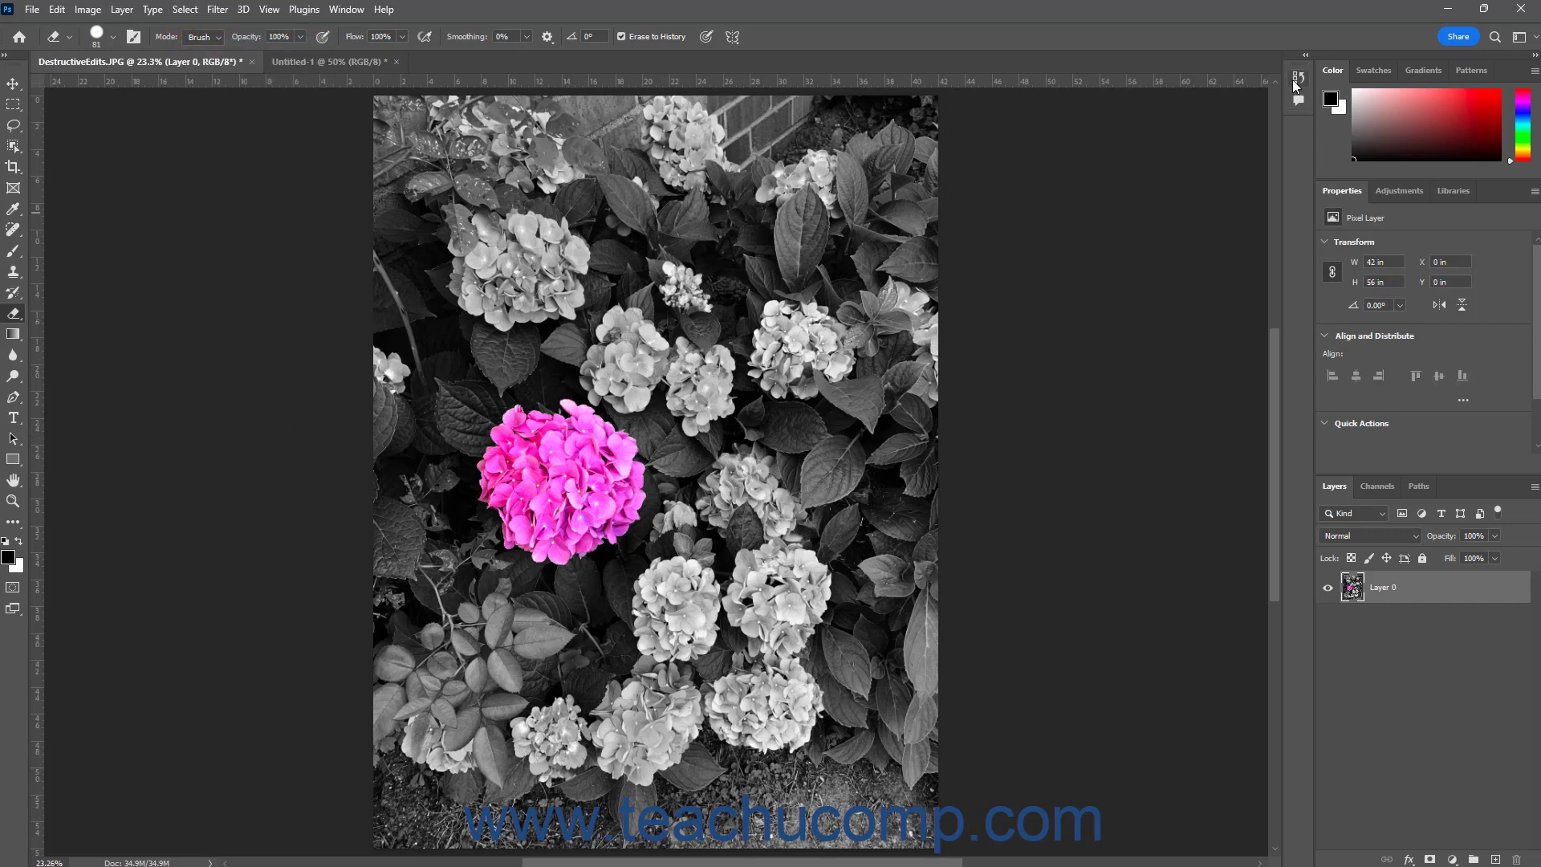
left_click(1297, 78)
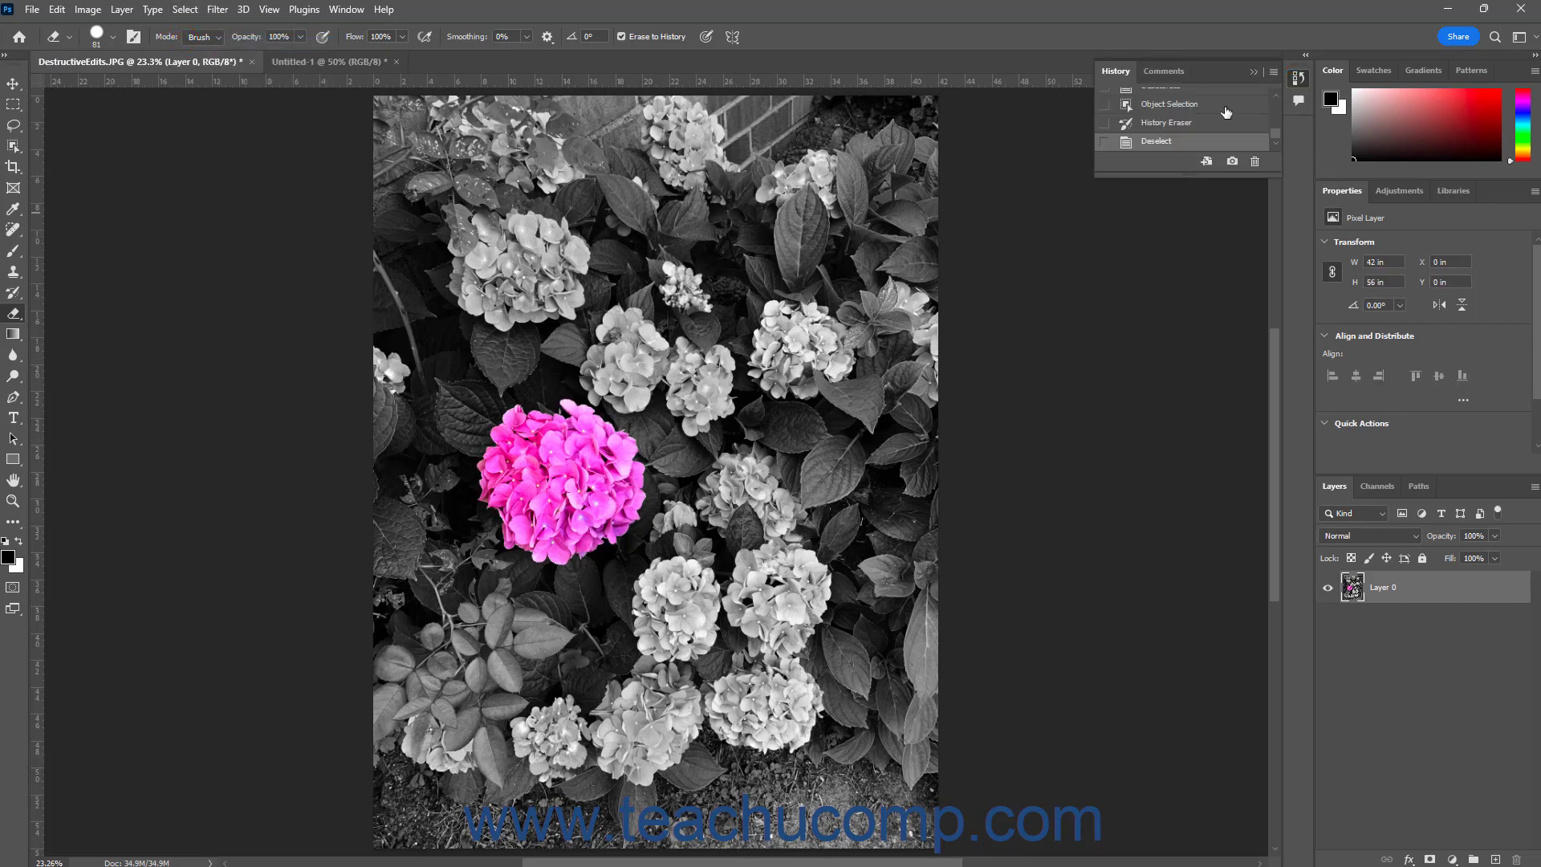
mouse_move(1207, 128)
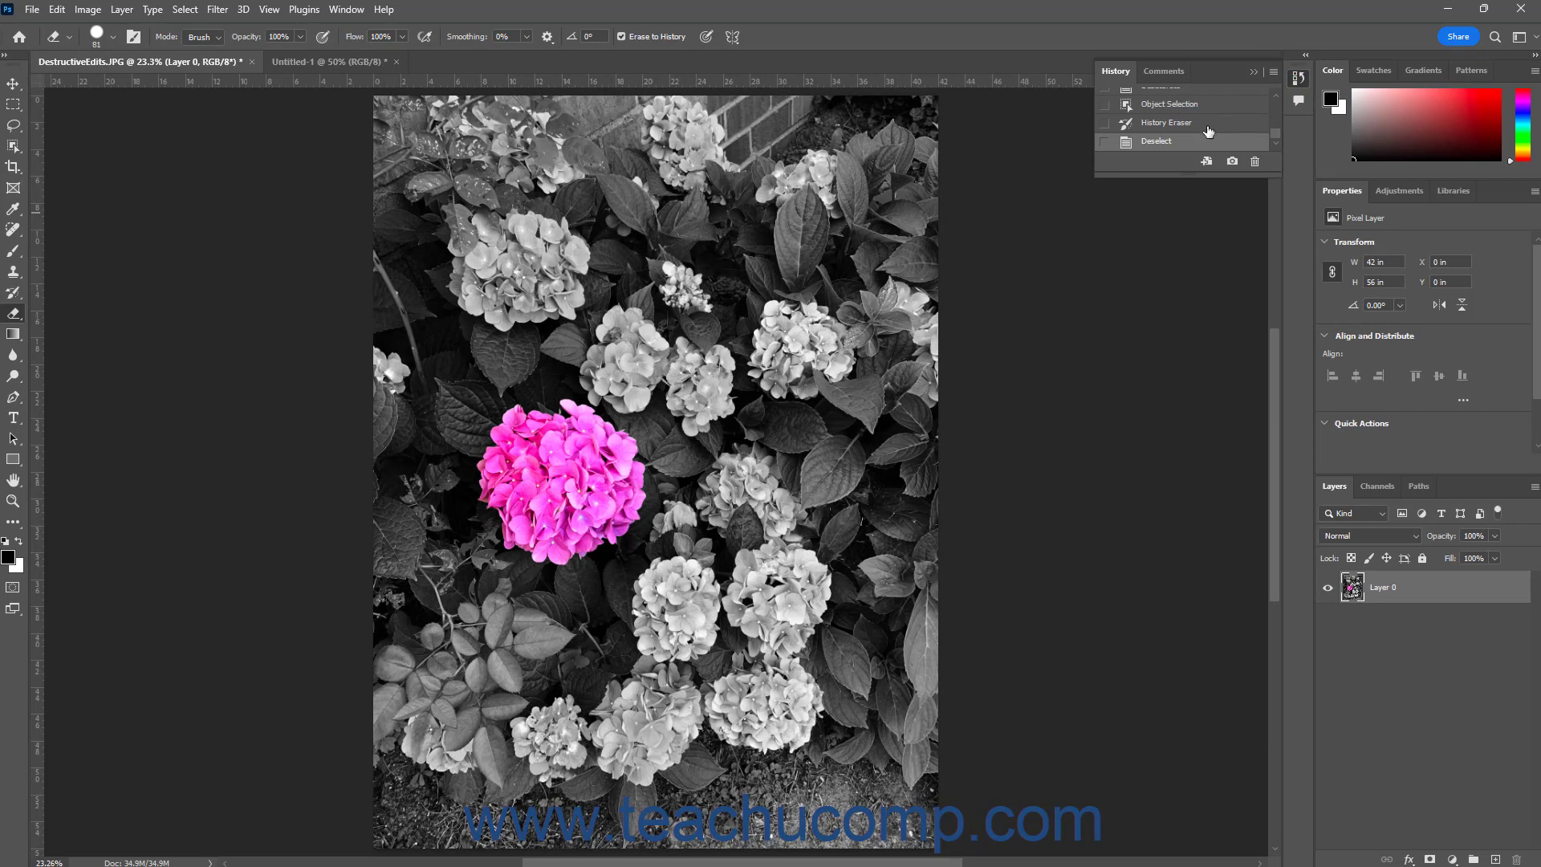
mouse_move(1192, 122)
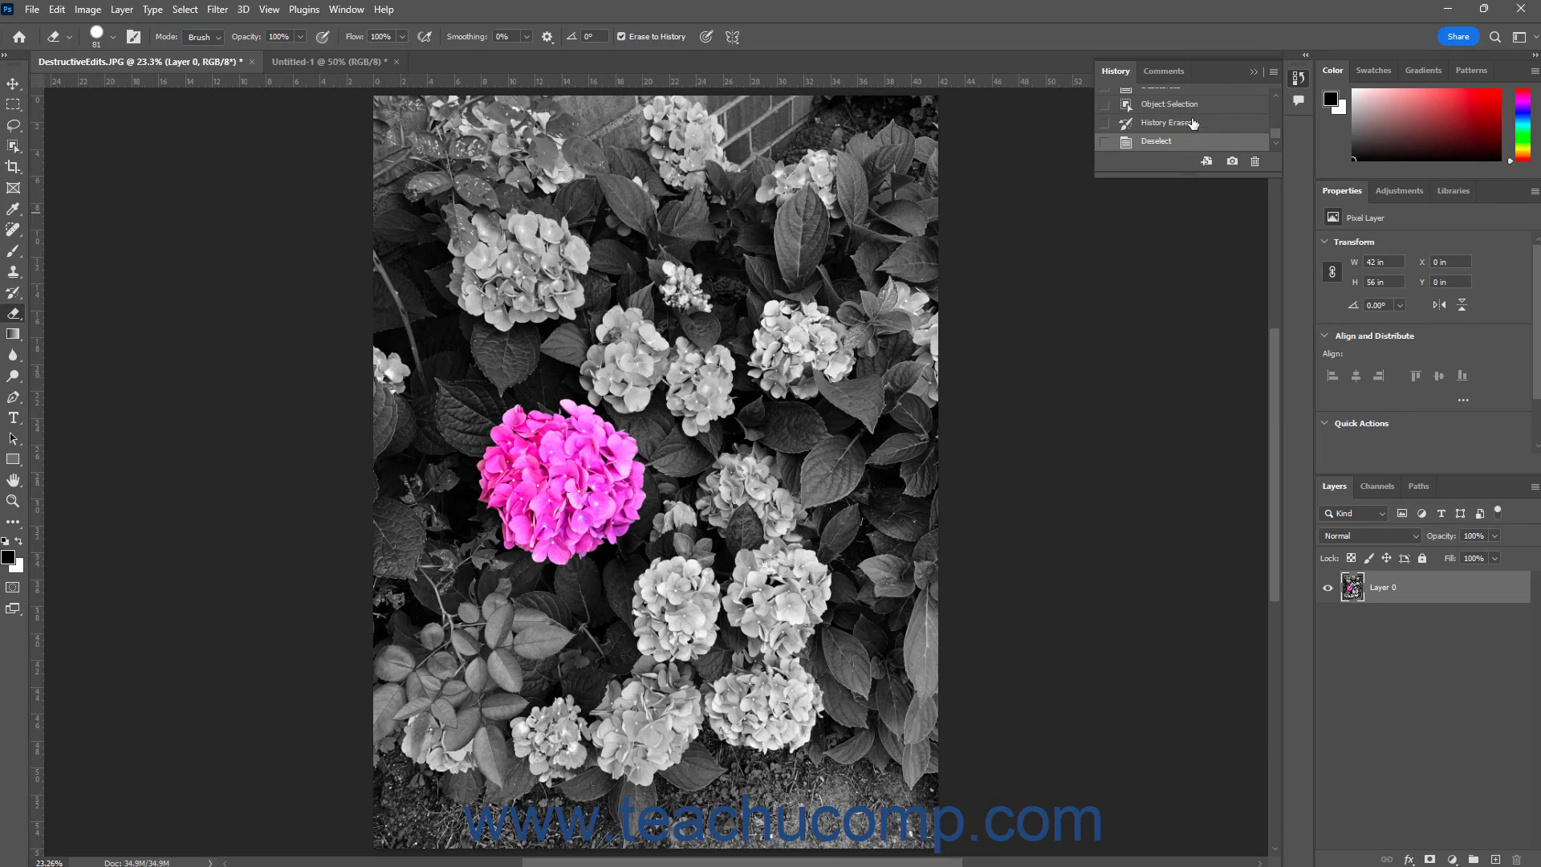